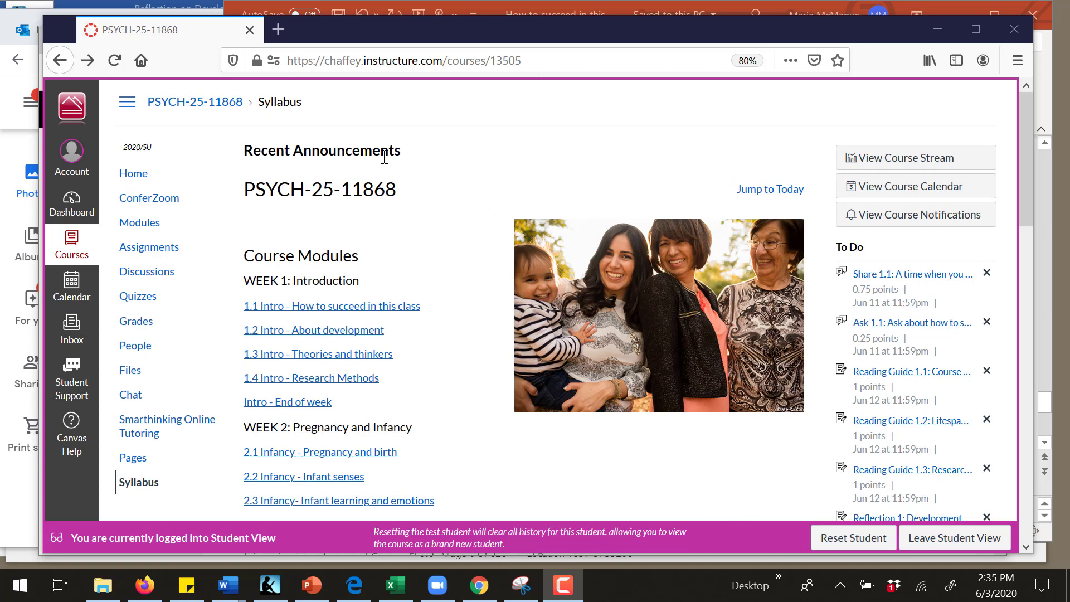
{"action": "mouse_move", "coordinate": [387, 221]}
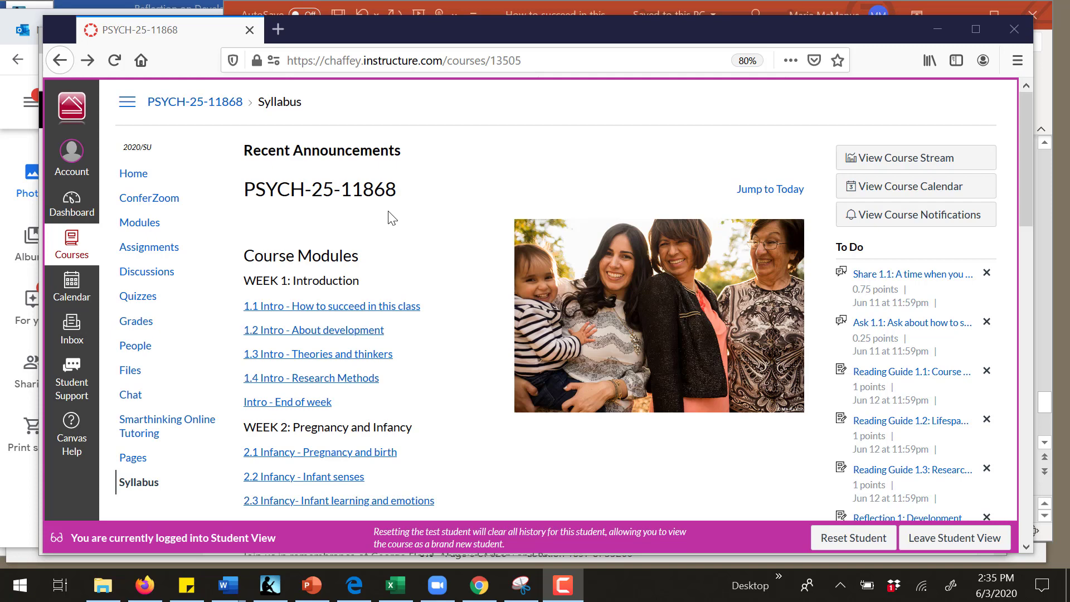
{"action": "mouse_move", "coordinate": [132, 184]}
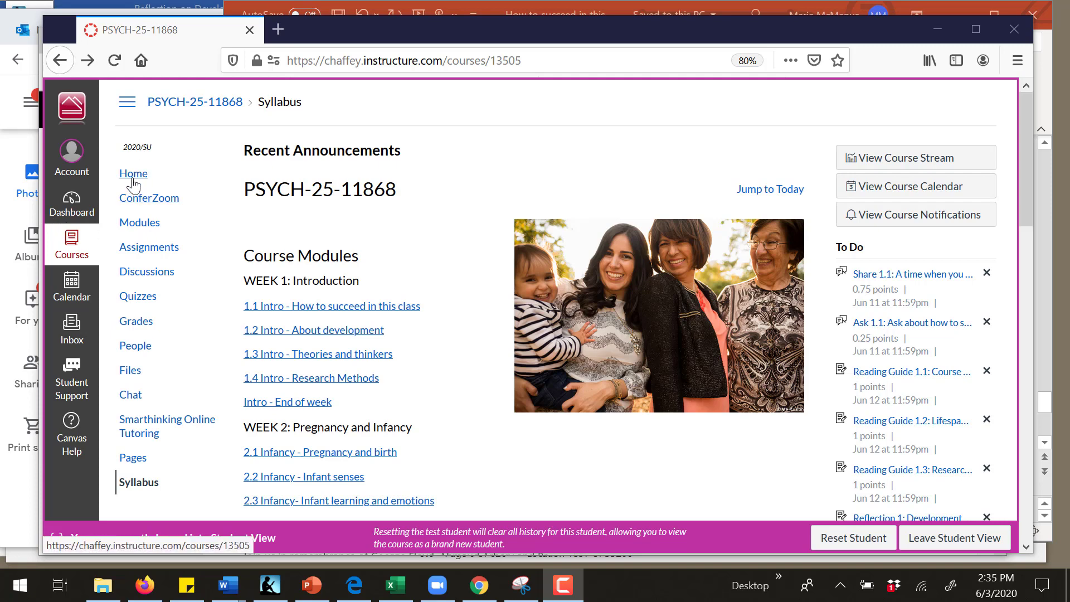
Step: Open the course Assignments list grouped by type and scroll to the Reflections group
{"action": "left_click", "coordinate": [133, 173]}
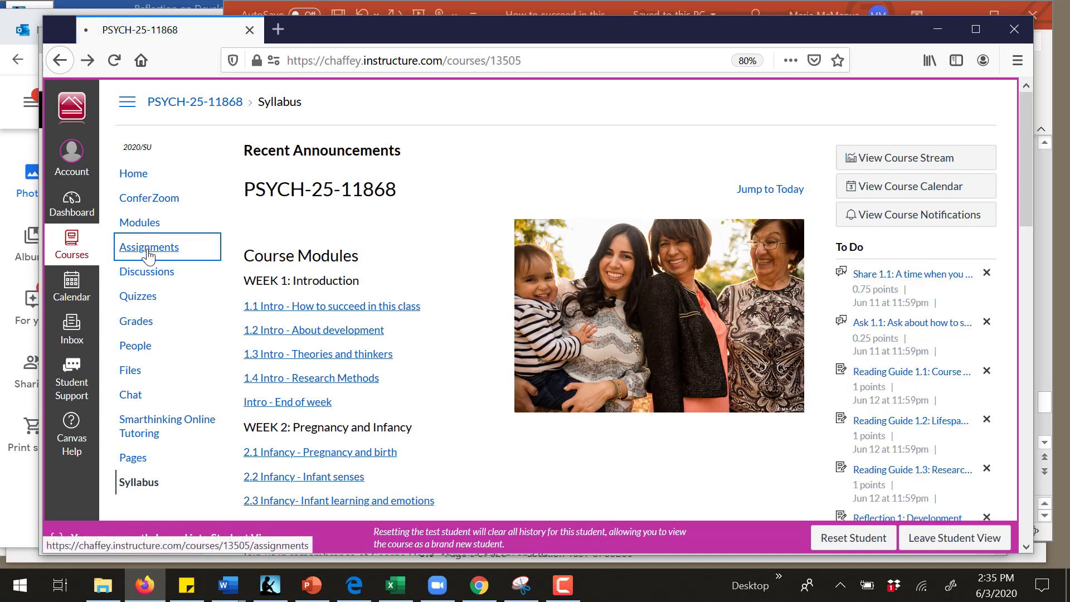
{"action": "left_click", "coordinate": [149, 247]}
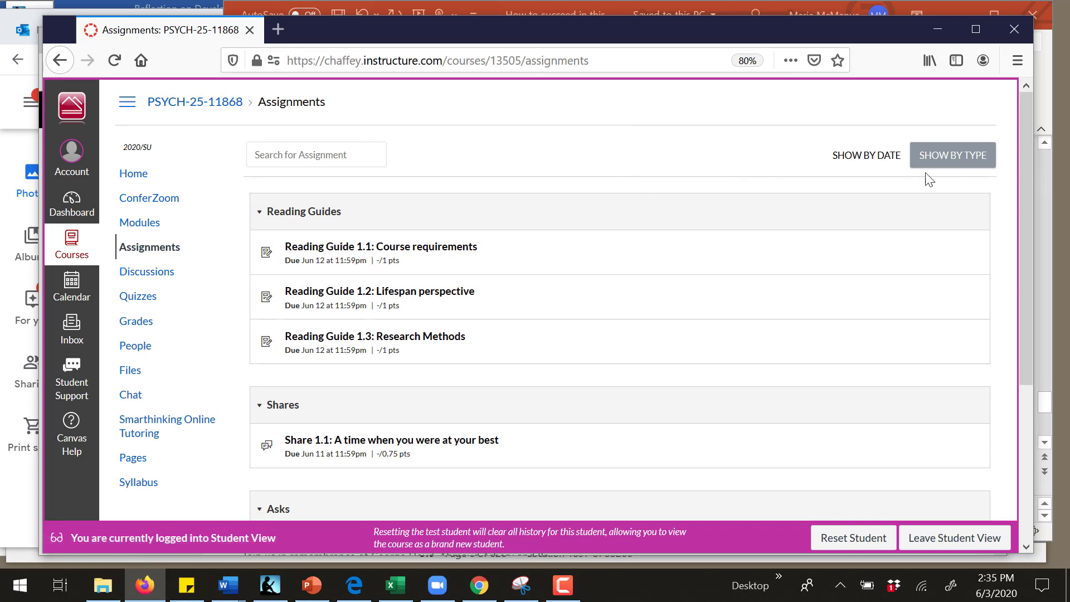
{"action": "scroll", "scroll_direction": "down", "scroll_amount": 3}
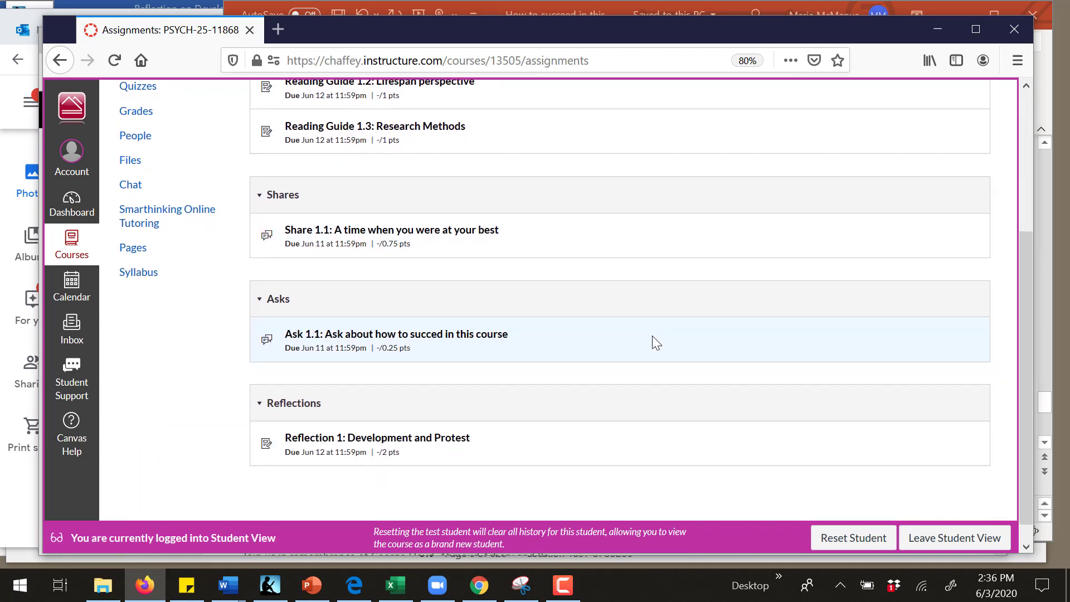
{"action": "mouse_move", "coordinate": [341, 446]}
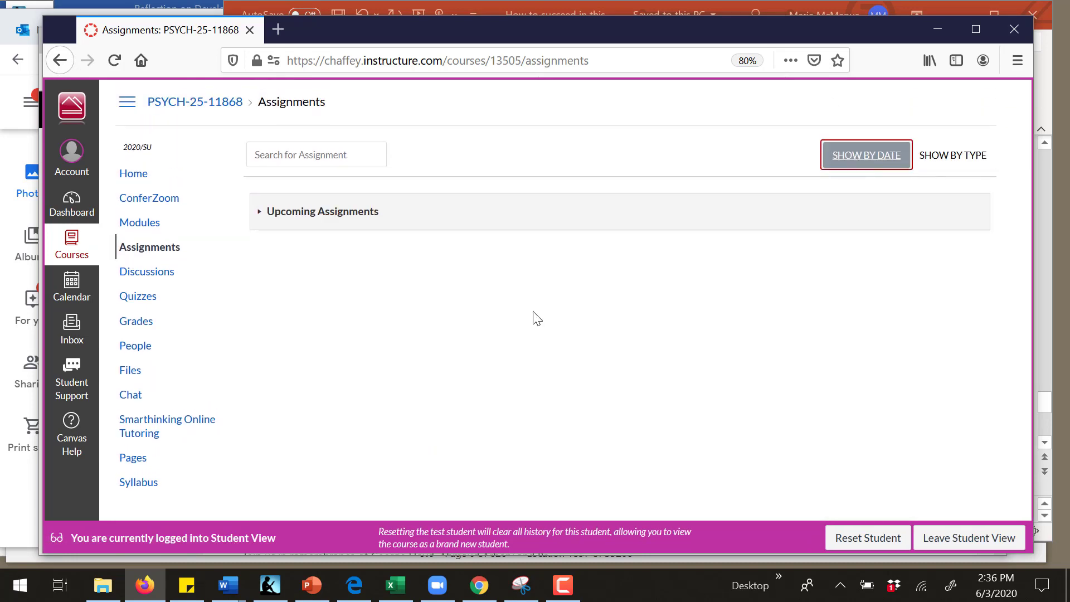
{"action": "left_click", "coordinate": [315, 211]}
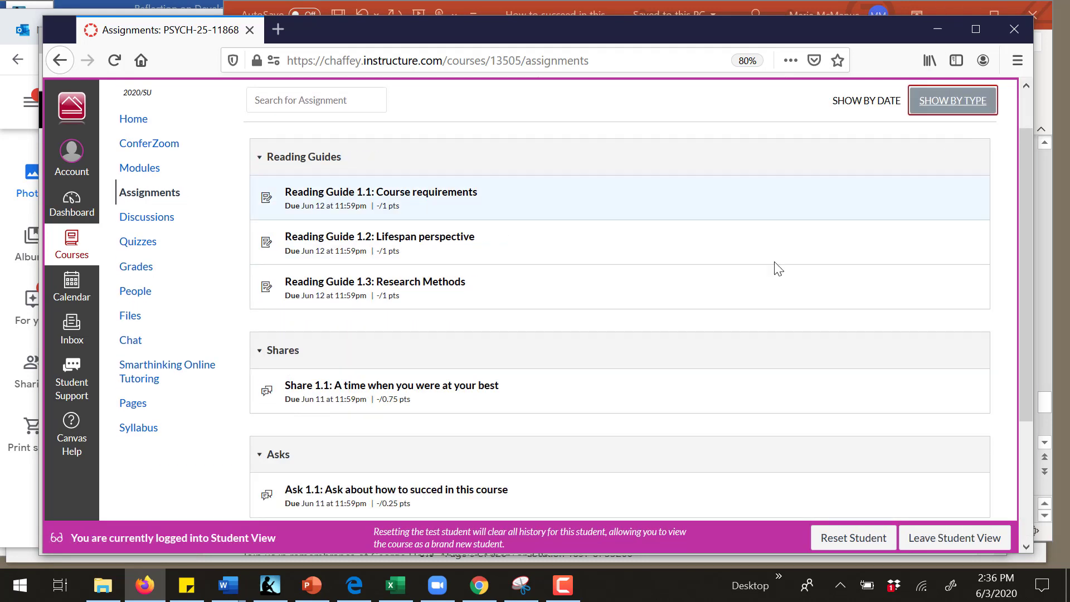
{"action": "scroll", "scroll_direction": "down", "scroll_amount": 3}
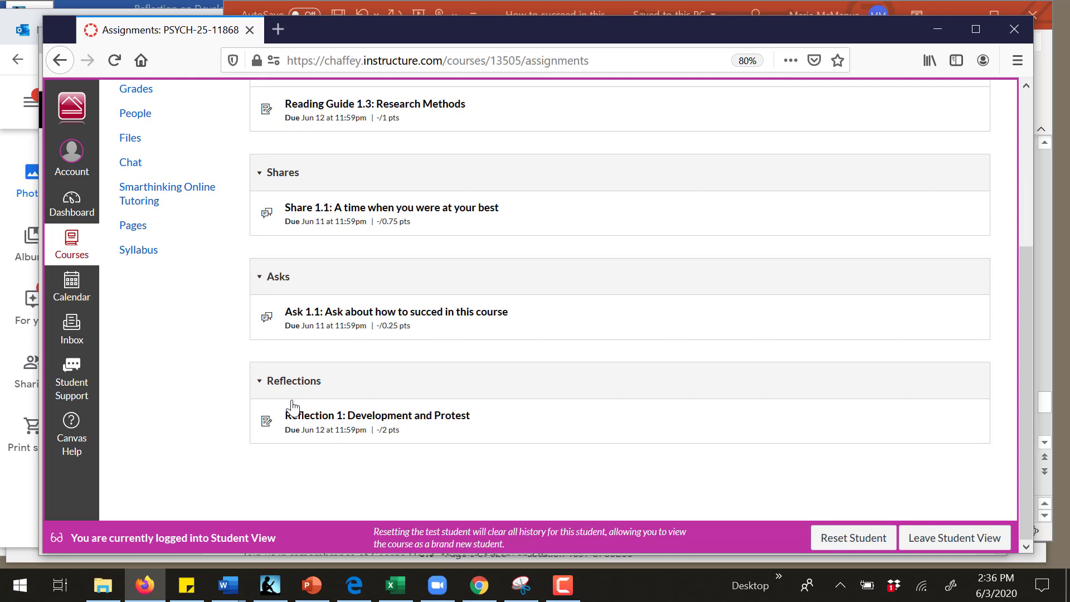
Step: Open Reflection 1: Development and Protest and start a file-upload submission
{"action": "left_click", "coordinate": [377, 415]}
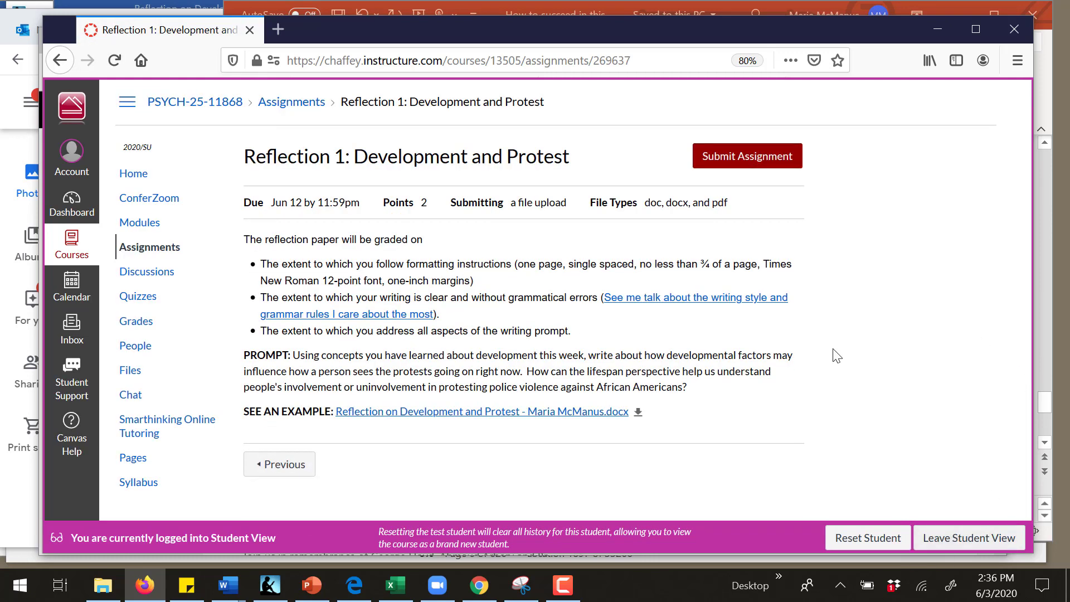
{"action": "mouse_move", "coordinate": [739, 137]}
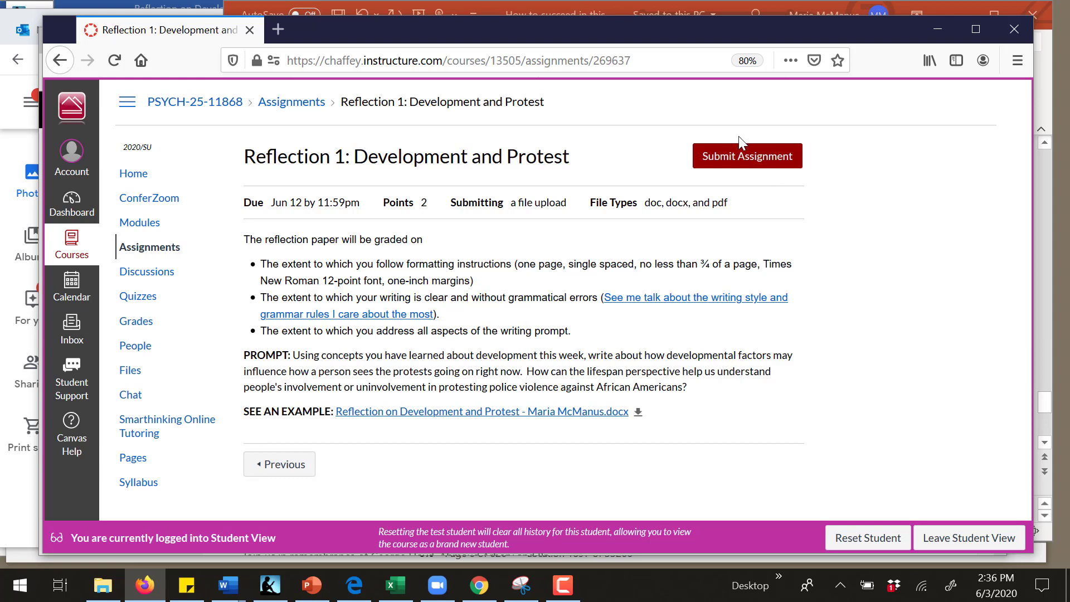
{"action": "mouse_move", "coordinate": [606, 176]}
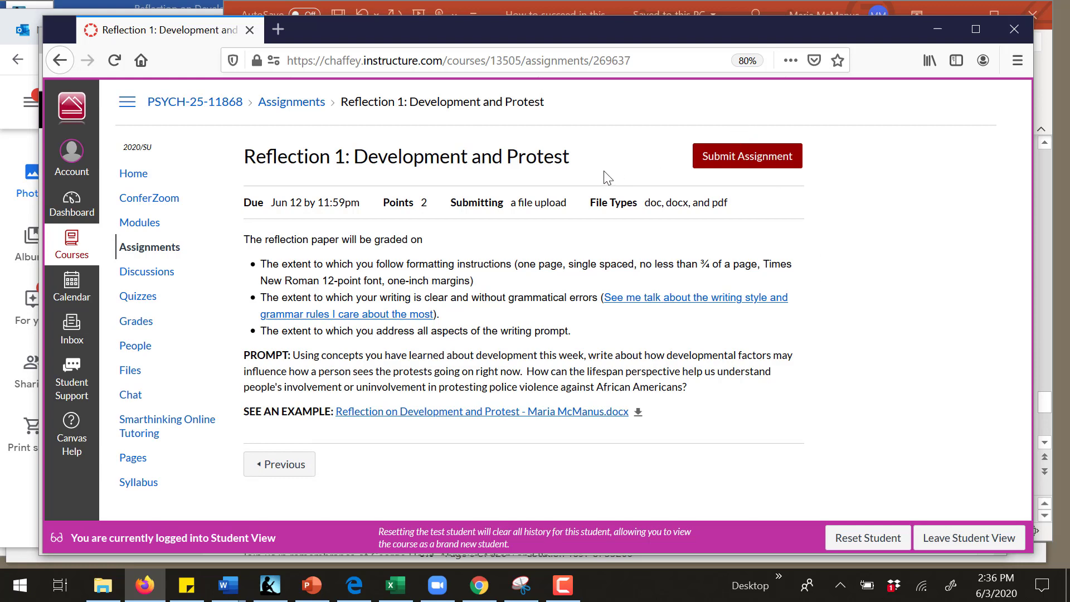
{"action": "mouse_move", "coordinate": [738, 163]}
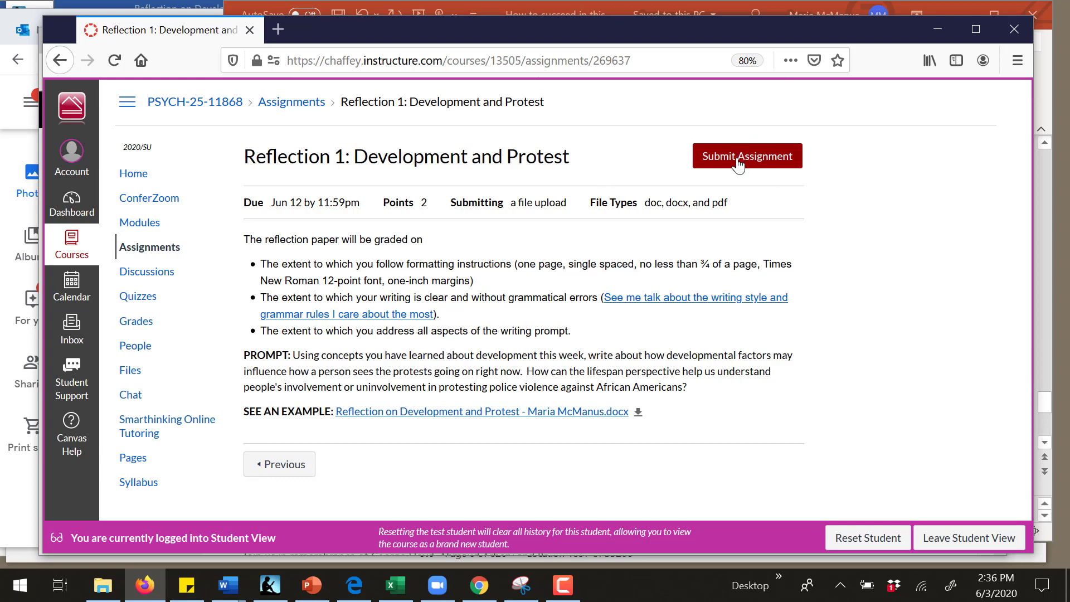
{"action": "left_click", "coordinate": [747, 155]}
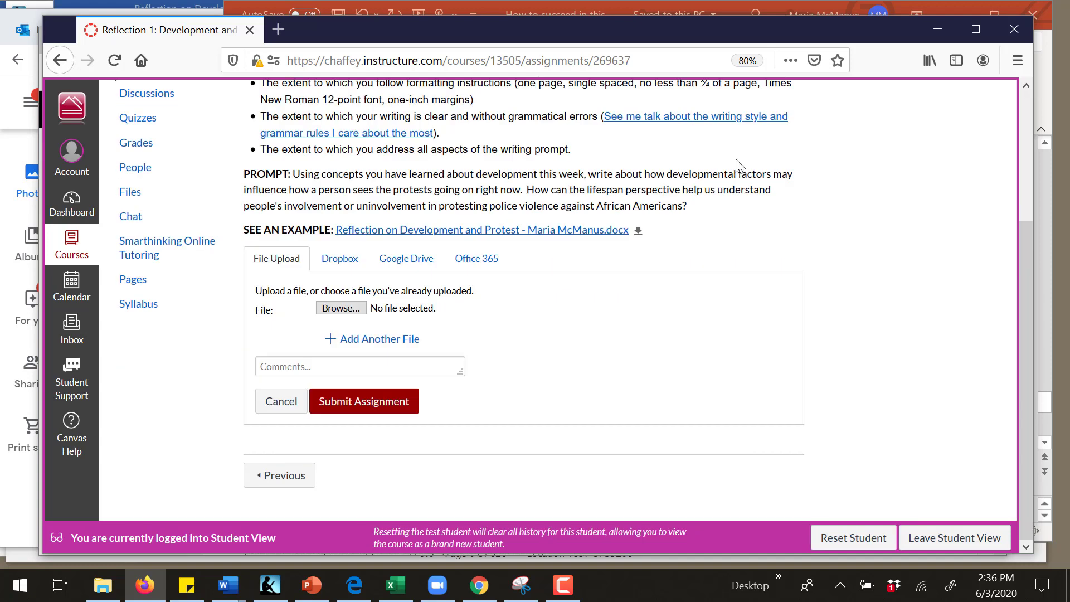
{"action": "mouse_move", "coordinate": [524, 168]}
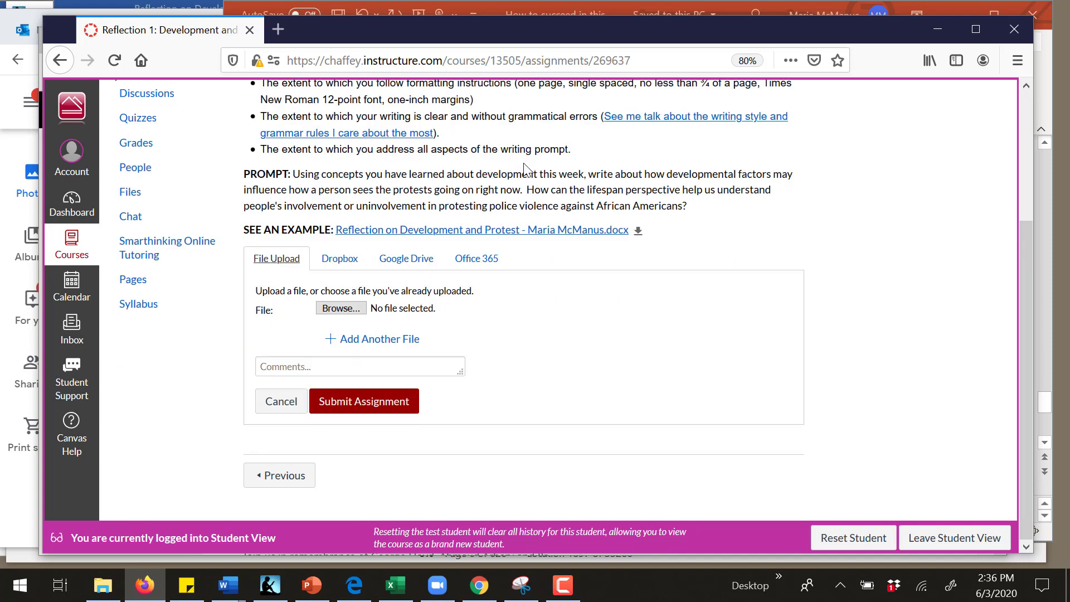
{"action": "mouse_move", "coordinate": [308, 299]}
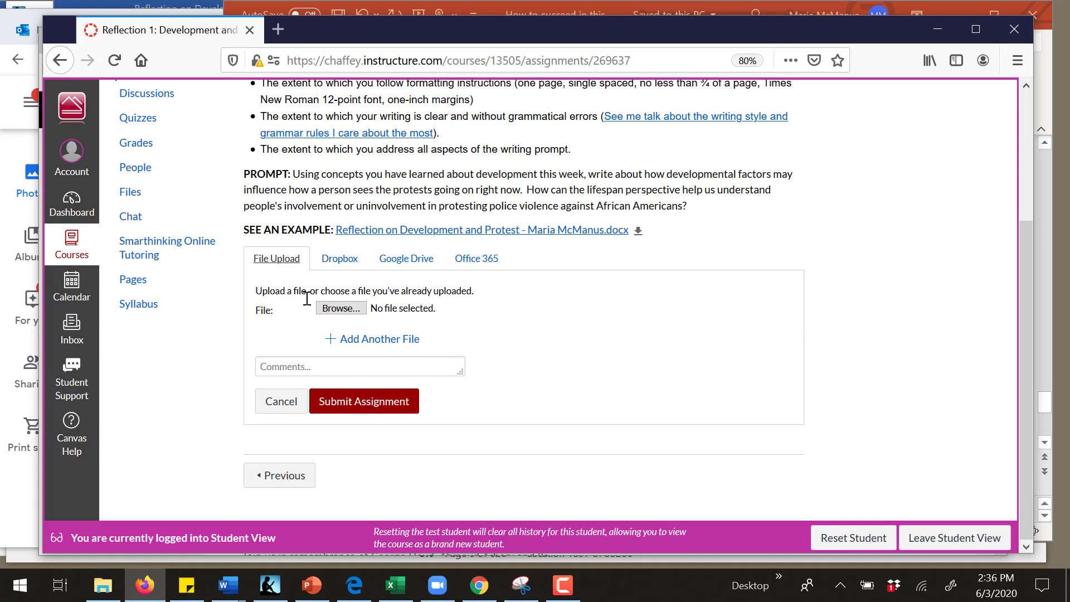
{"action": "mouse_move", "coordinate": [451, 335]}
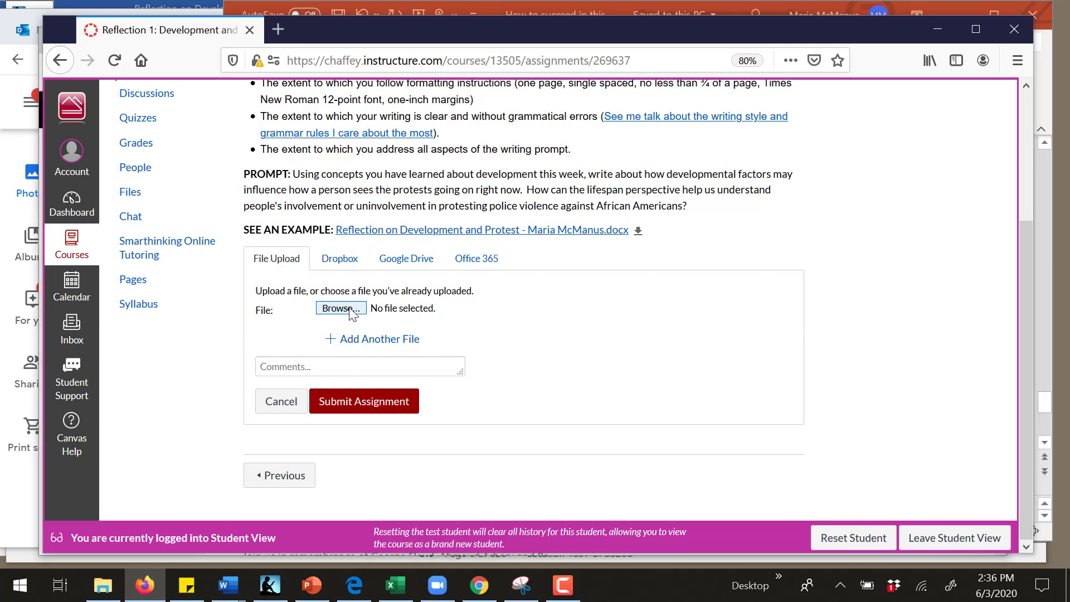
{"action": "left_click", "coordinate": [341, 308]}
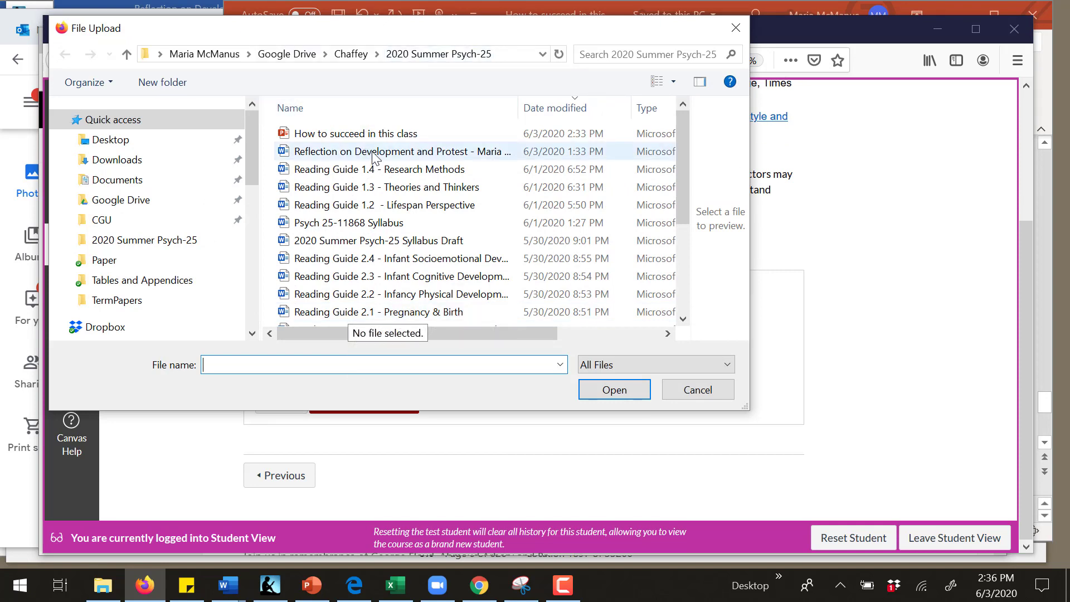
{"action": "left_click", "coordinate": [407, 151]}
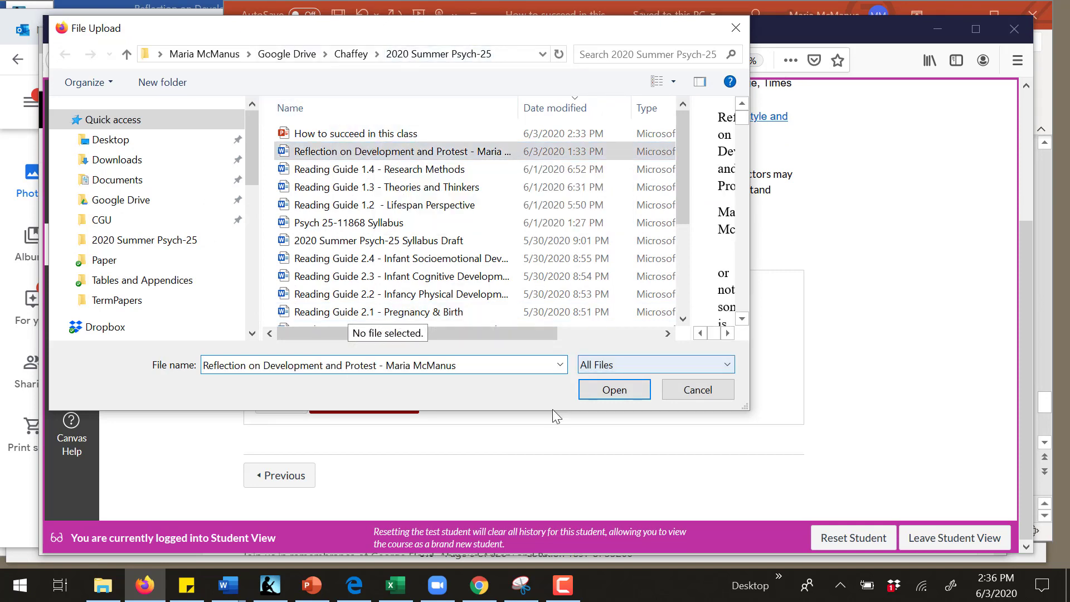
{"action": "left_click", "coordinate": [613, 390]}
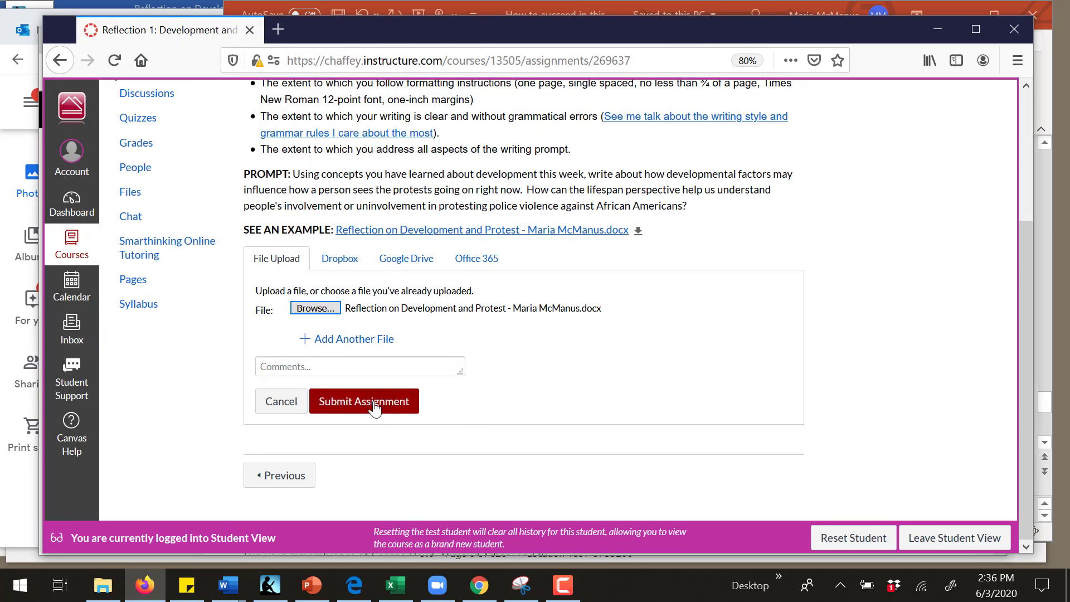
Step: Submit Reflection 1 with the attached .docx until it shows Submitted
{"action": "left_click", "coordinate": [364, 401]}
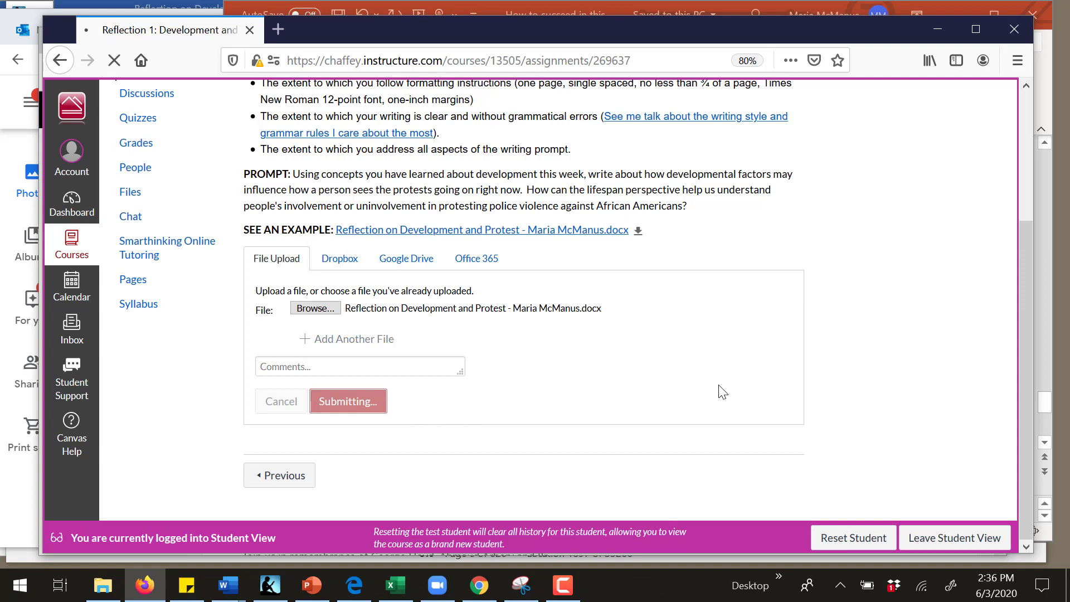
{"action": "left_click", "coordinate": [348, 401]}
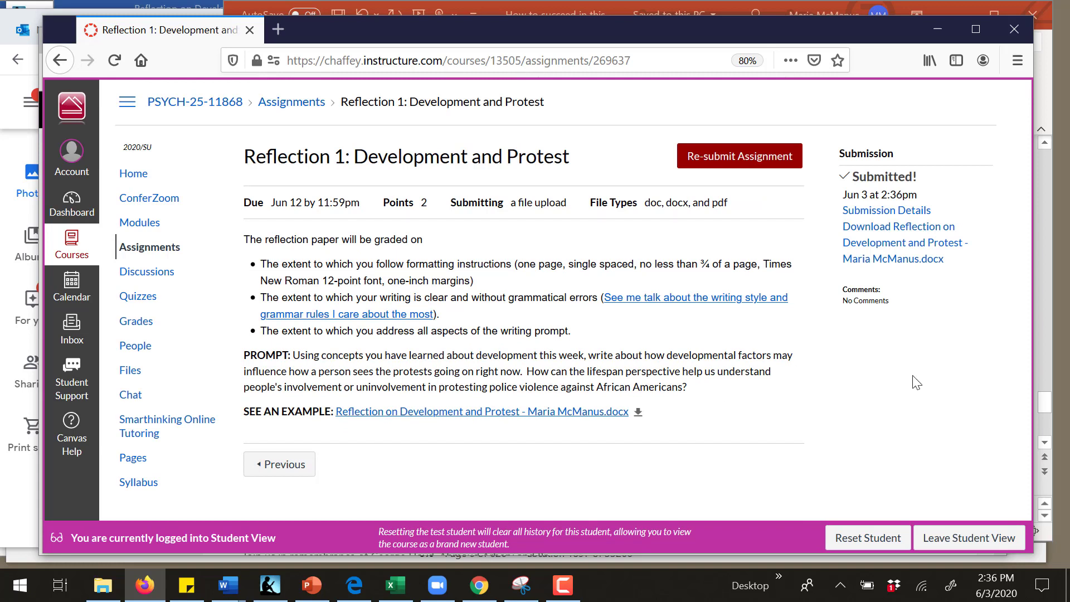
{"action": "mouse_move", "coordinate": [1018, 556]}
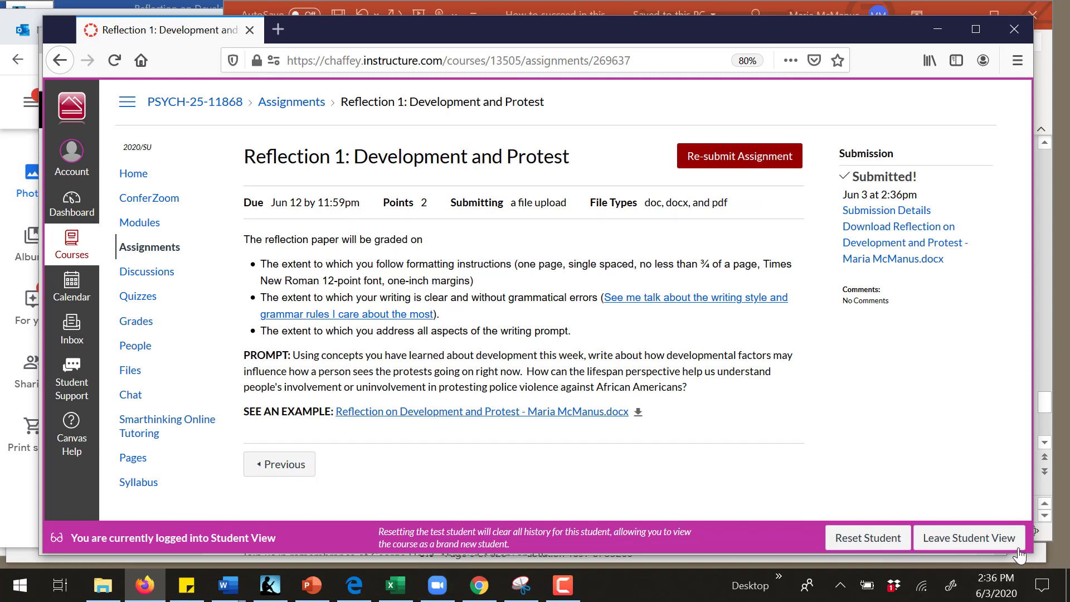
{"action": "mouse_move", "coordinate": [996, 434]}
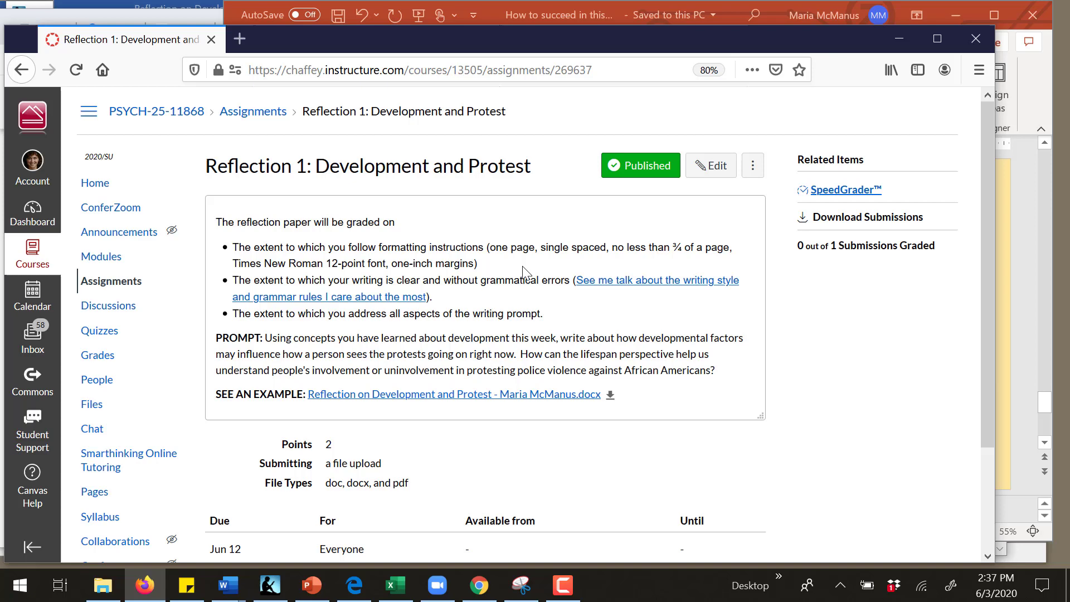
{"action": "mouse_move", "coordinate": [724, 149]}
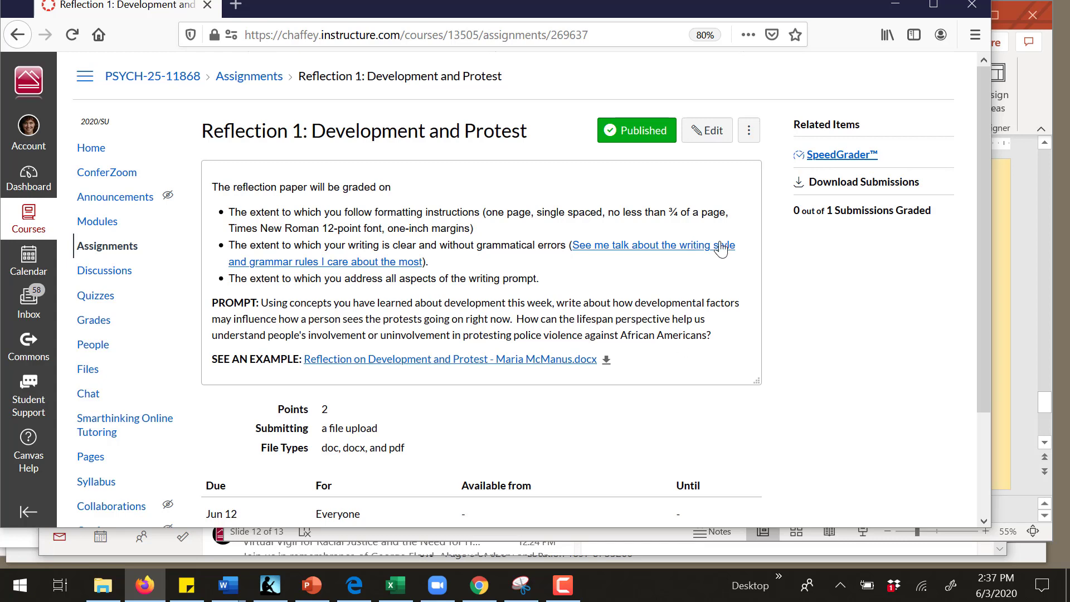
{"action": "mouse_move", "coordinate": [881, 159]}
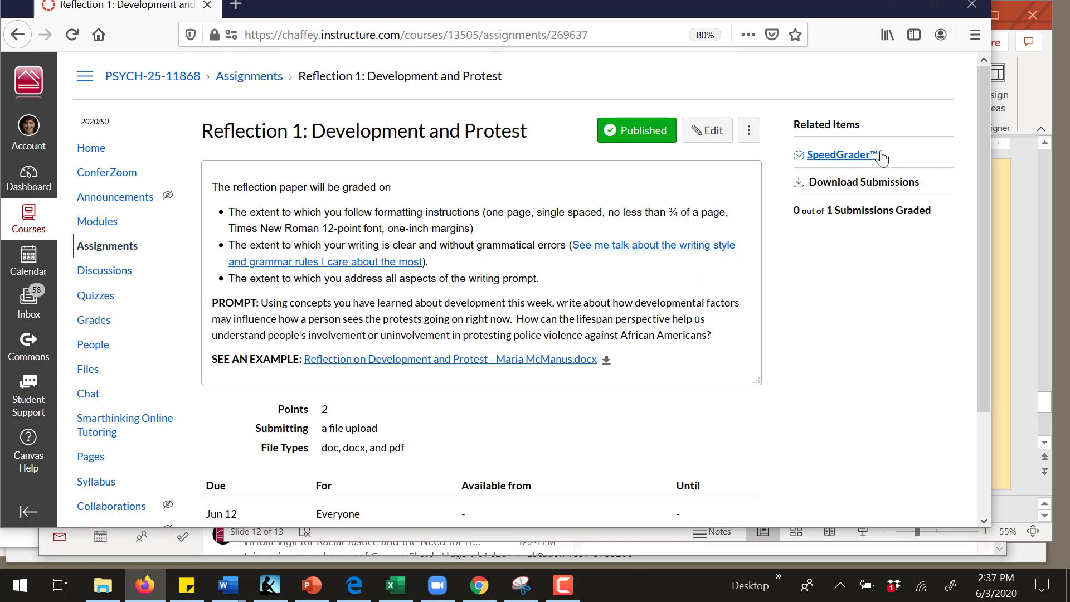
Step: Open SpeedGrader on the Test Student's Reflection 1 submission in teacher view
{"action": "left_click", "coordinate": [841, 155]}
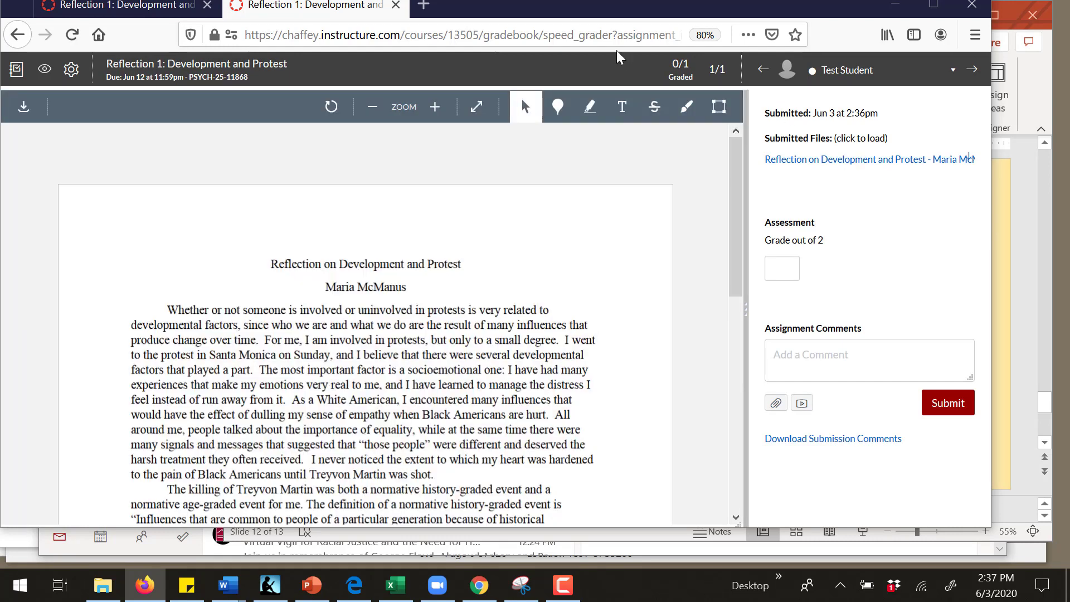
Step: Close the SpeedGrader student dropdown and scroll down to the Assignment Comments box
{"action": "left_click", "coordinate": [953, 69]}
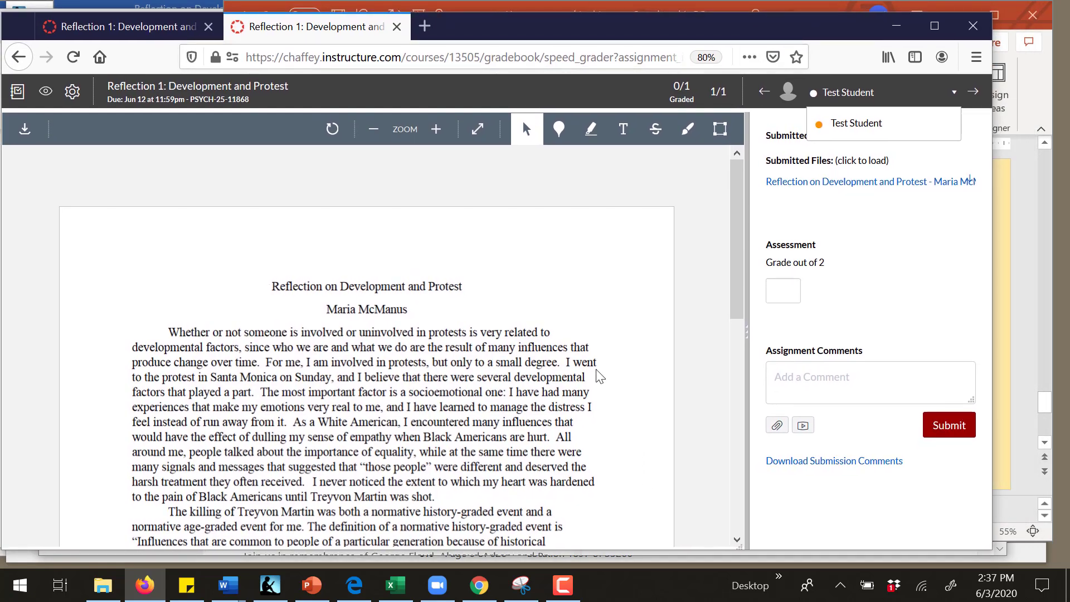
{"action": "scroll", "scroll_direction": "down", "scroll_amount": 3}
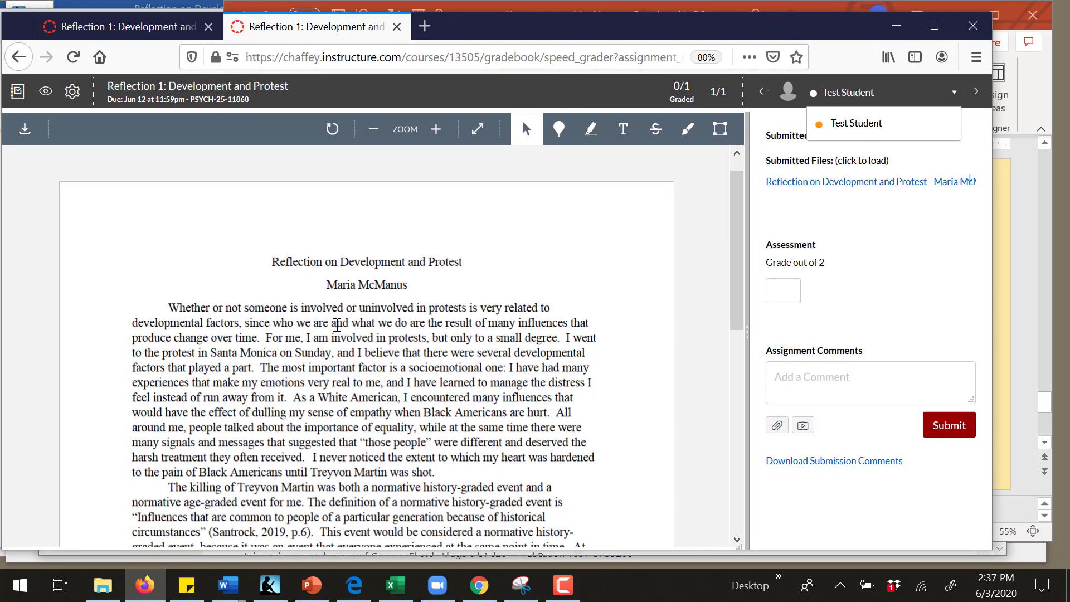
{"action": "scroll", "scroll_direction": "down", "scroll_amount": 3}
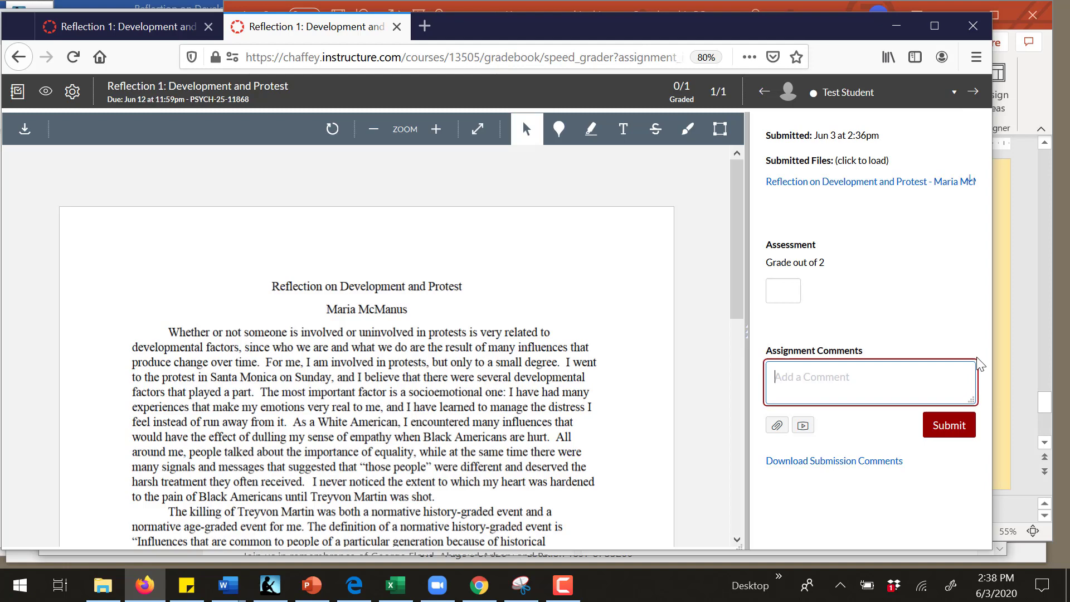
Step: Praise the use of class concepts like normative history-graded and age-graded influences
{"action": "scroll", "scroll_direction": "down", "scroll_amount": 3}
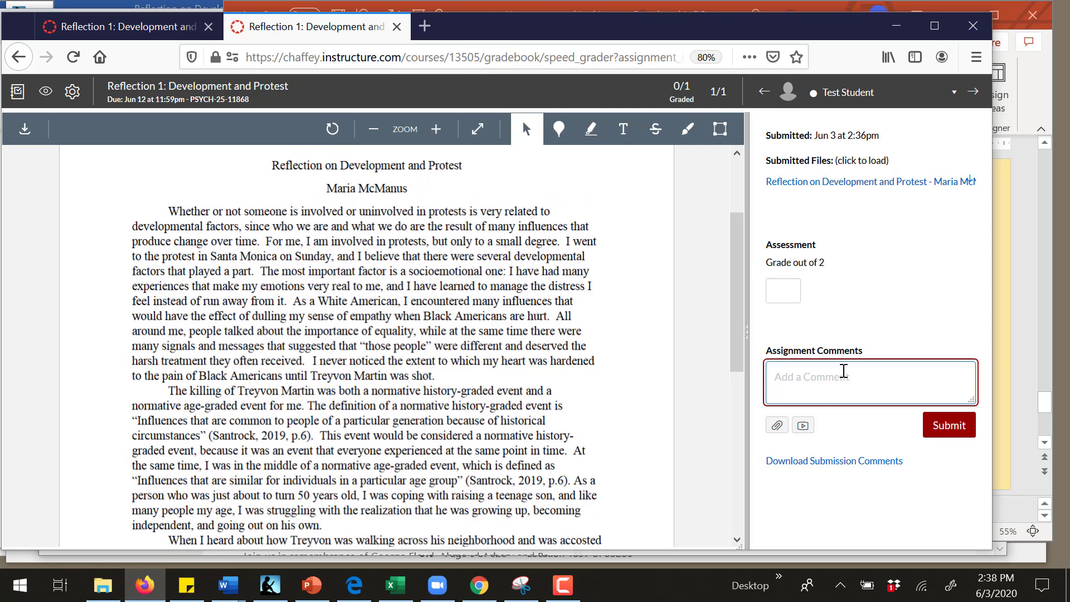
{"action": "type", "text": "good"}
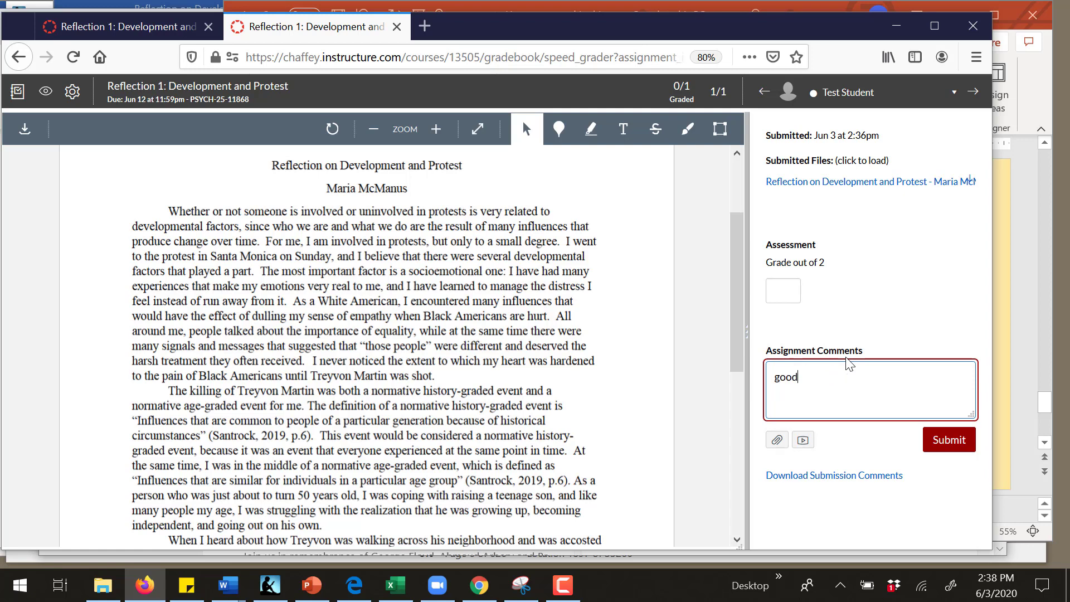
{"action": "type", "text": "Good u"}
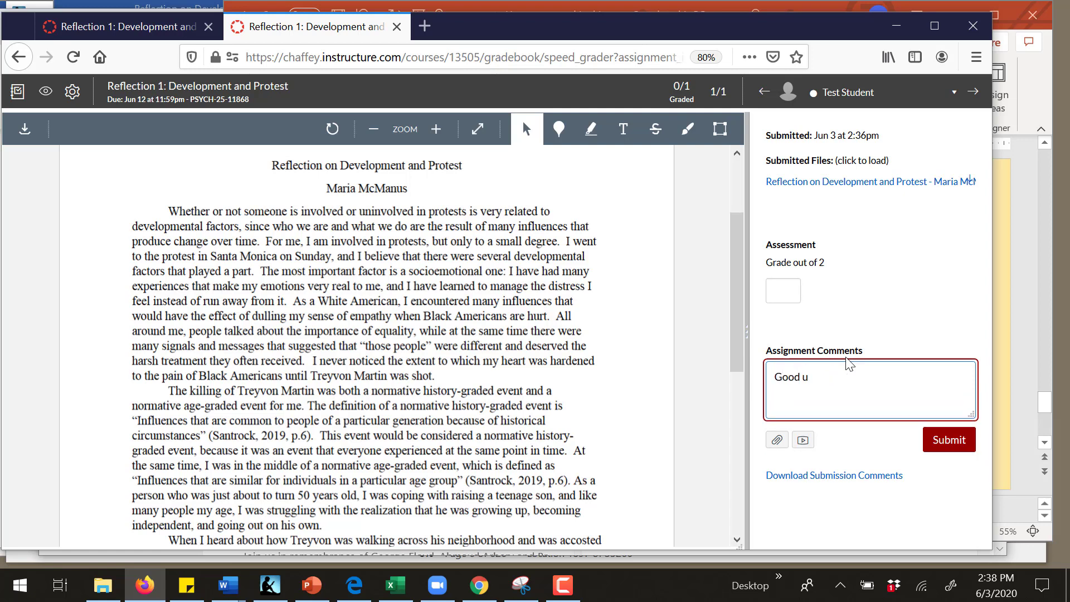
{"action": "type", "text": "se of"}
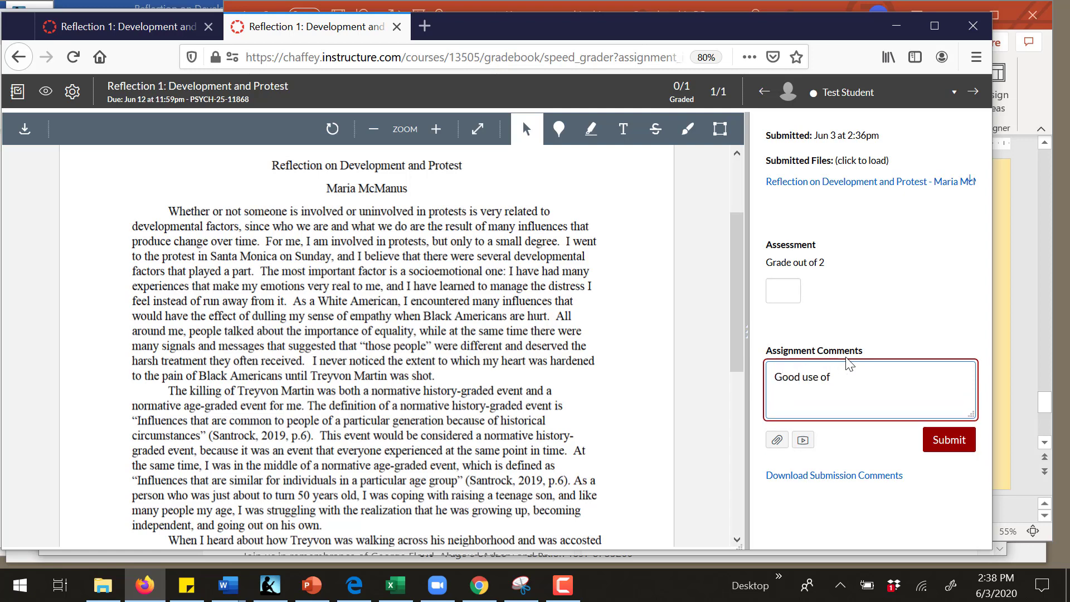
{"action": "type", "text": "c"}
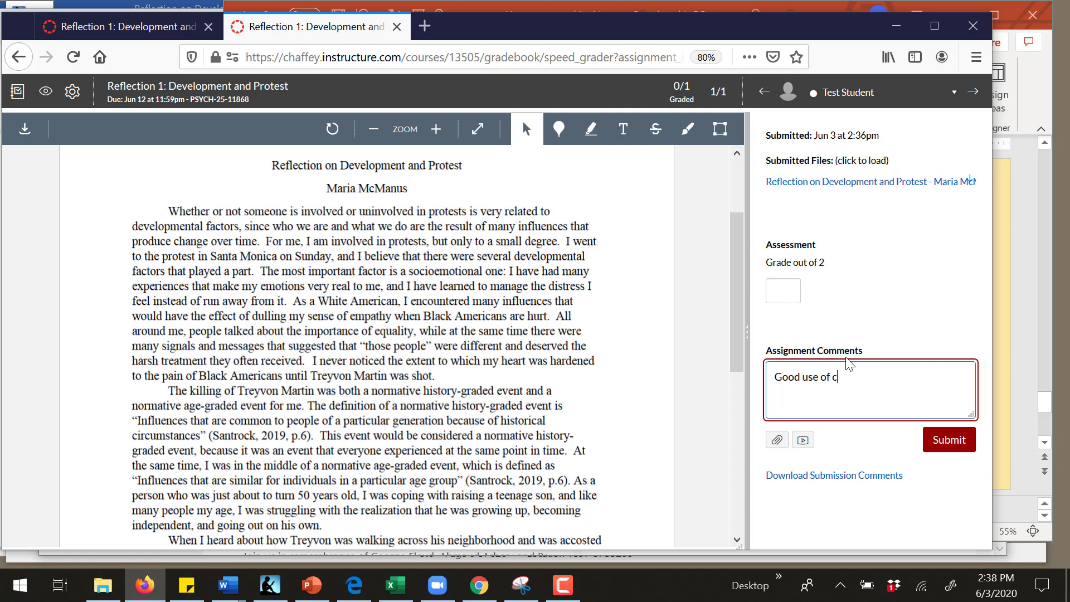
{"action": "type", "text": "oncepts from"}
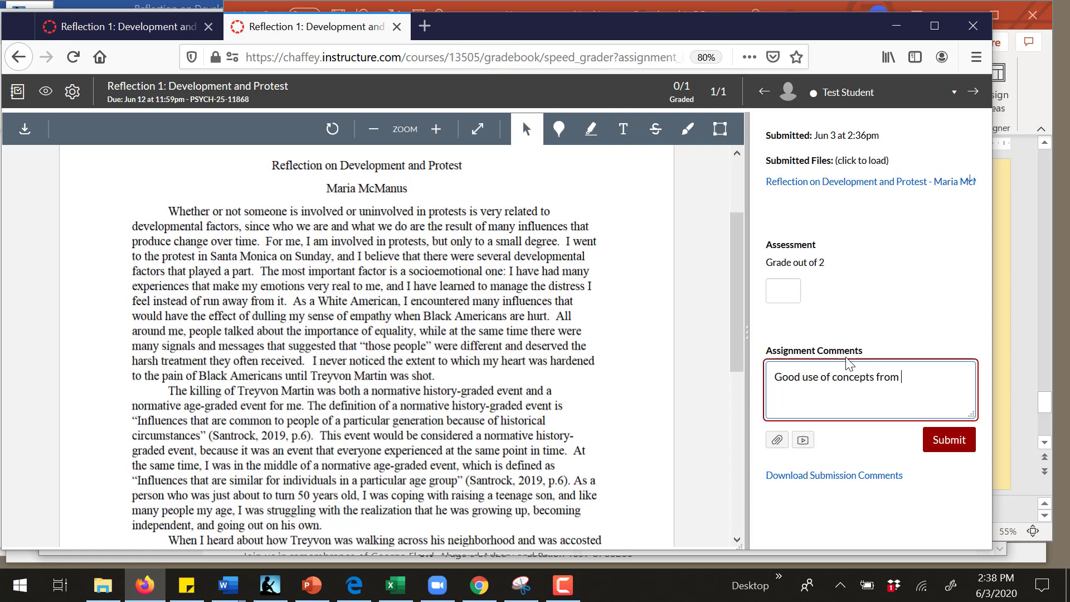
{"action": "type", "text": "the class: n"}
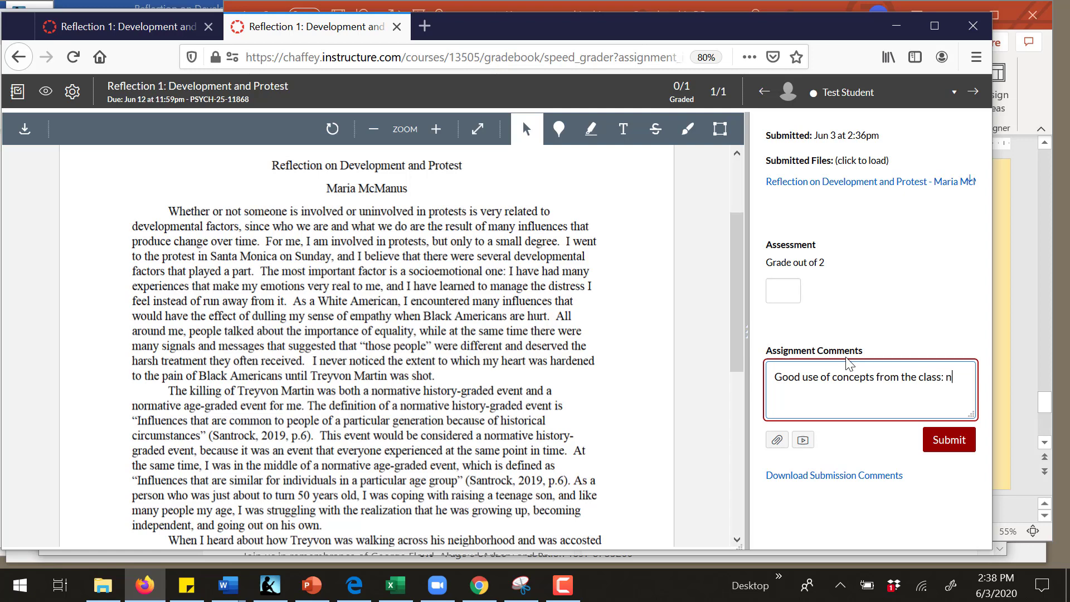
{"action": "type", "text": "ormative"}
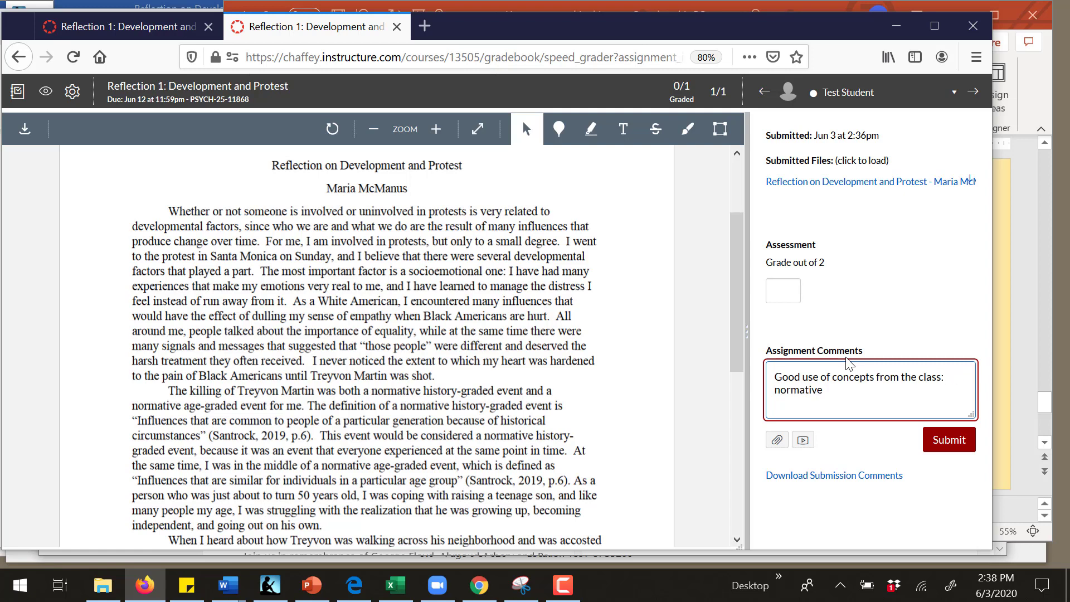
{"action": "type", "text": "history"}
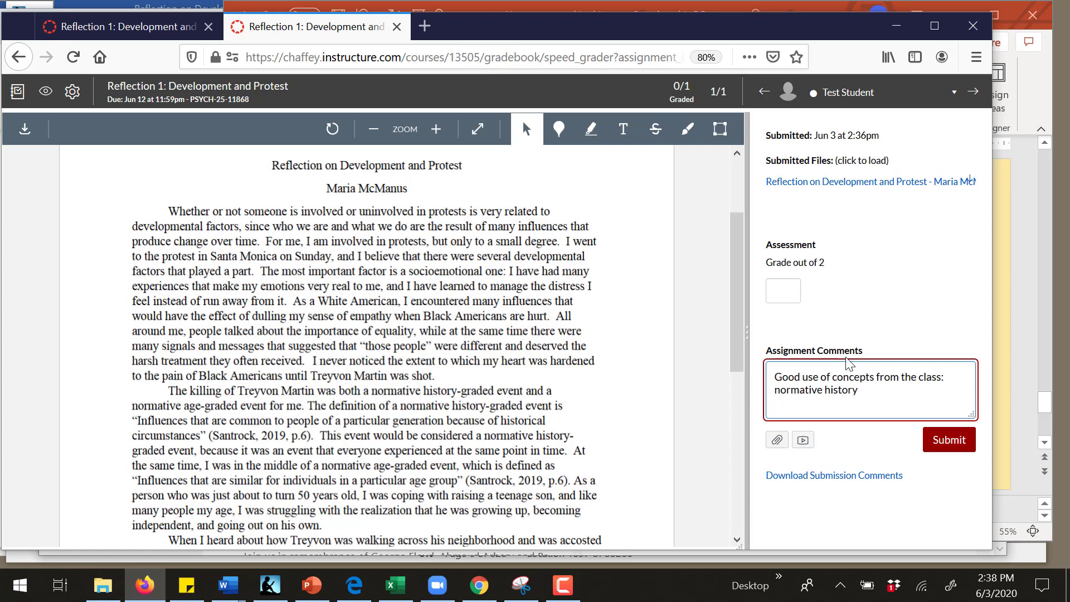
{"action": "type", "text": "-"}
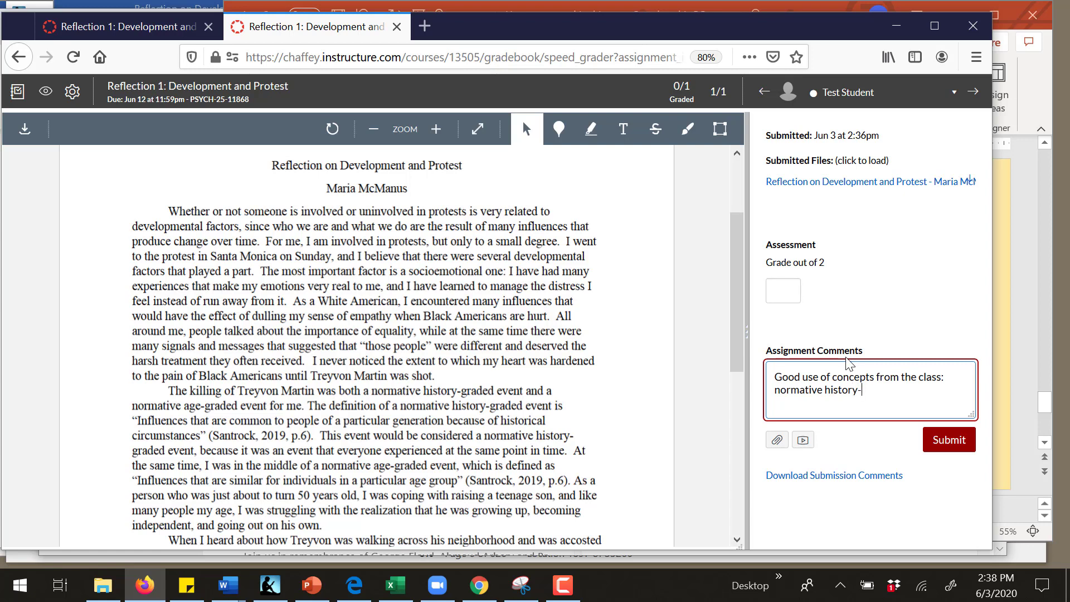
{"action": "type", "text": "g"}
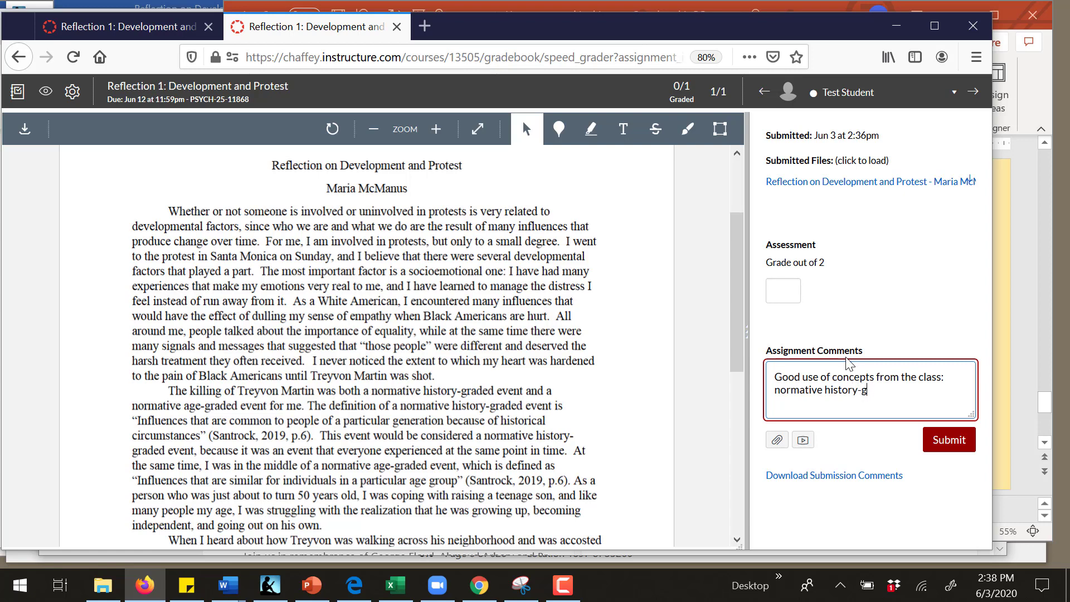
{"action": "type", "text": "raded i"}
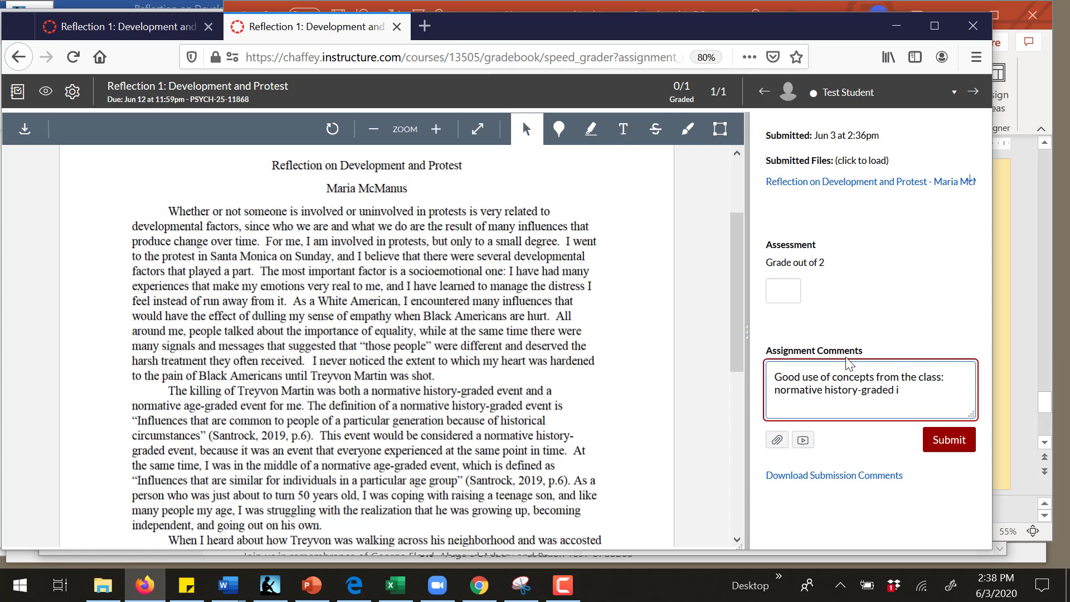
{"action": "type", "text": "nfluences"}
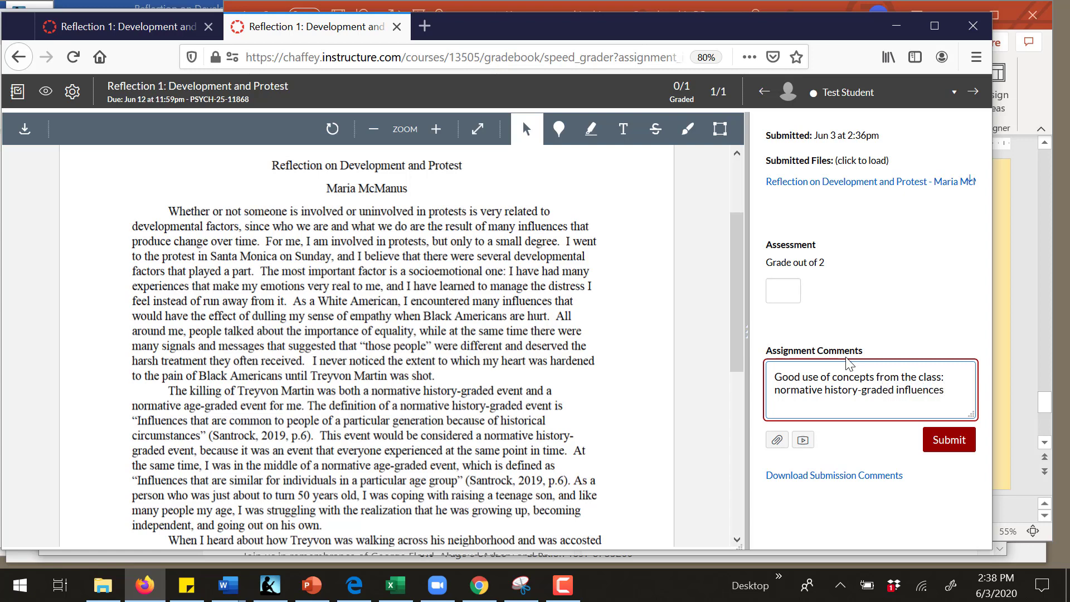
{"action": "type", "text": ", and normative"}
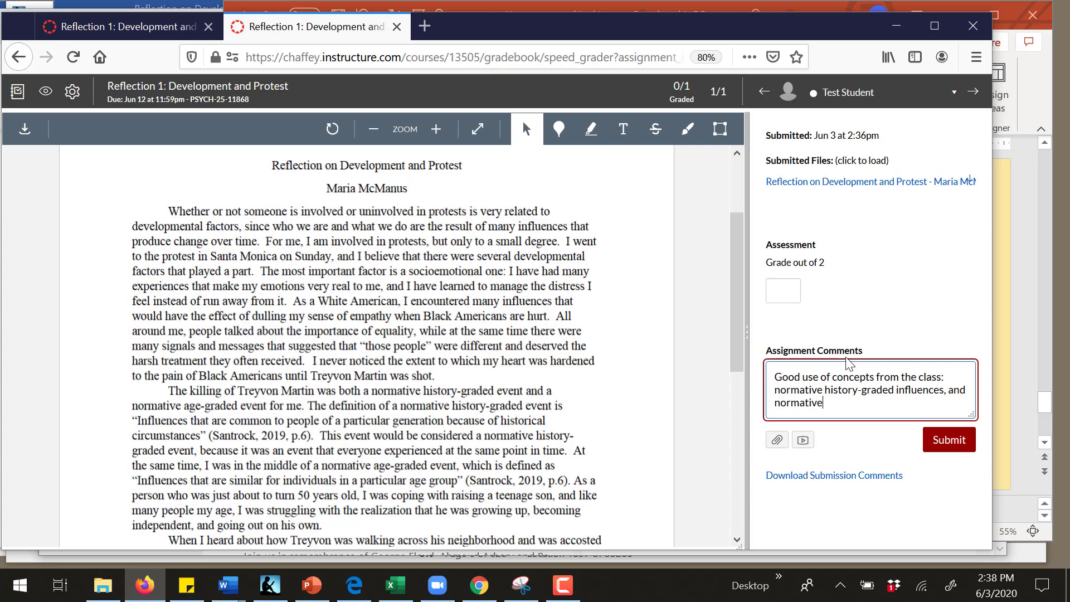
{"action": "type", "text": "ag"}
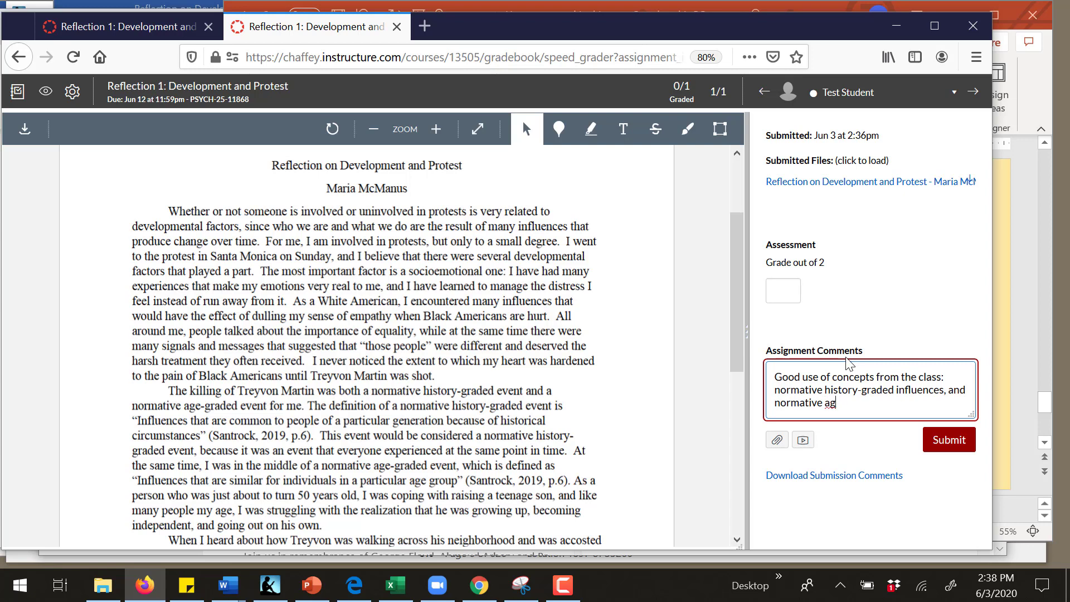
{"action": "type", "text": "e-graded influences."}
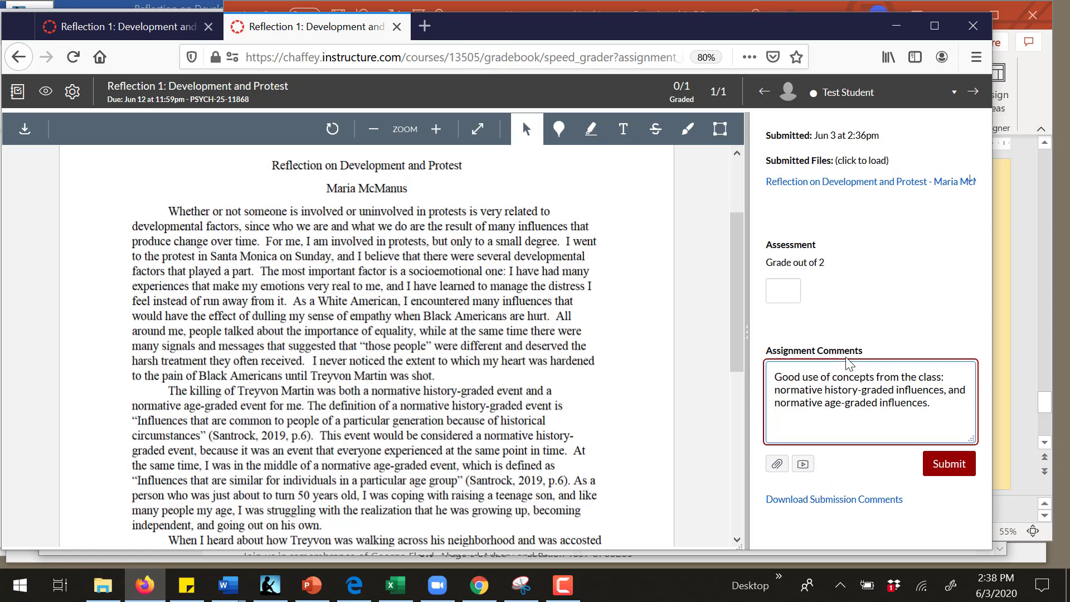
Step: Add that you liked how the student examined their life experiences through that lens
{"action": "type", "text": "I really"}
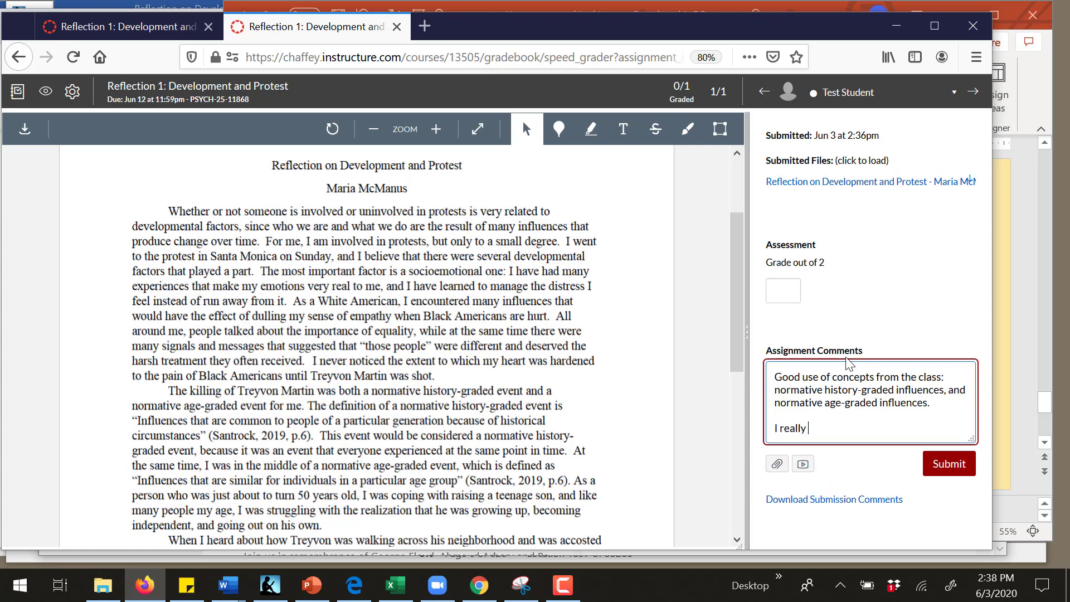
{"action": "type", "text": "liked how you connect your"}
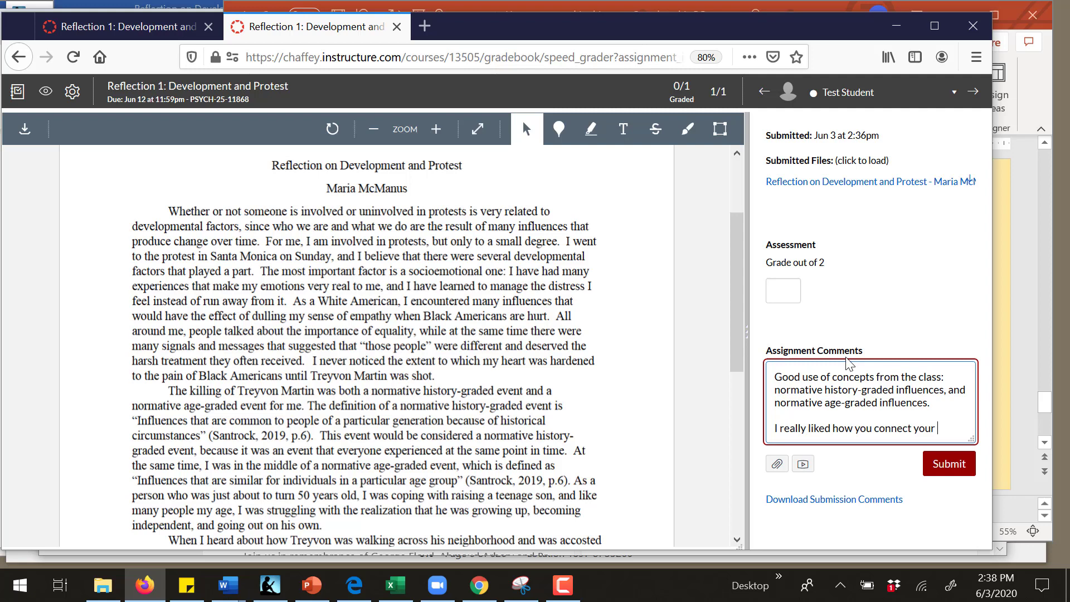
{"action": "type", "text": "experience on"}
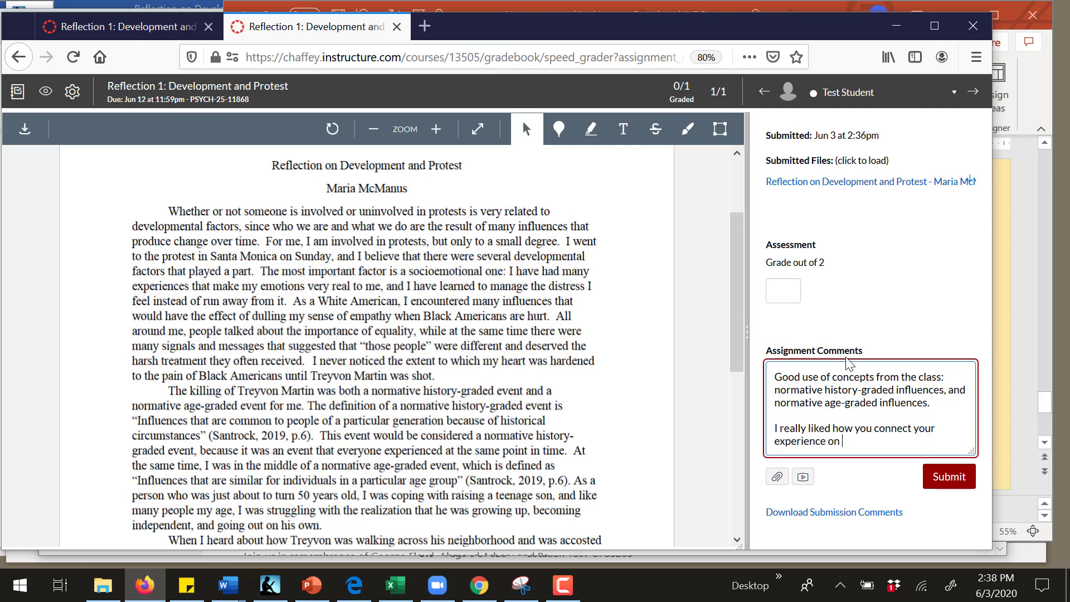
{"action": "type", "text": "Sunday with"}
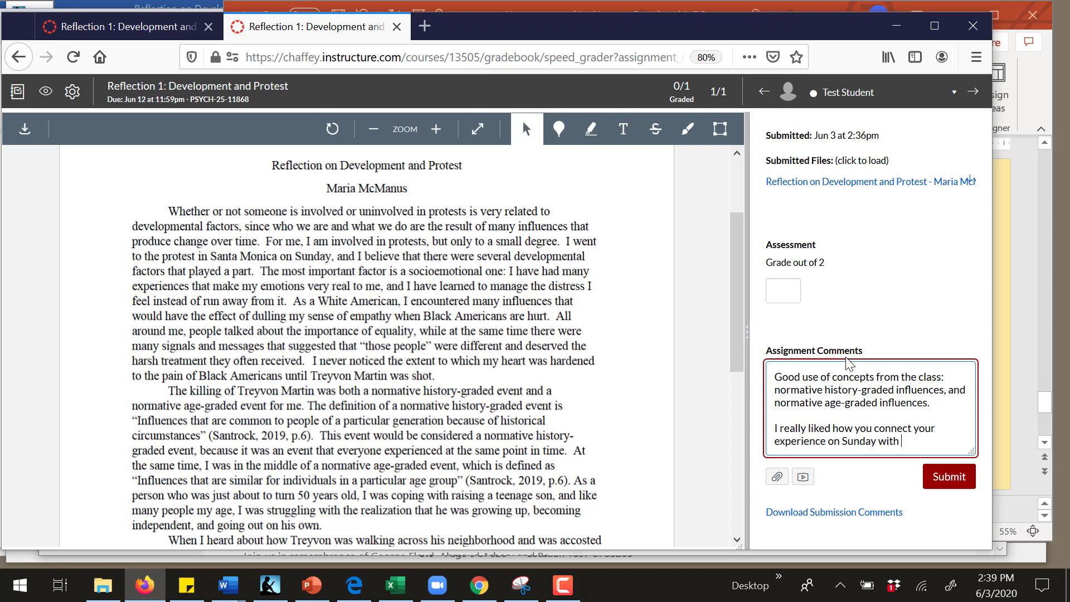
{"action": "type", "text": "your life e"}
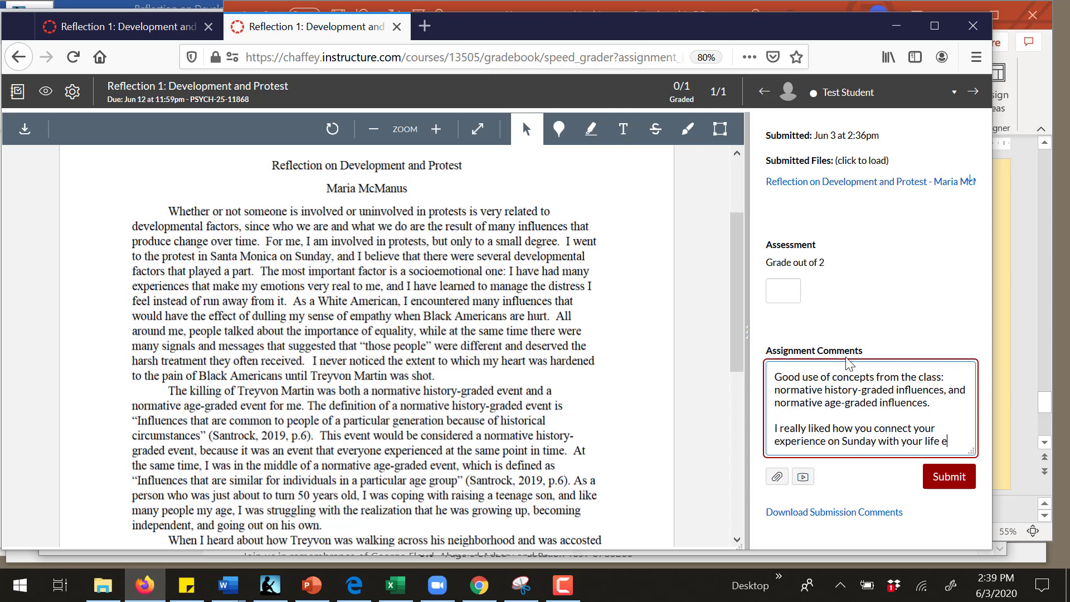
{"action": "type", "text": "xperiences and I"}
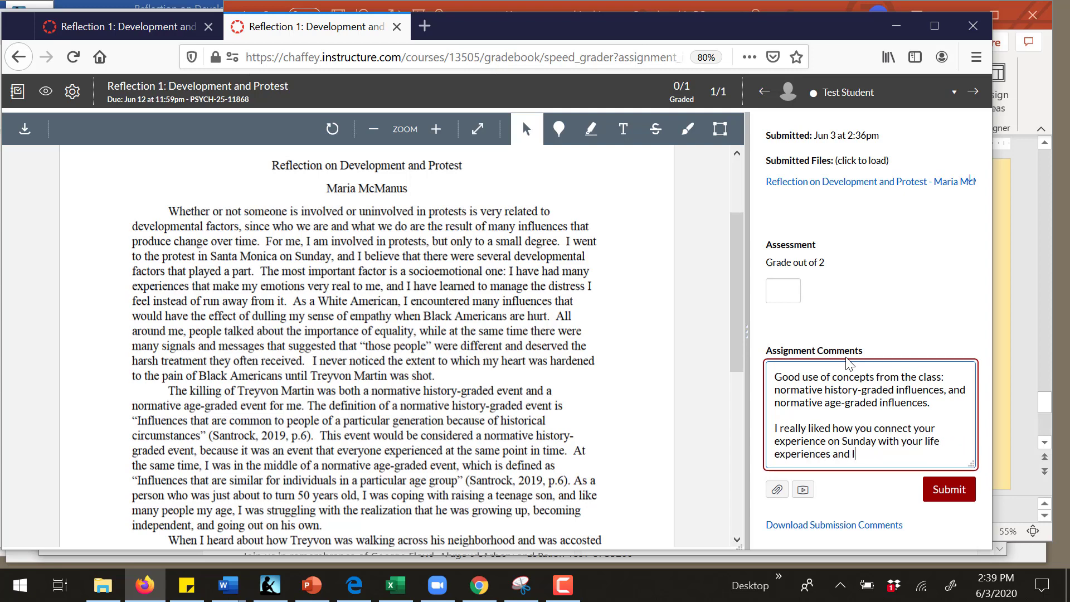
{"action": "type", "text": "looked at the"}
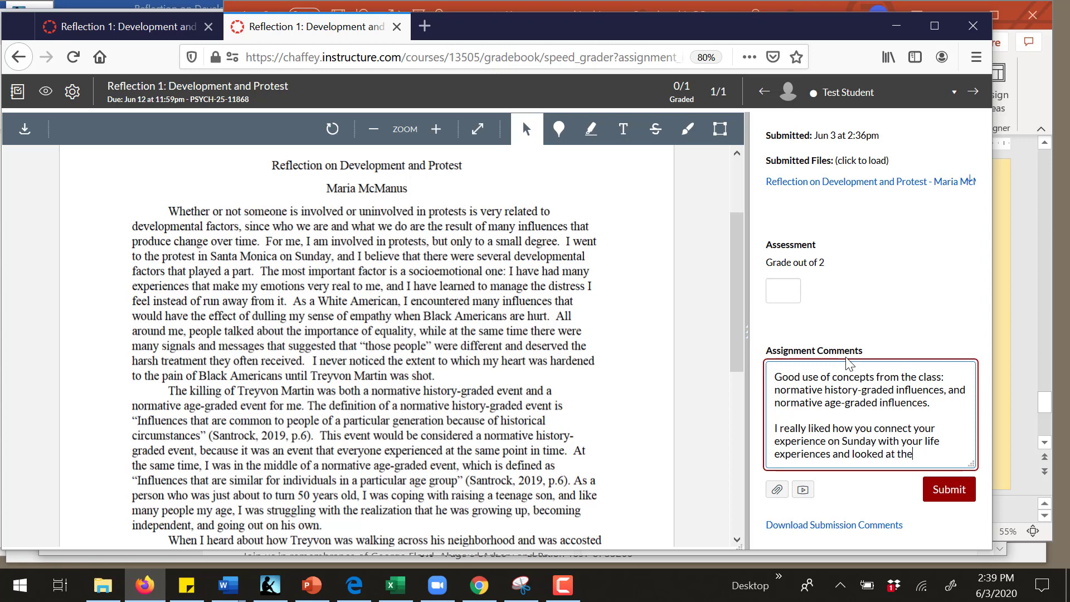
{"action": "type", "text": "them through the lense"}
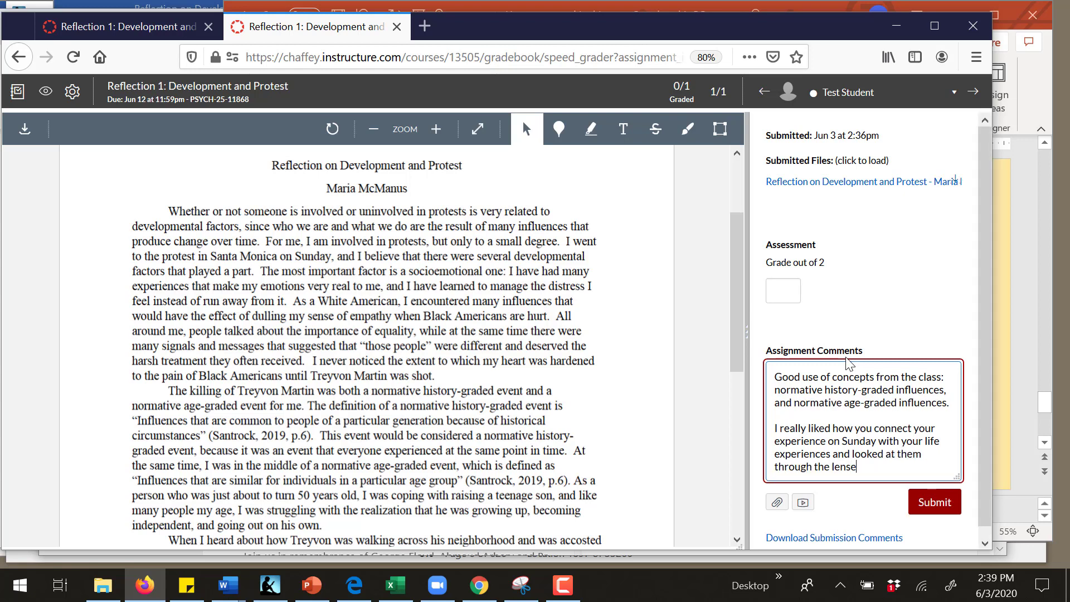
{"action": "type", "text": "of"}
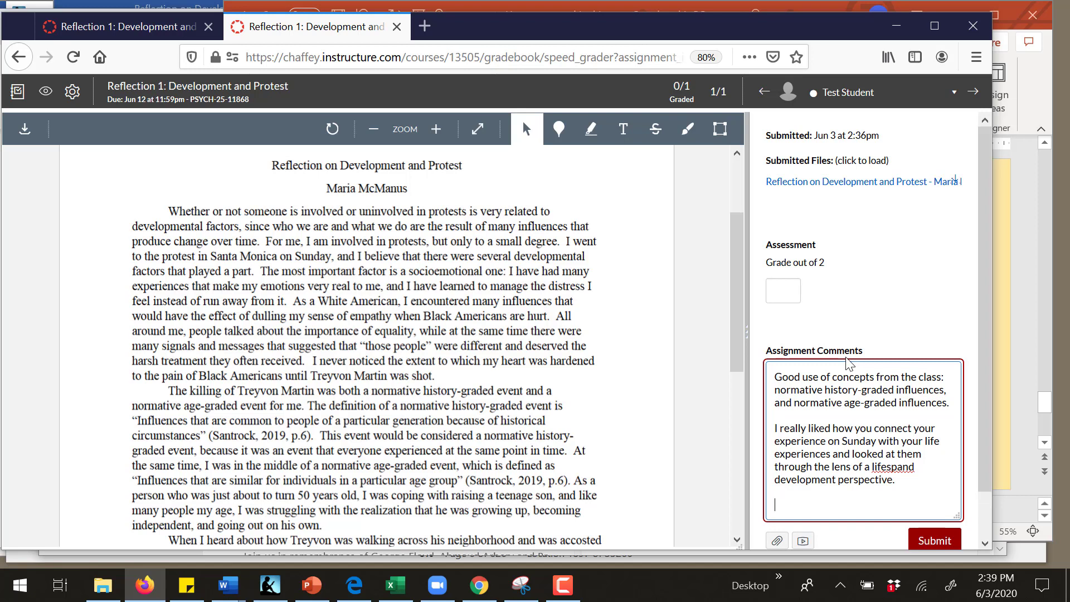
Step: Advise watching out for punctuation in compound sentences next time
{"action": "type", "text": "Next time"}
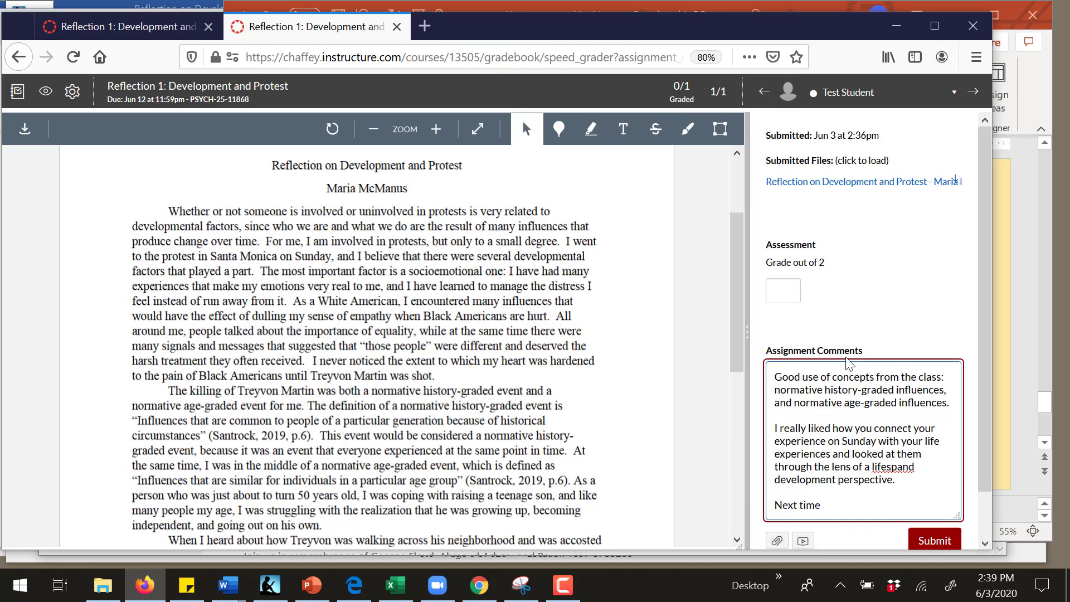
{"action": "type", "text": ", make us"}
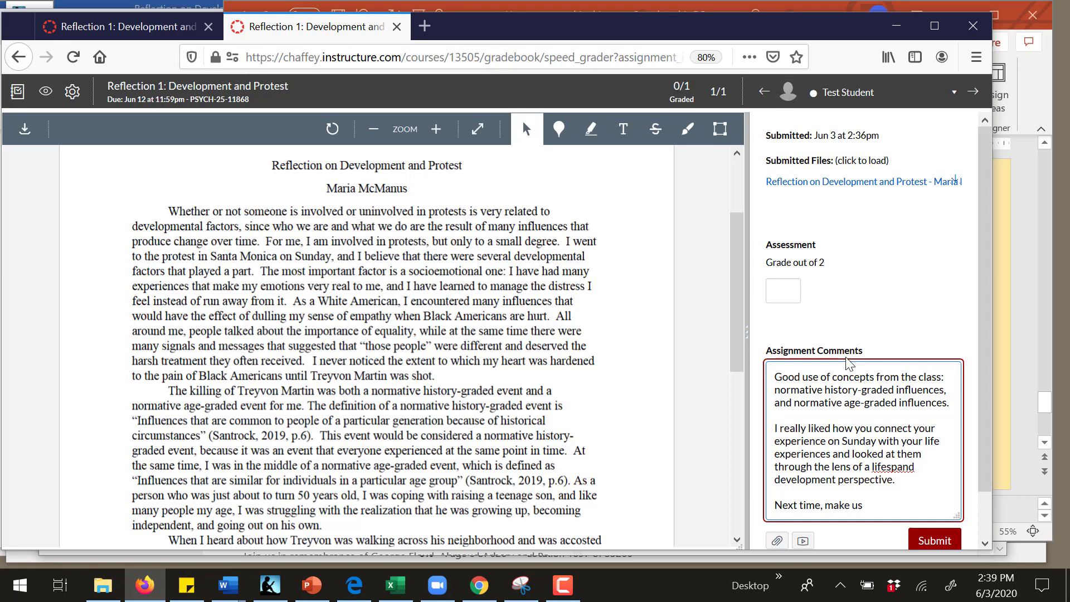
{"action": "type", "text": "sure to"}
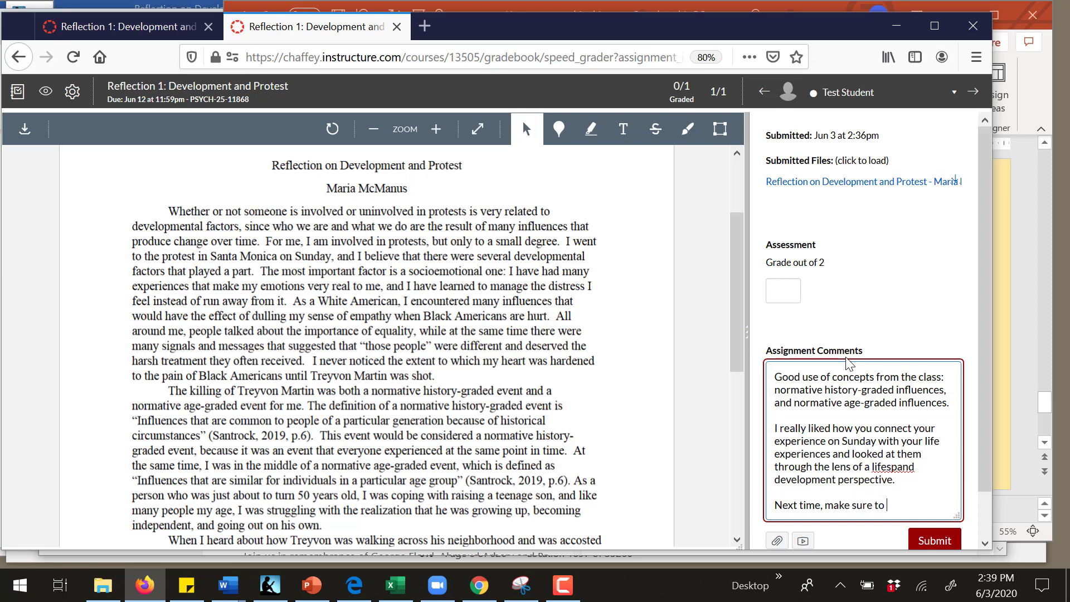
{"action": "type", "text": "watch"}
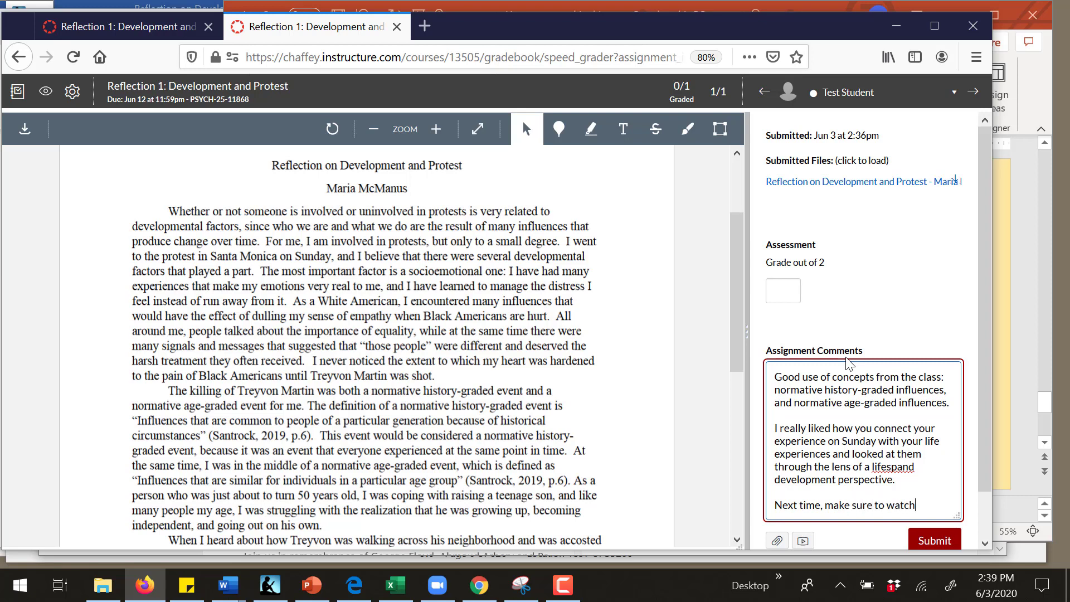
{"action": "type", "text": "out for punctuation comp"}
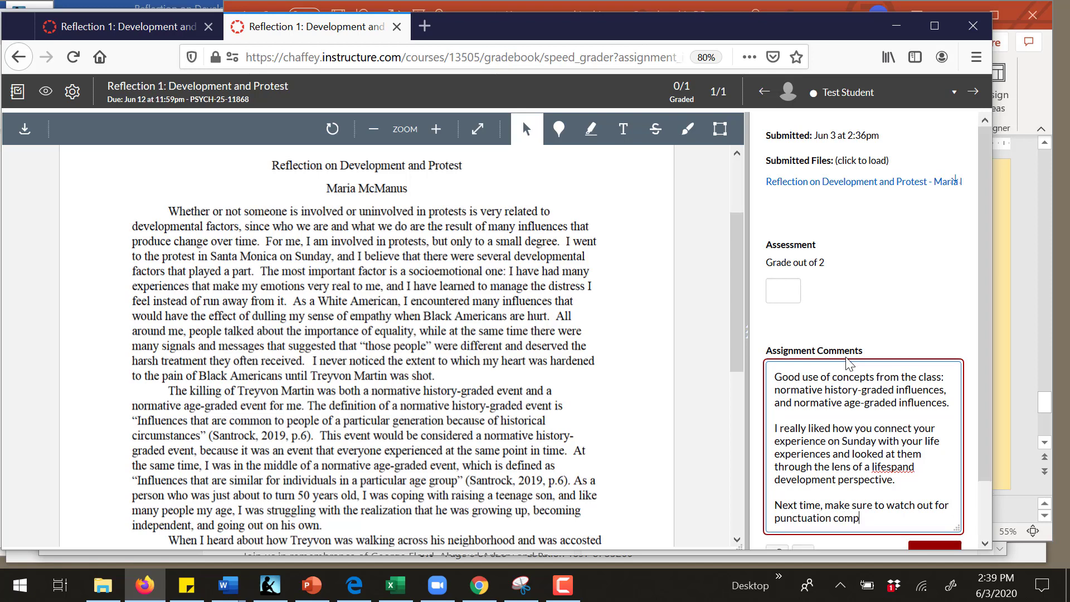
{"action": "type", "text": "ound sentence"}
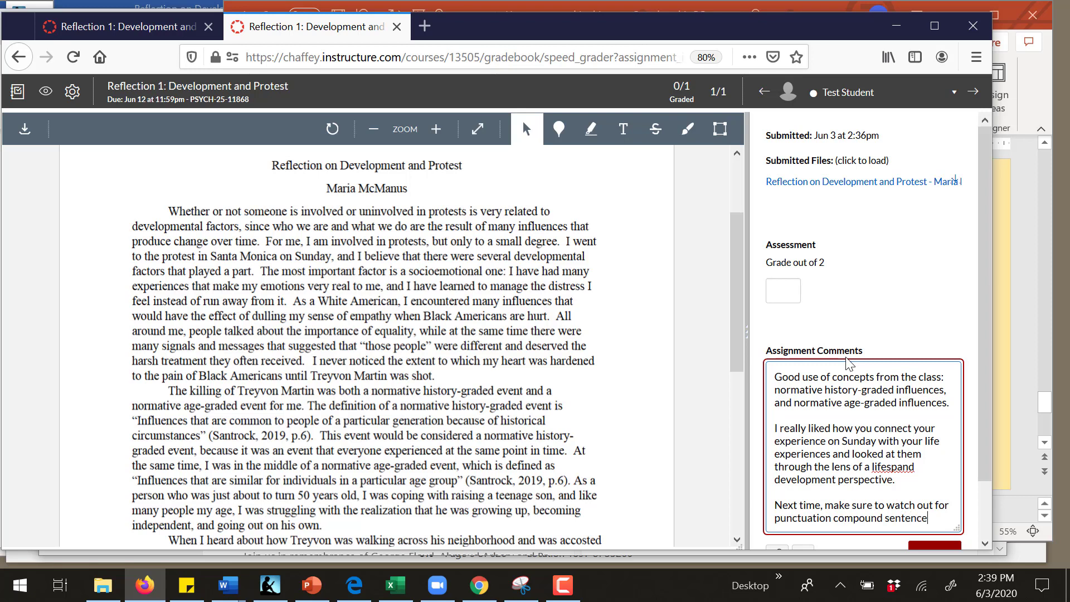
{"action": "type", "text": "s."}
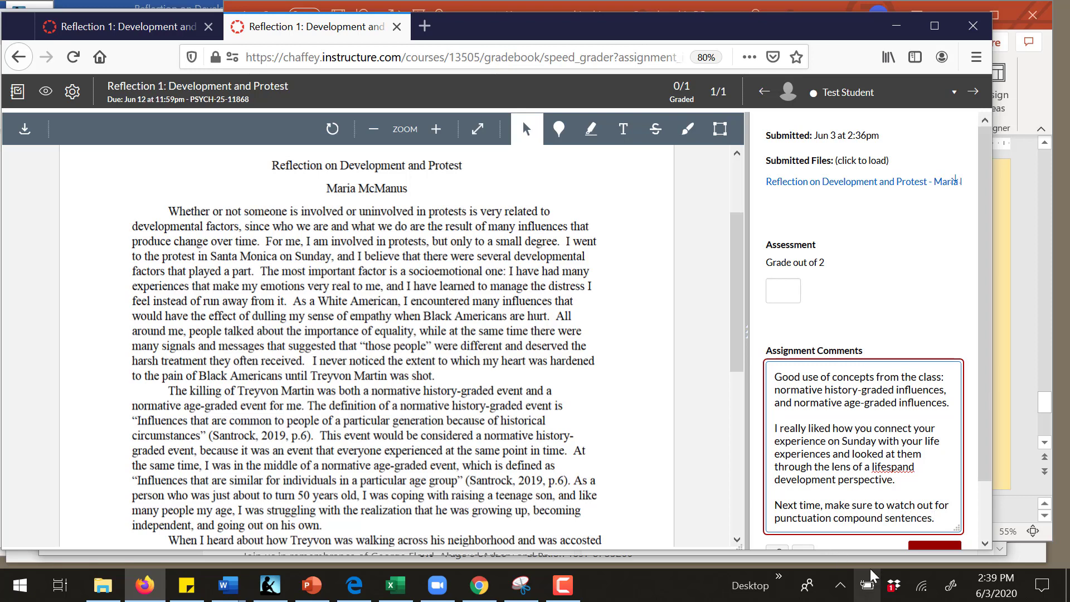
Step: Post the feedback comment and enter a grade of 1.75 out of 2
{"action": "left_click", "coordinate": [816, 495]}
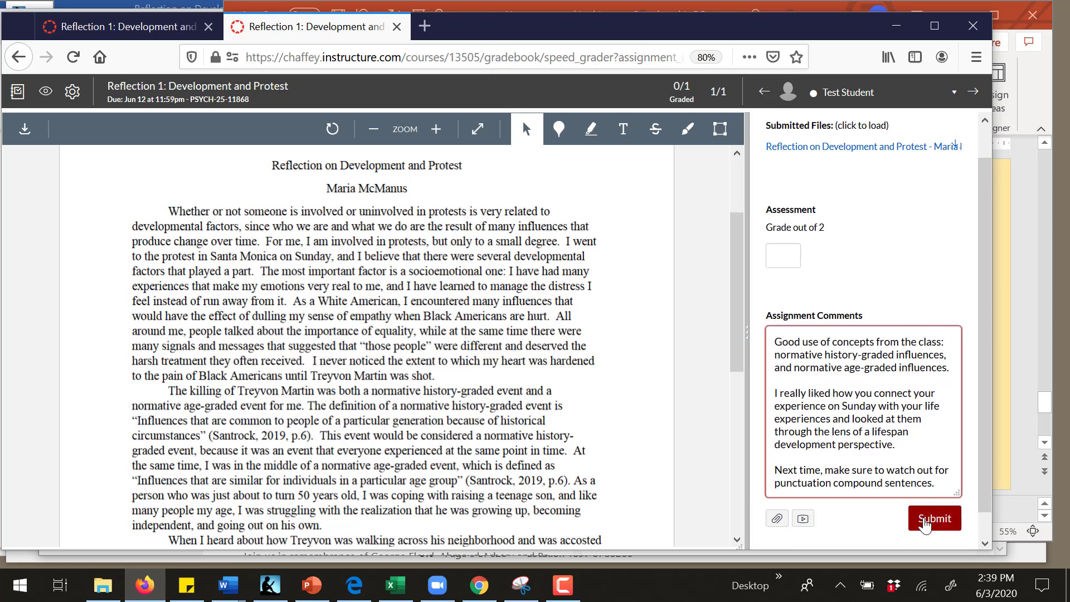
{"action": "left_click", "coordinate": [934, 518]}
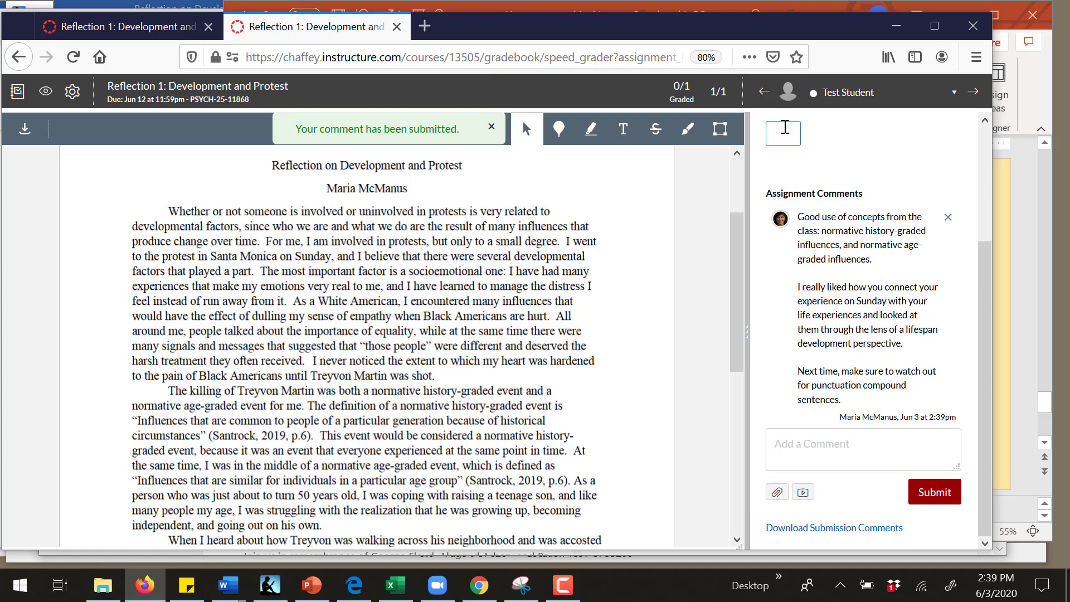
{"action": "type", "text": "1.75"}
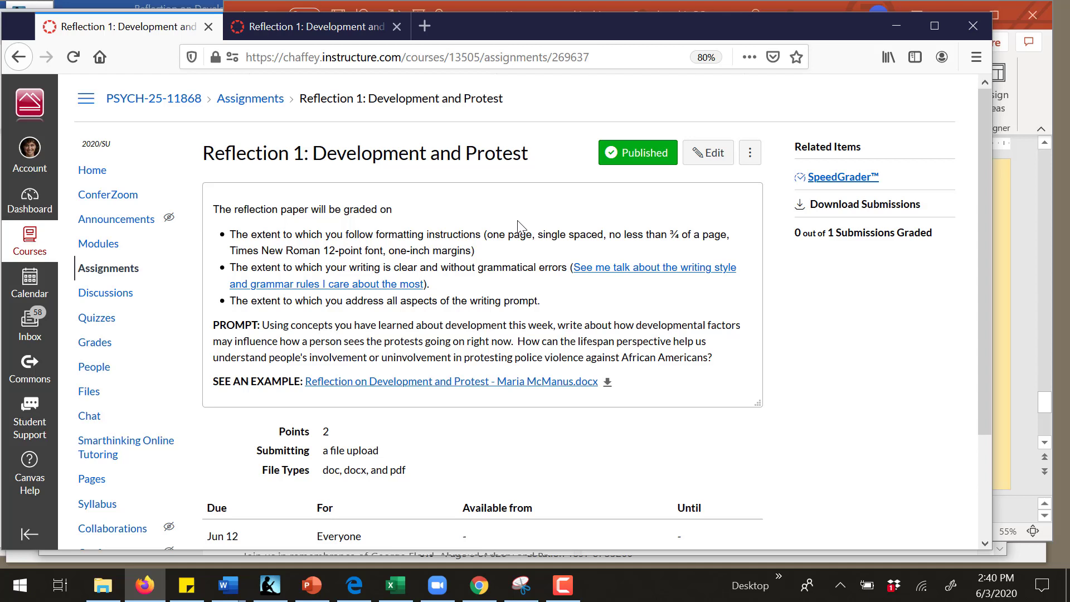
{"action": "mouse_move", "coordinate": [363, 223]}
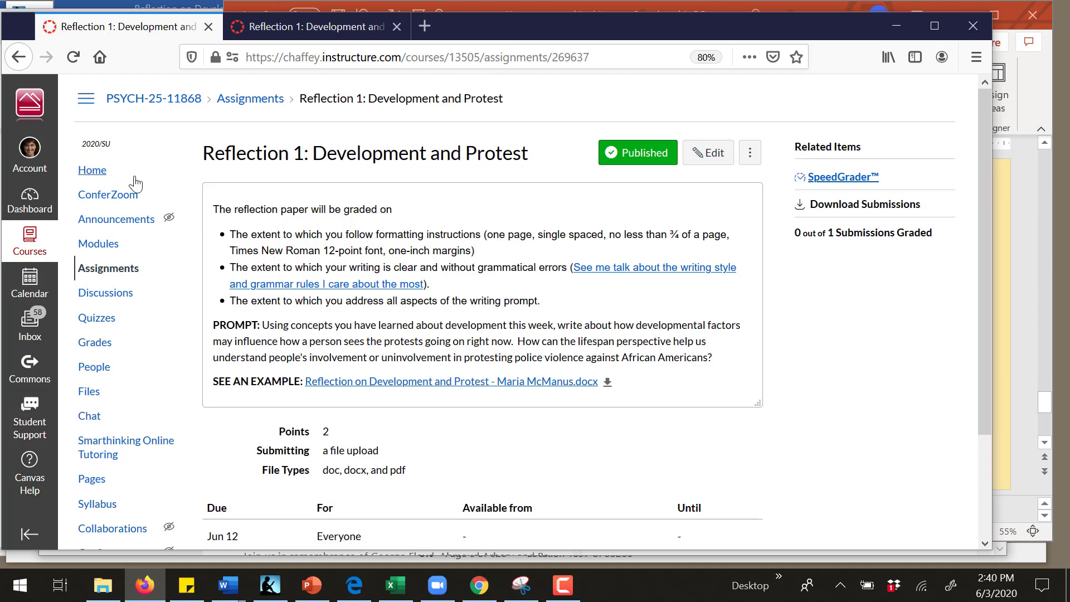
Step: Return to the course home page in Student View and go to Grades
{"action": "left_click", "coordinate": [92, 170]}
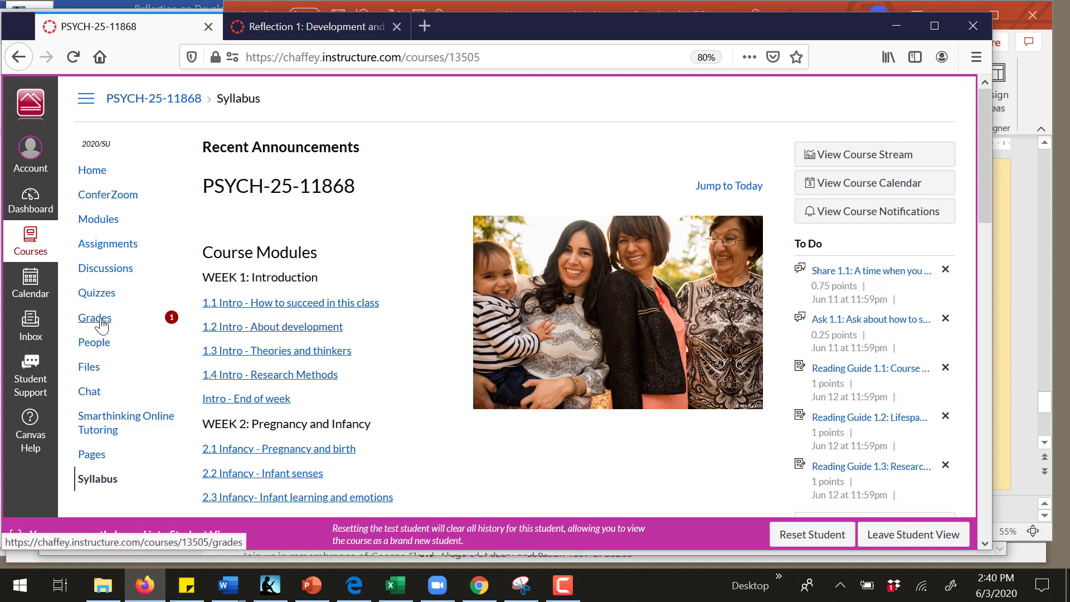
{"action": "mouse_move", "coordinate": [100, 325]}
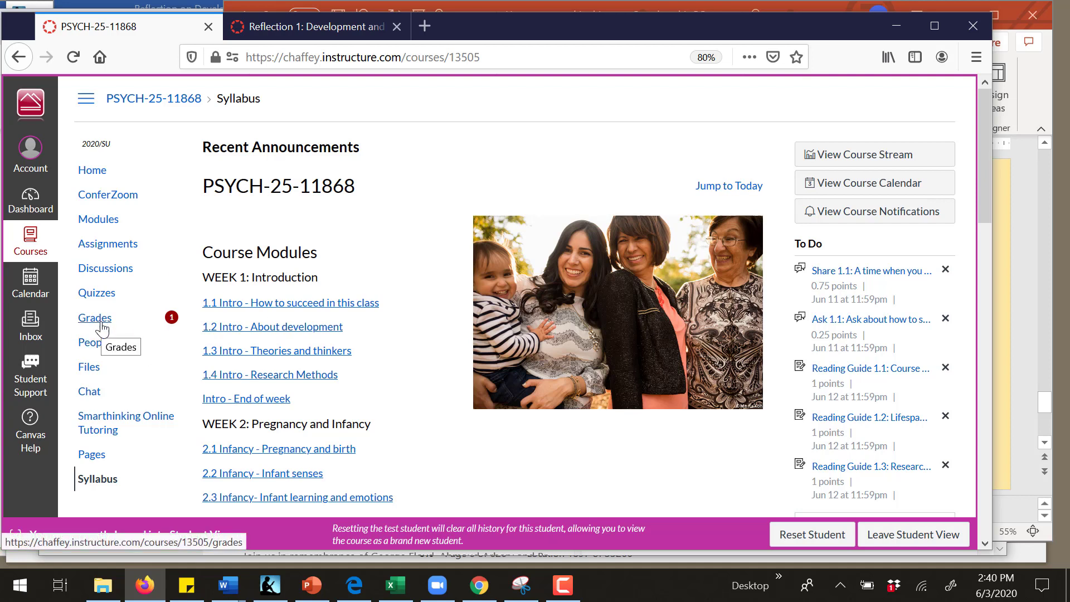
{"action": "left_click", "coordinate": [94, 318]}
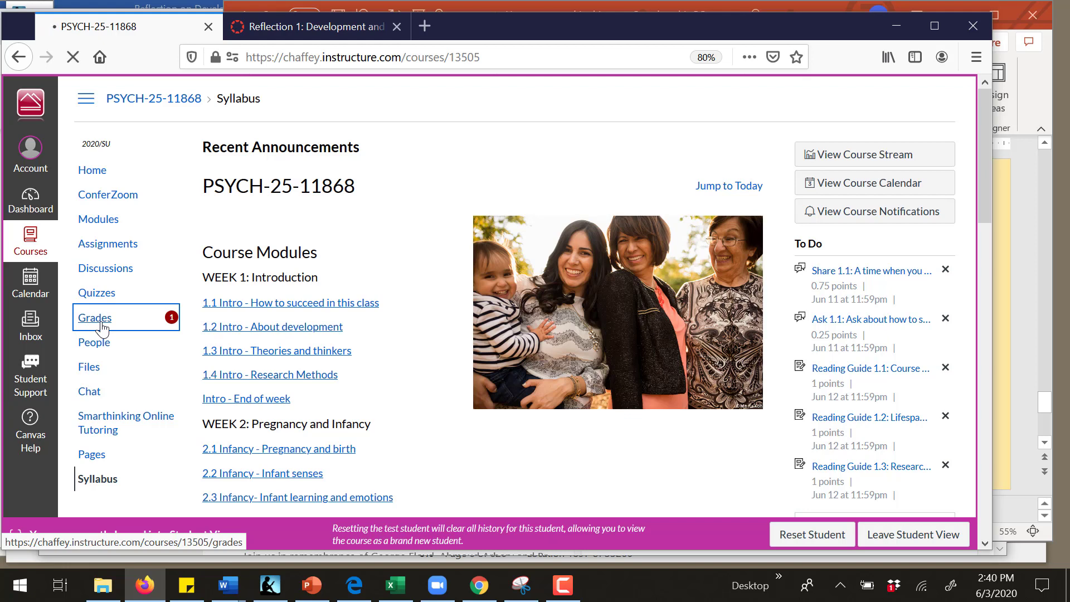
Step: On Grades, find Reflection 1 (1.75 of 2) and toggle its instructor comments open
{"action": "left_click", "coordinate": [93, 317]}
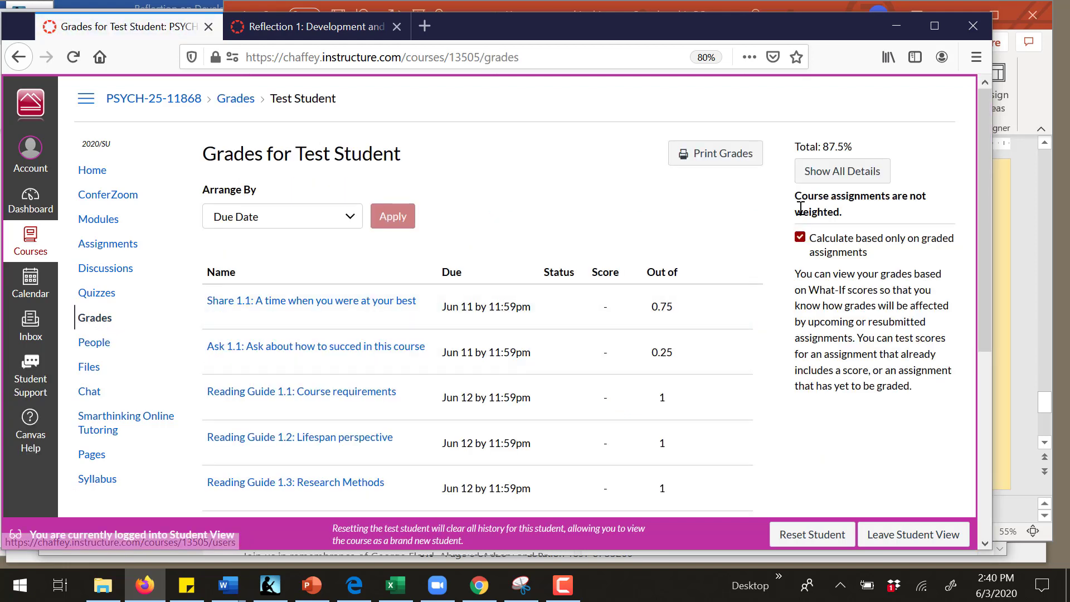
{"action": "mouse_move", "coordinate": [655, 287]}
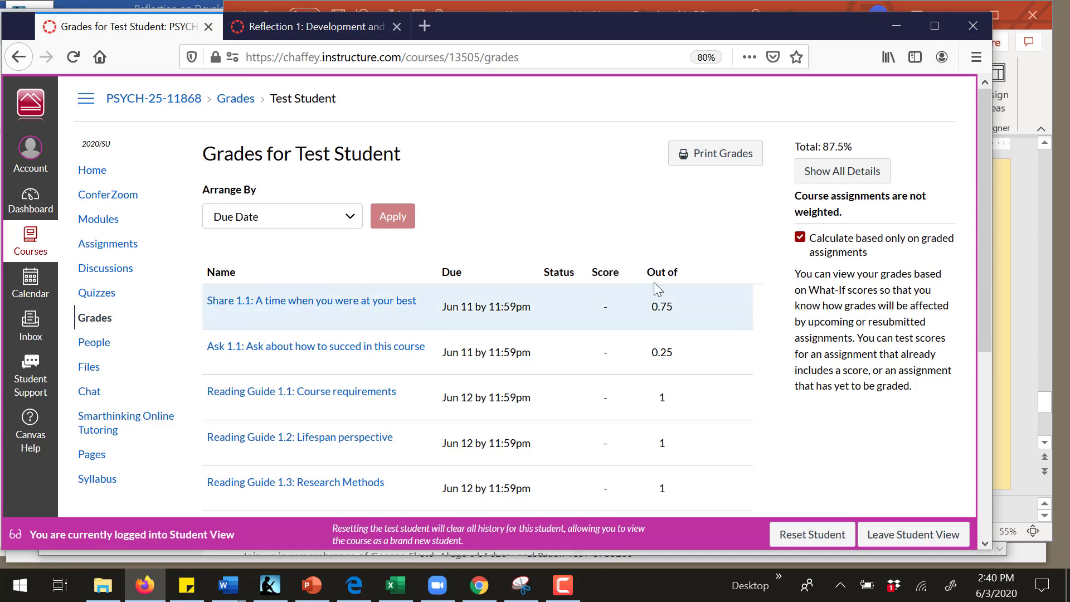
{"action": "scroll", "scroll_direction": "down", "scroll_amount": 3}
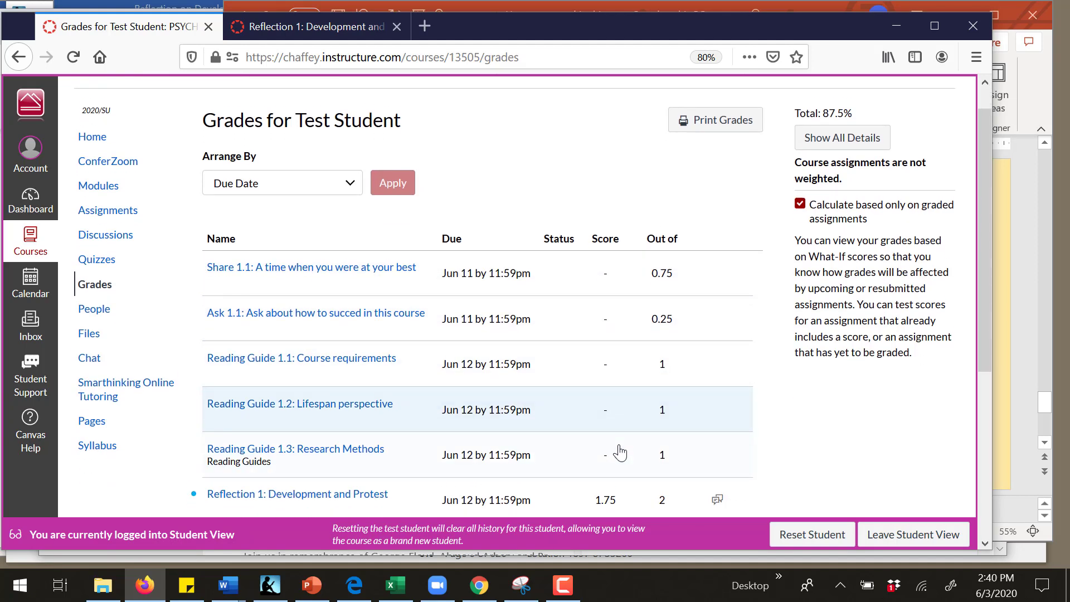
{"action": "scroll", "scroll_direction": "down", "scroll_amount": 3}
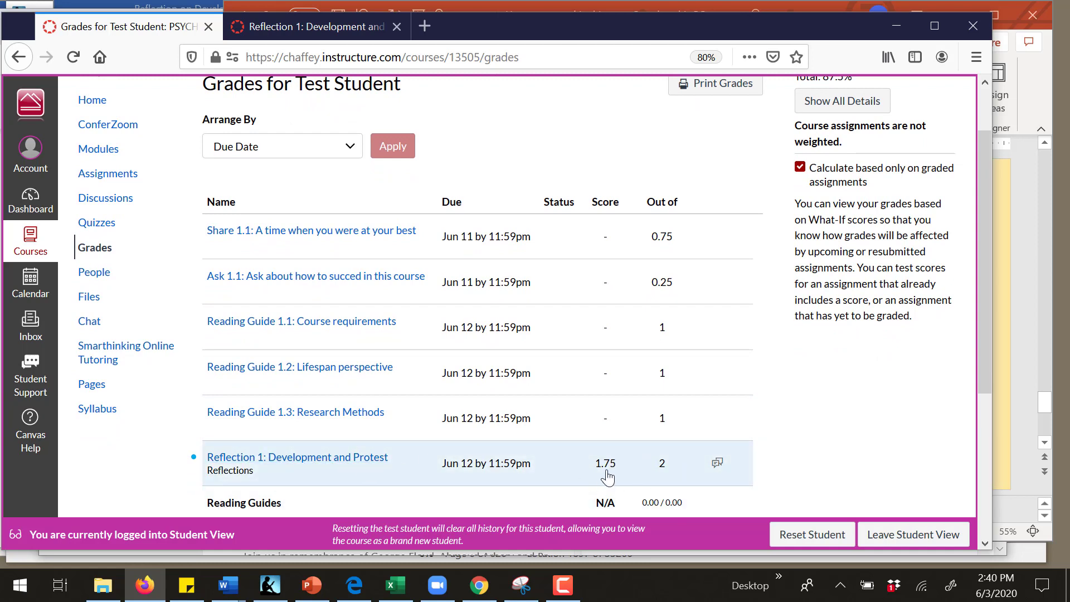
{"action": "mouse_move", "coordinate": [616, 471]}
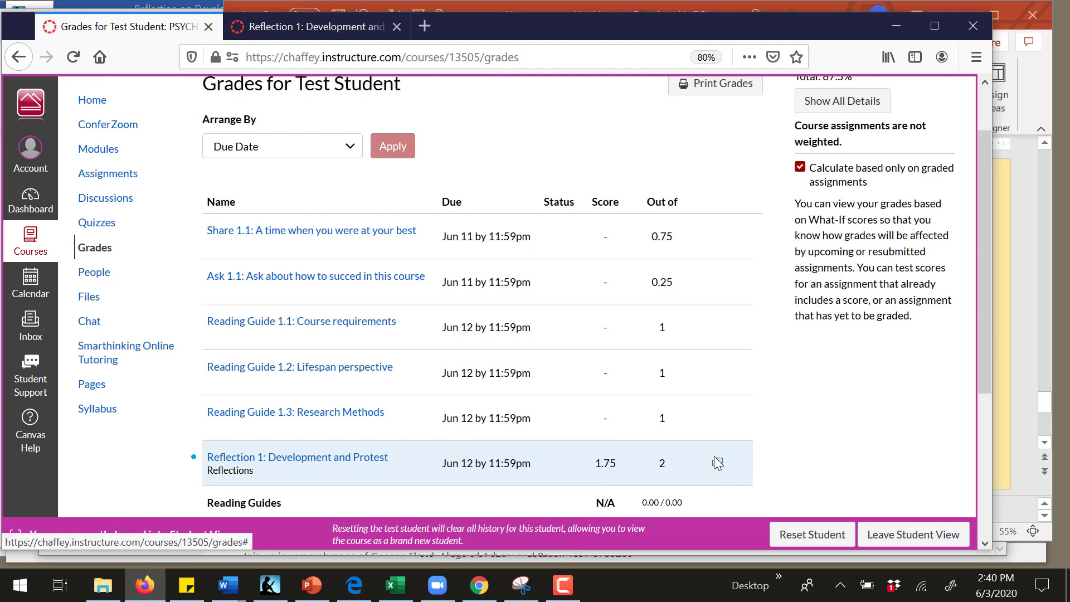
{"action": "scroll", "scroll_direction": "down", "scroll_amount": 3}
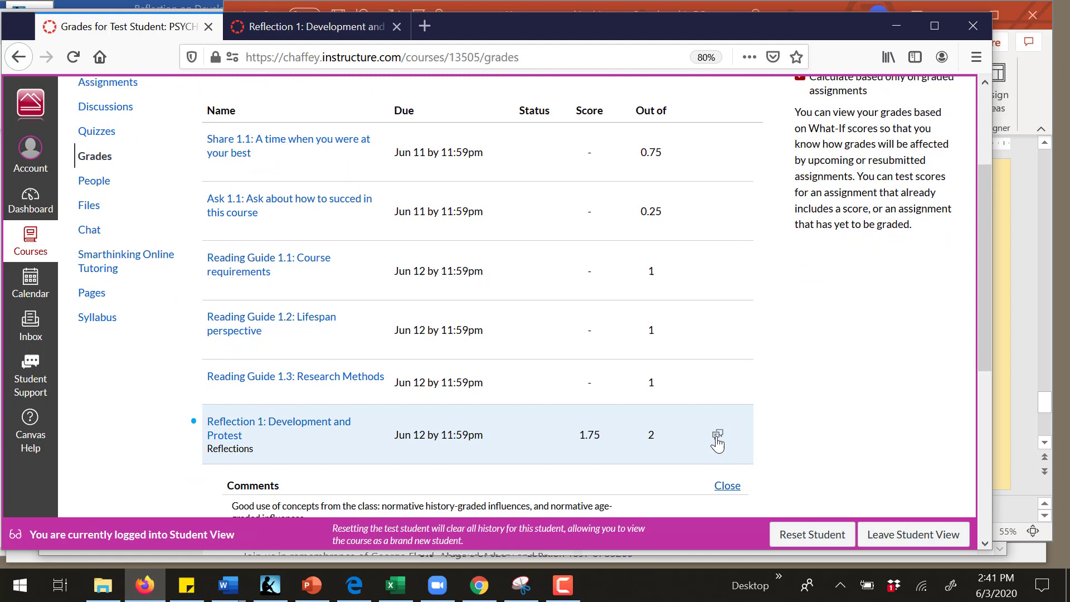
{"action": "left_click", "coordinate": [727, 485]}
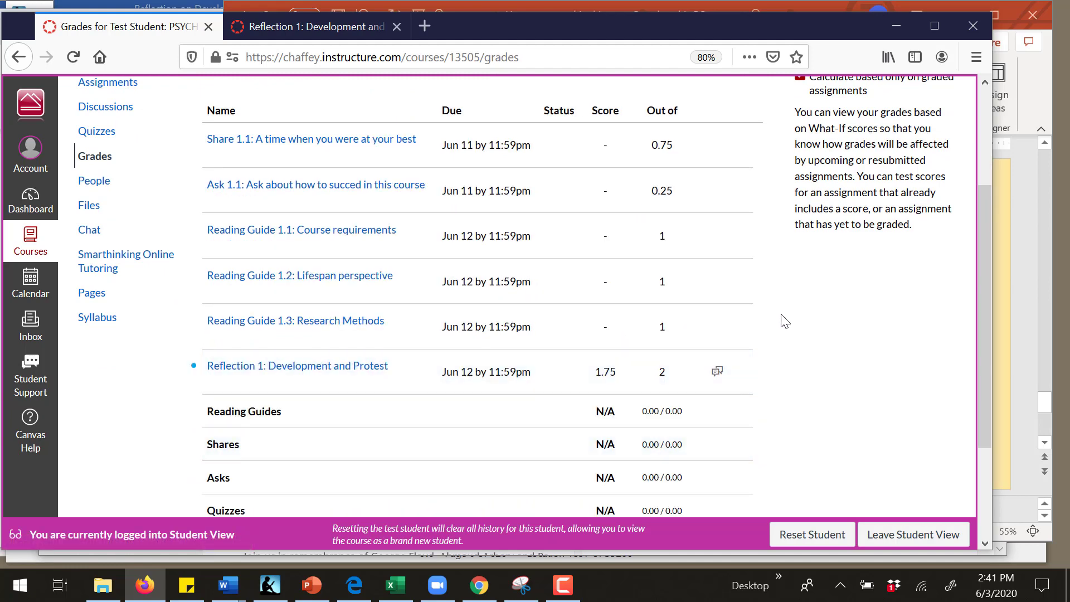
{"action": "scroll", "scroll_direction": "down", "scroll_amount": 3}
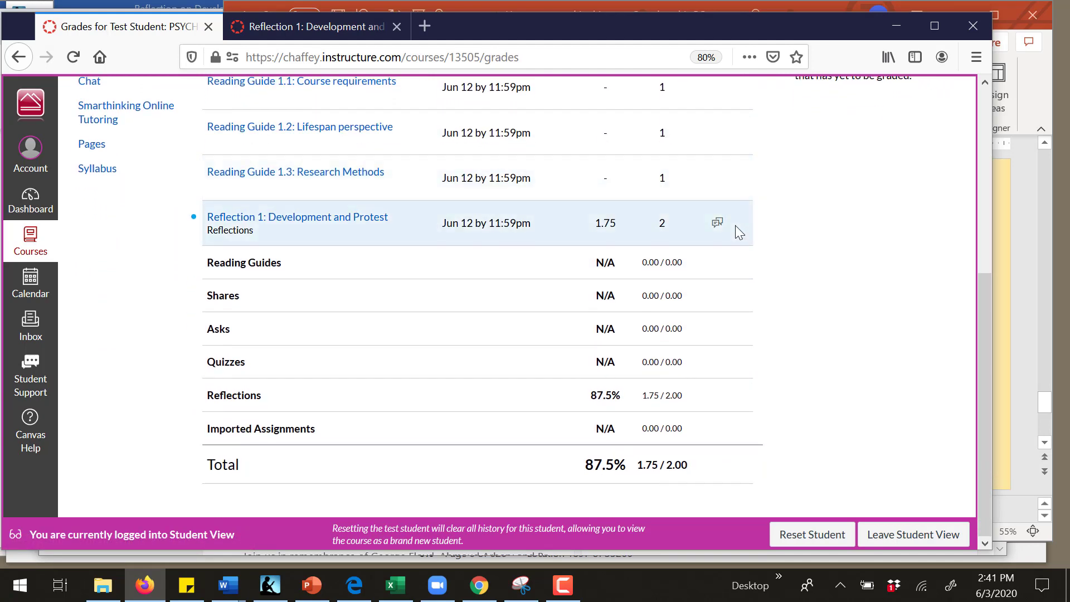
{"action": "left_click", "coordinate": [716, 222]}
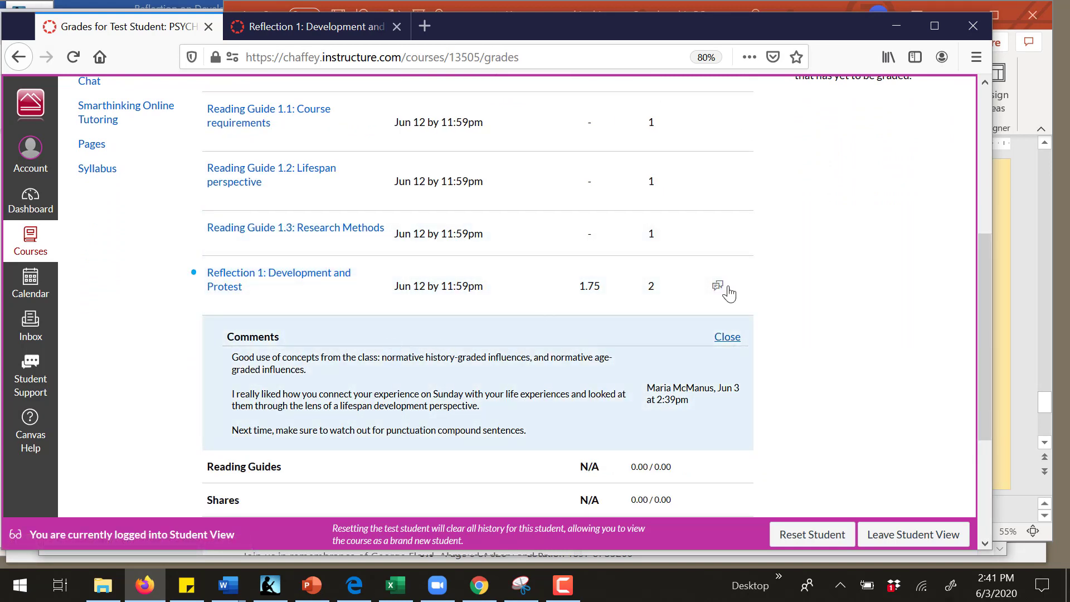
{"action": "mouse_move", "coordinate": [263, 423]}
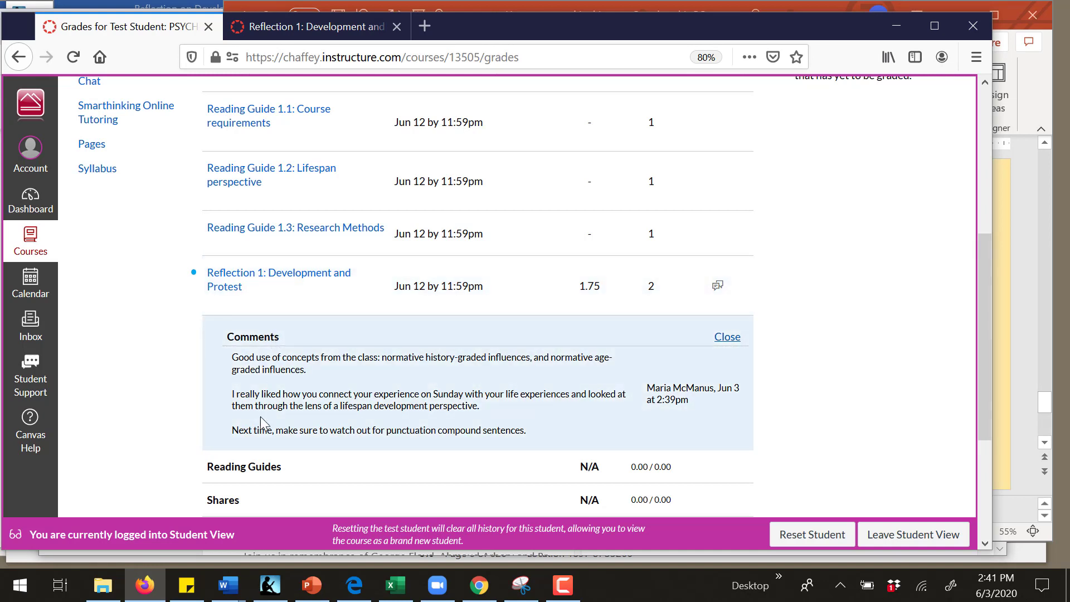
{"action": "mouse_move", "coordinate": [451, 406]}
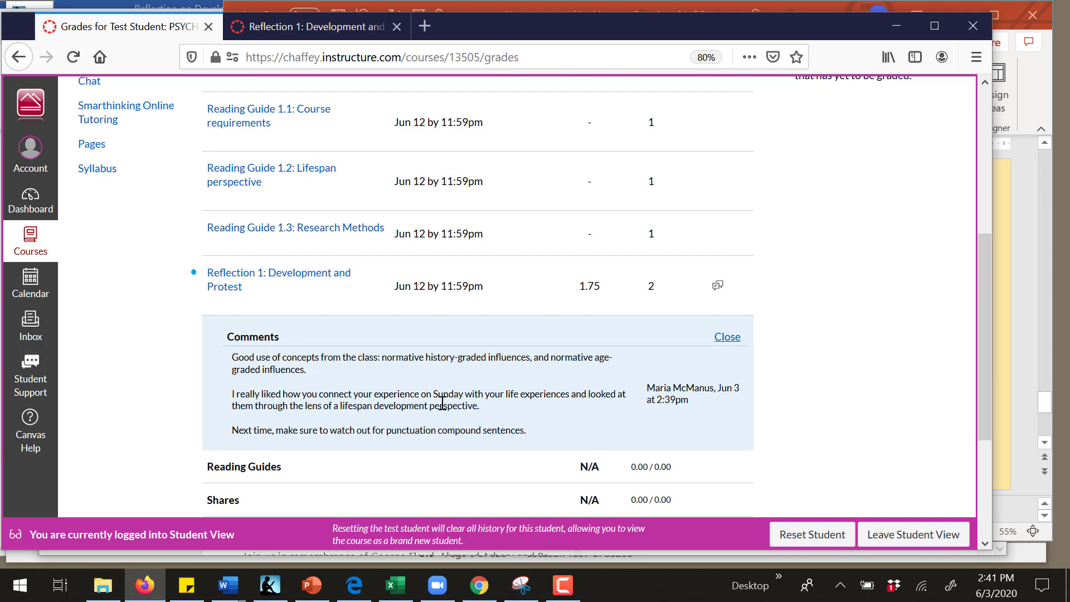
{"action": "scroll", "scroll_direction": "down", "scroll_amount": 3}
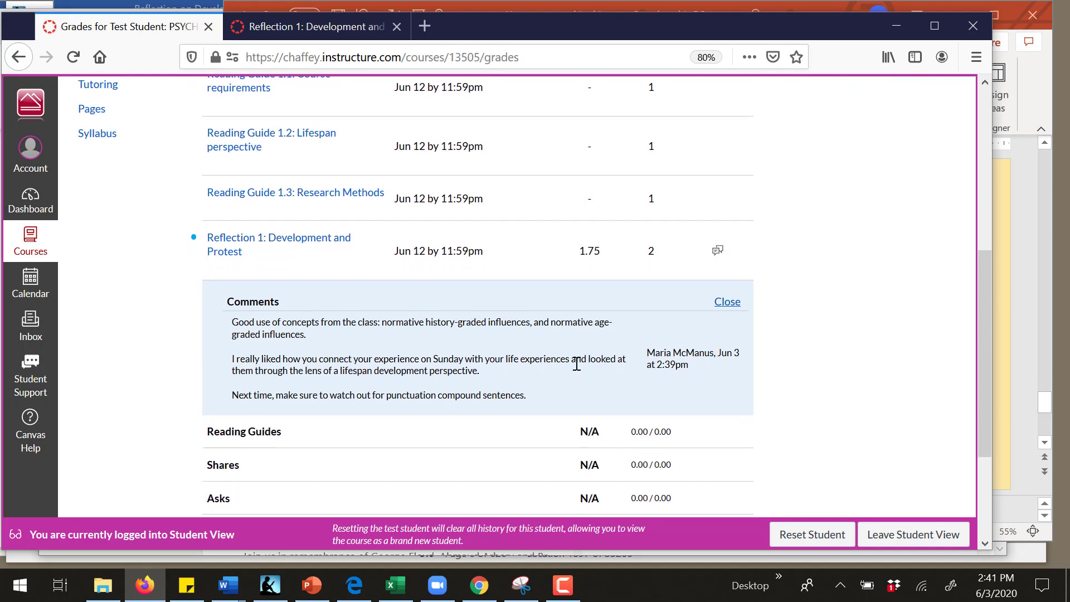
{"action": "scroll", "scroll_direction": "down", "scroll_amount": 3}
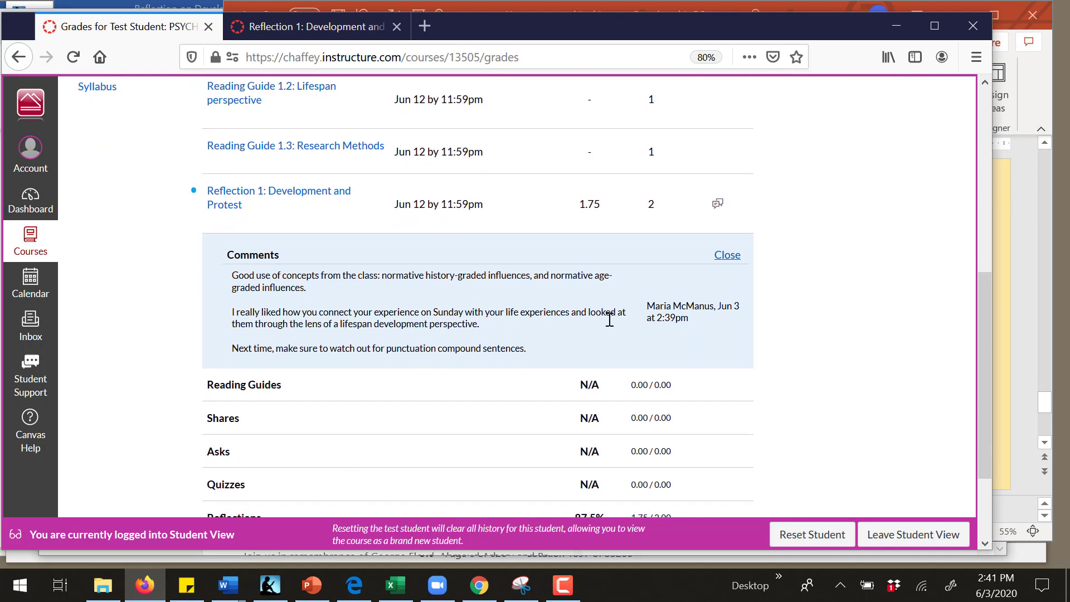
{"action": "scroll", "scroll_direction": "down", "scroll_amount": 3}
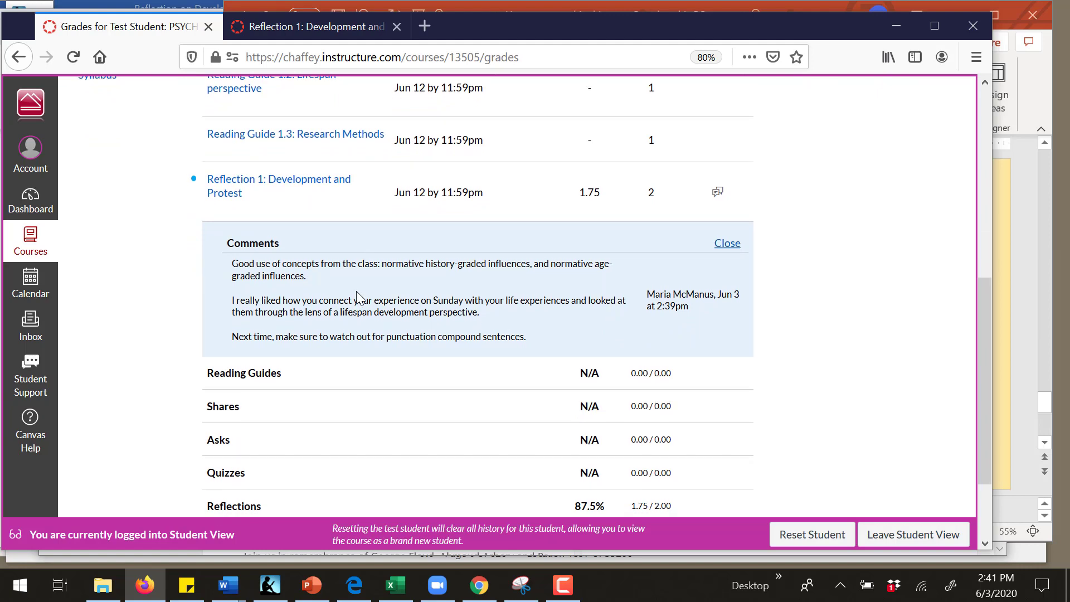
{"action": "mouse_move", "coordinate": [436, 297]}
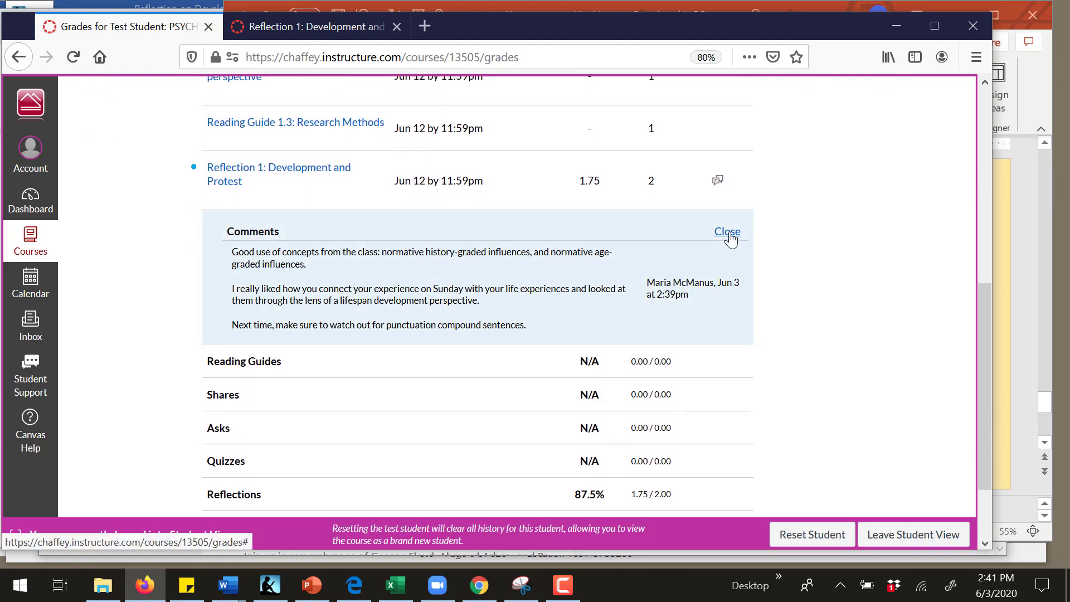
{"action": "left_click", "coordinate": [727, 231]}
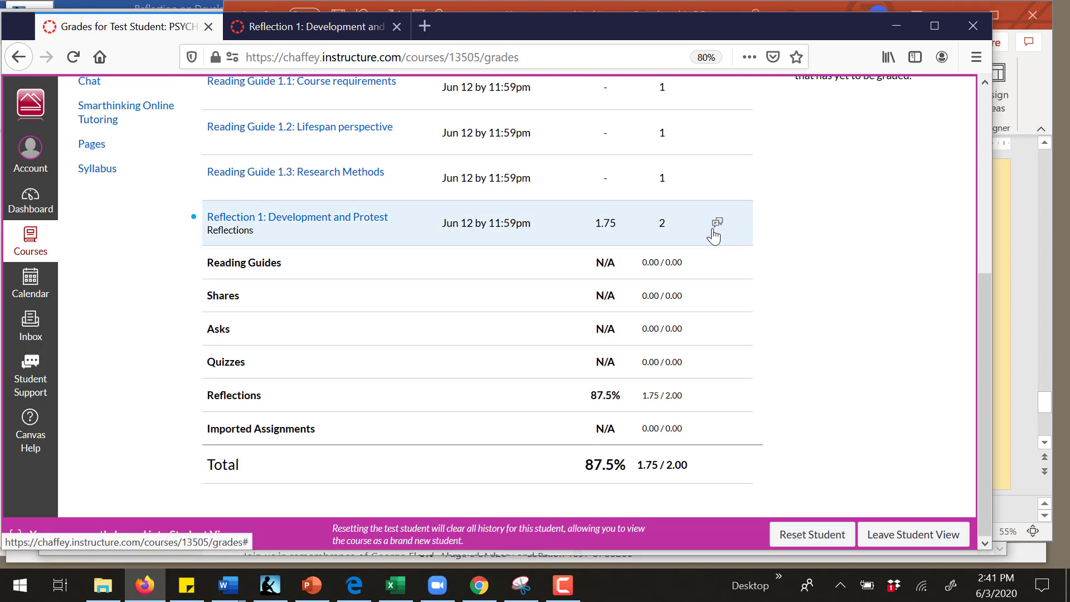
{"action": "left_click", "coordinate": [716, 222]}
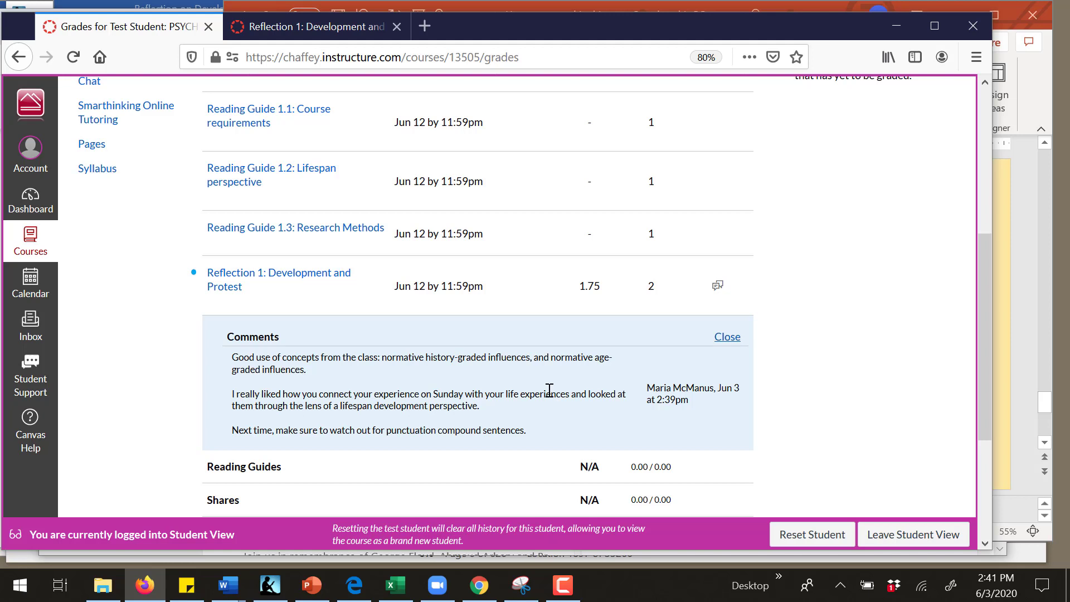
{"action": "mouse_move", "coordinate": [476, 387]}
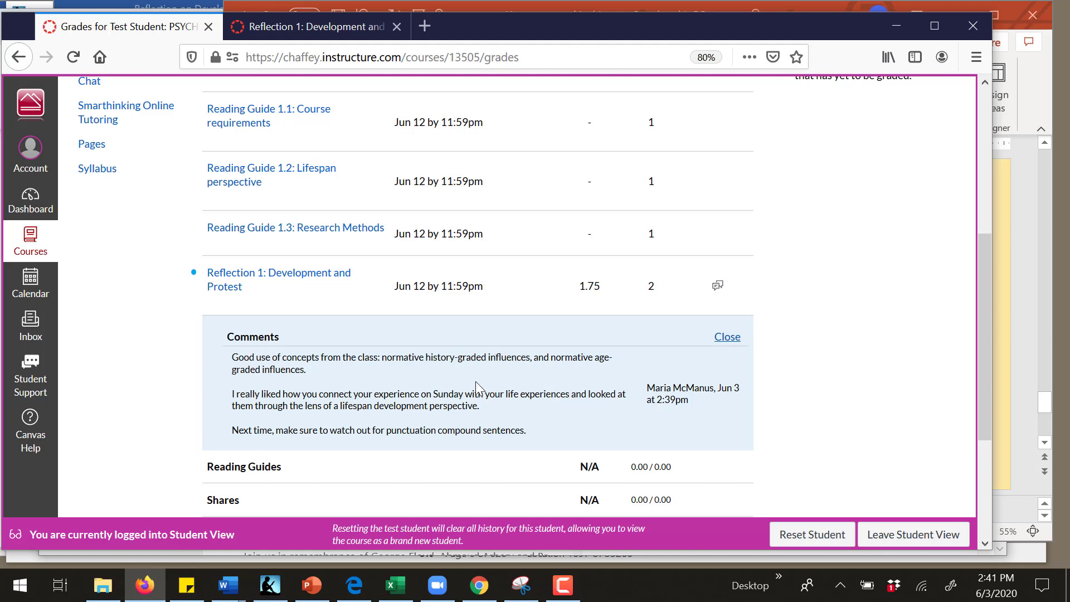
{"action": "mouse_move", "coordinate": [332, 387]}
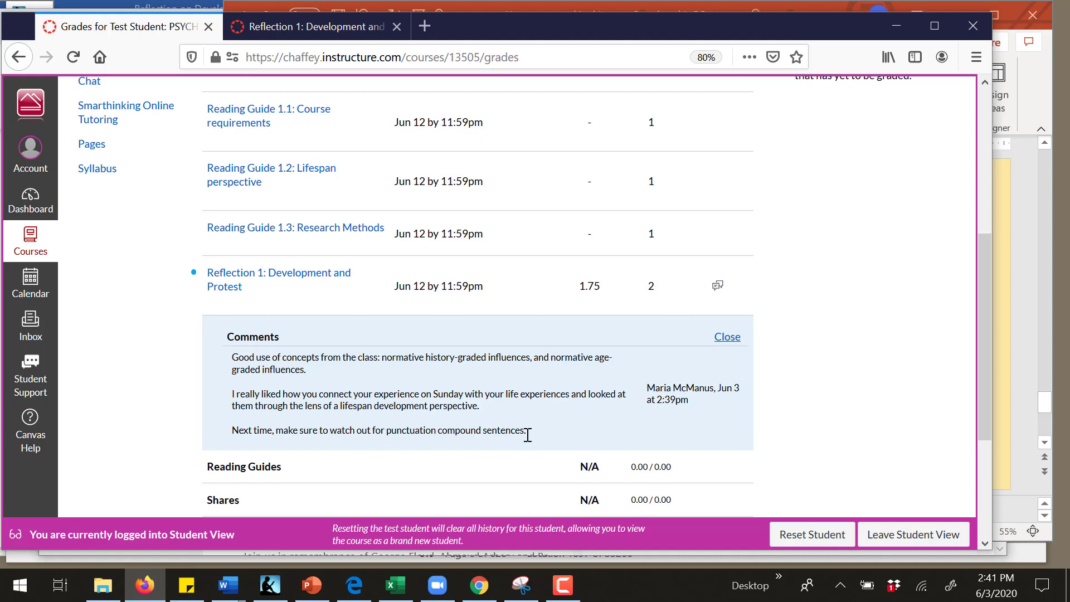
{"action": "mouse_move", "coordinate": [311, 277]}
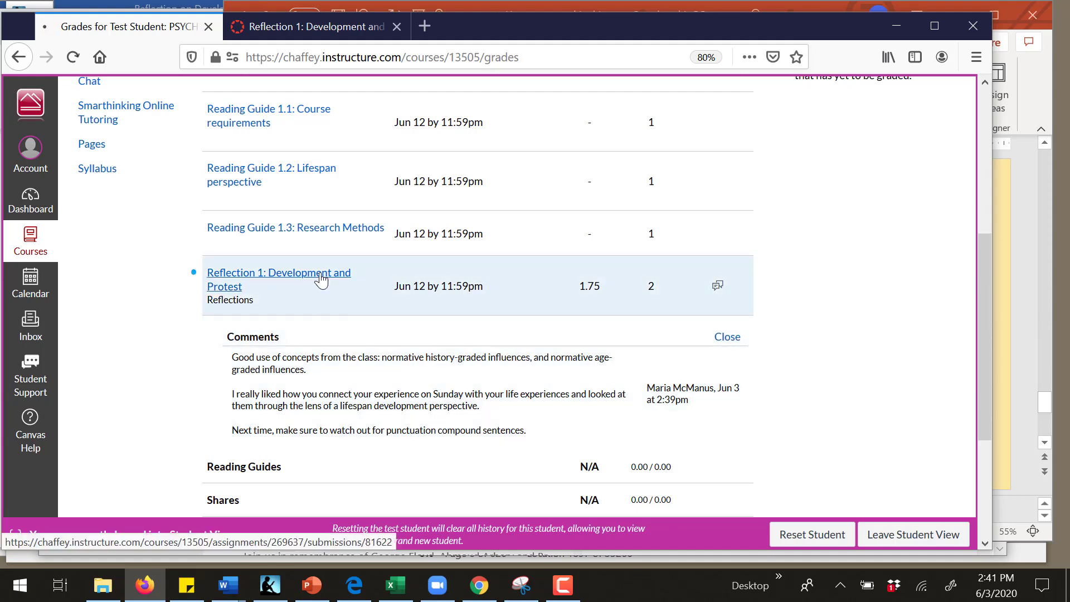
Step: Open Reflection 1: Development and Protest and scroll to its 1.75/2 grade and feedback comments
{"action": "left_click", "coordinate": [278, 272]}
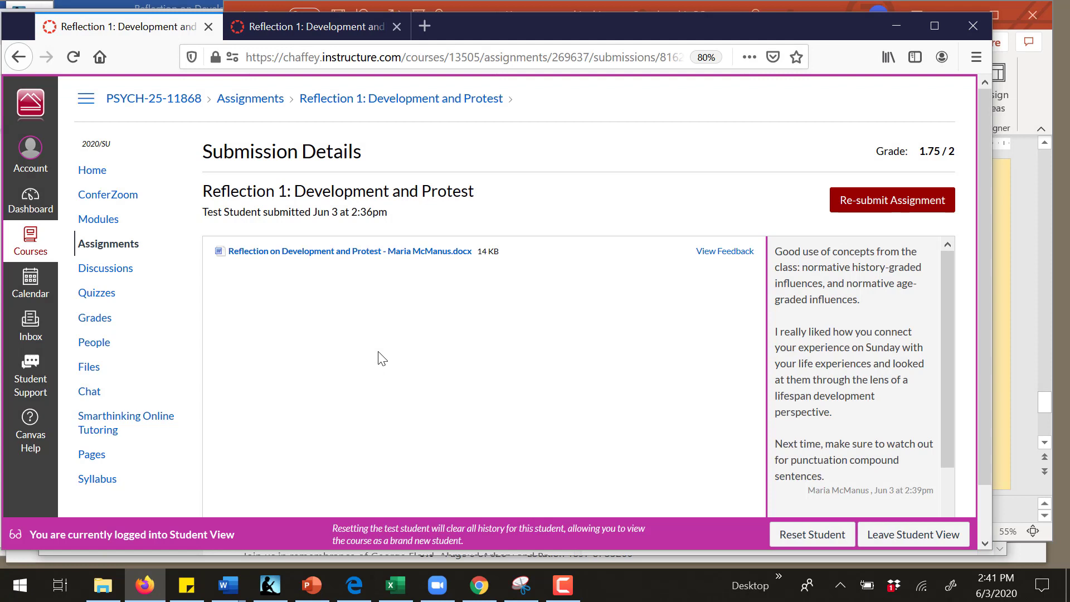
{"action": "scroll", "scroll_direction": "down", "scroll_amount": 3}
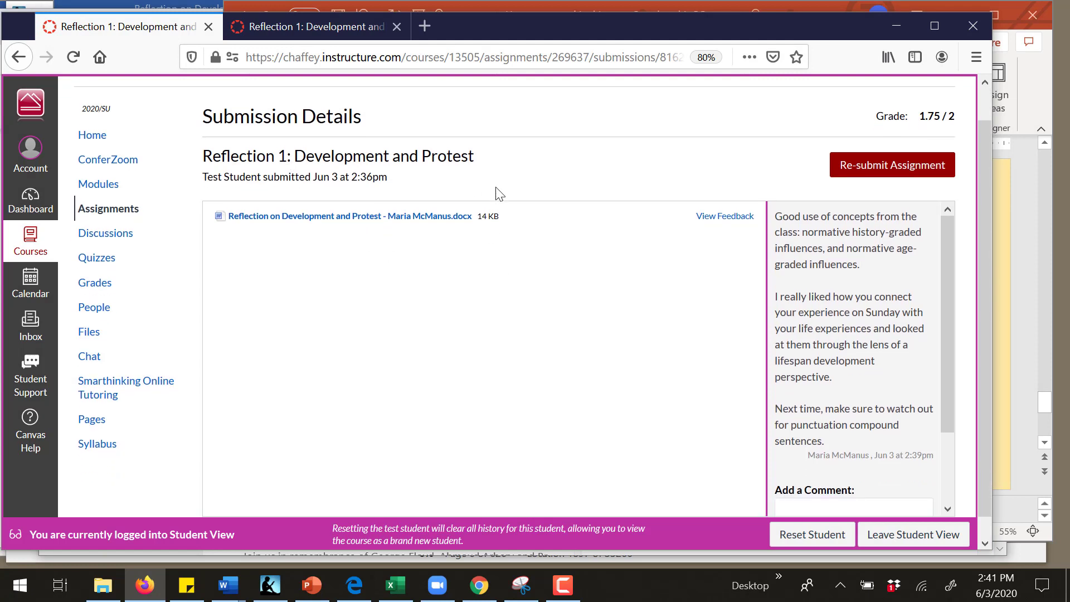
{"action": "scroll", "scroll_direction": "down", "scroll_amount": 3}
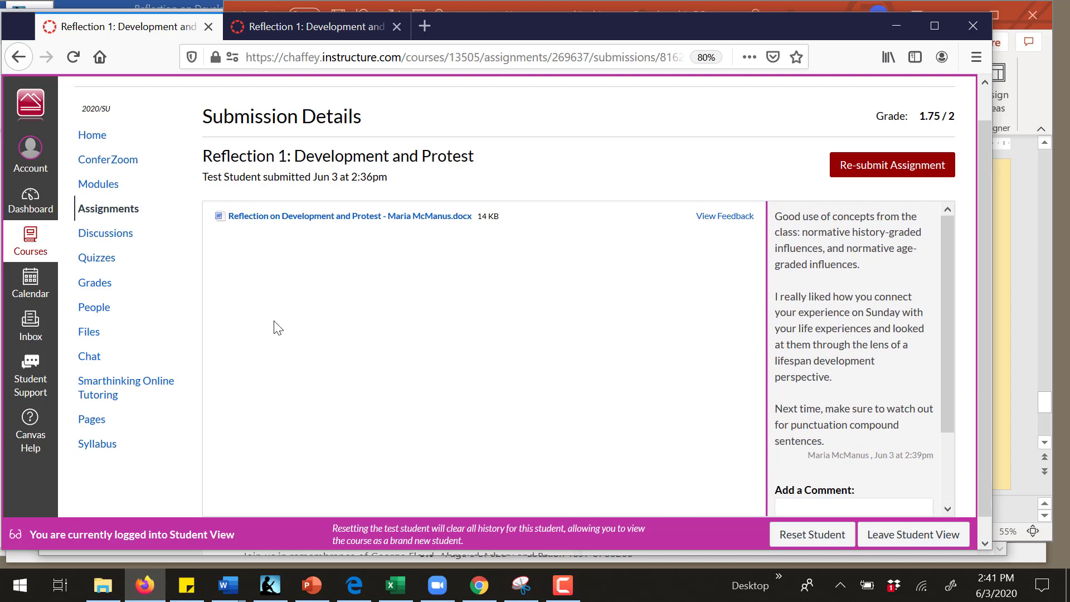
{"action": "scroll", "scroll_direction": "down", "scroll_amount": 3}
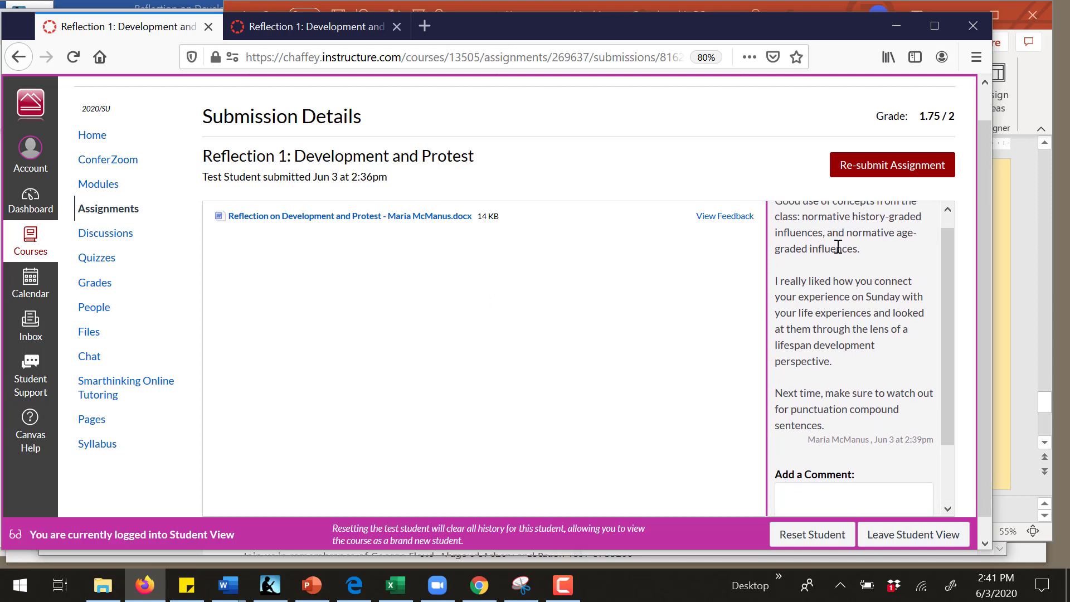
{"action": "scroll", "scroll_direction": "down", "scroll_amount": 3}
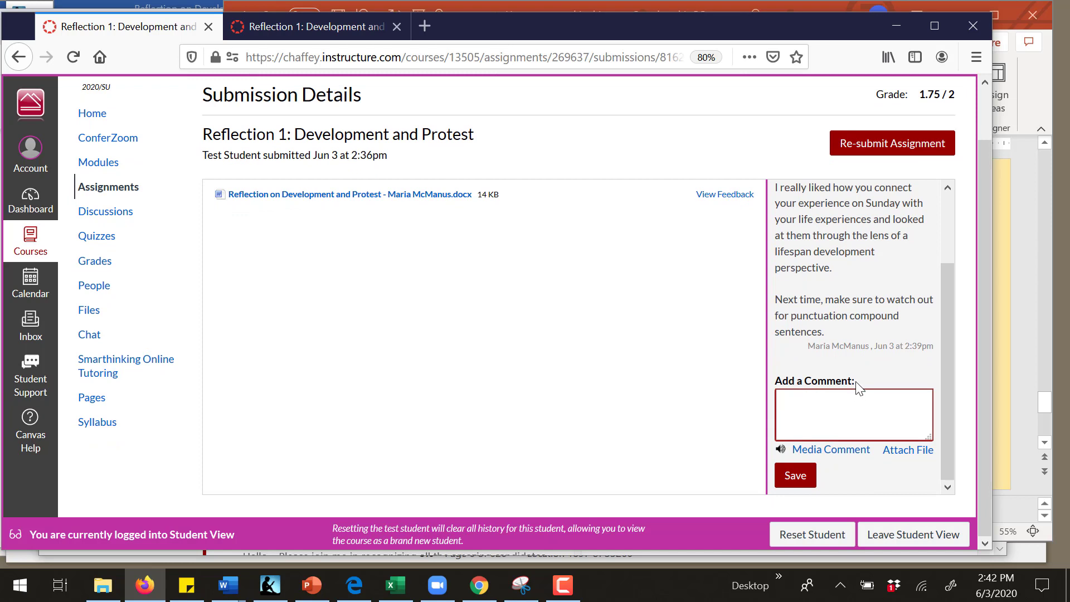
Step: Post a reply comment saying 'Okay, I will do better' about punctuation rules
{"action": "type", "text": "Okay,"}
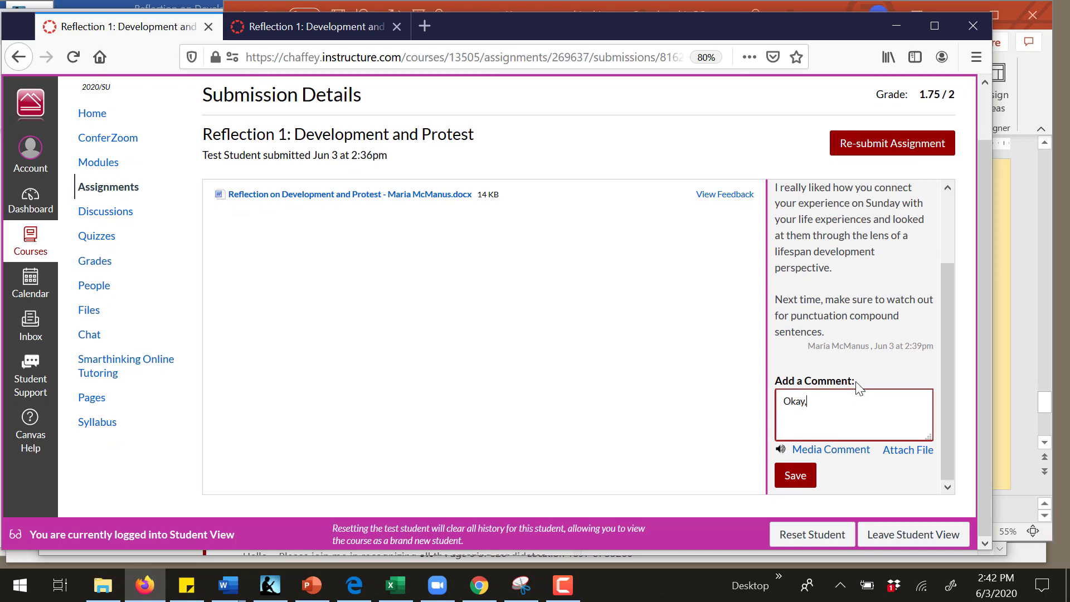
{"action": "type", "text": "I will"}
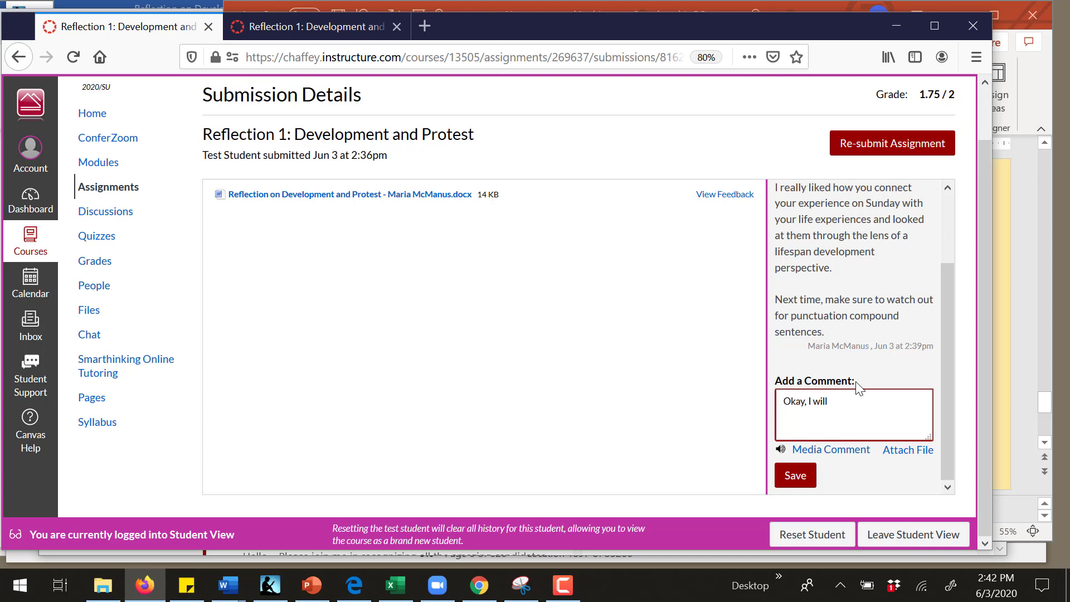
{"action": "type", "text": "do better at following"}
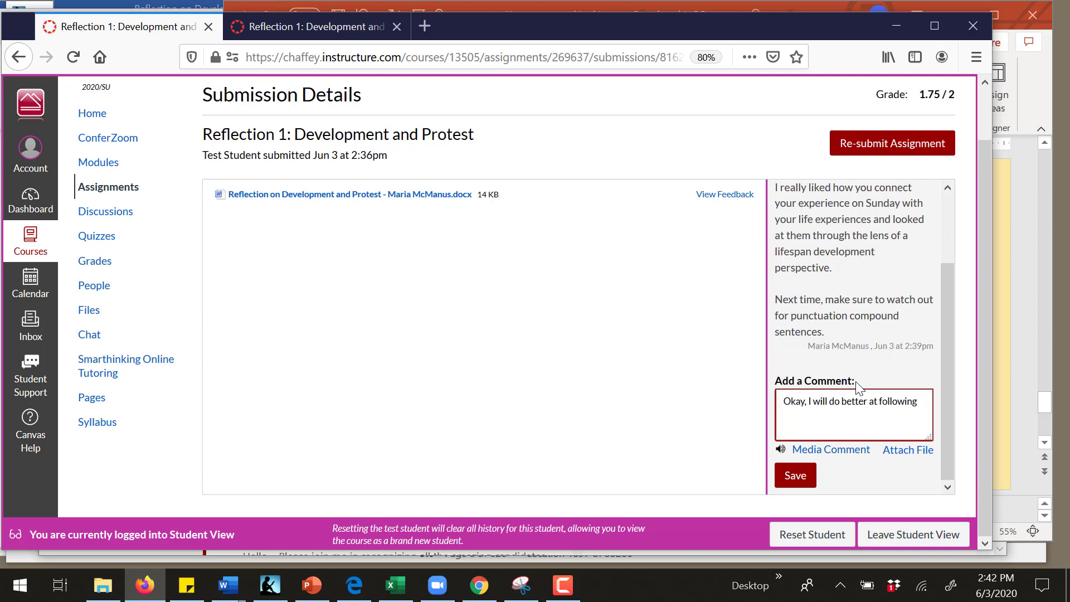
{"action": "type", "text": "punctuation"}
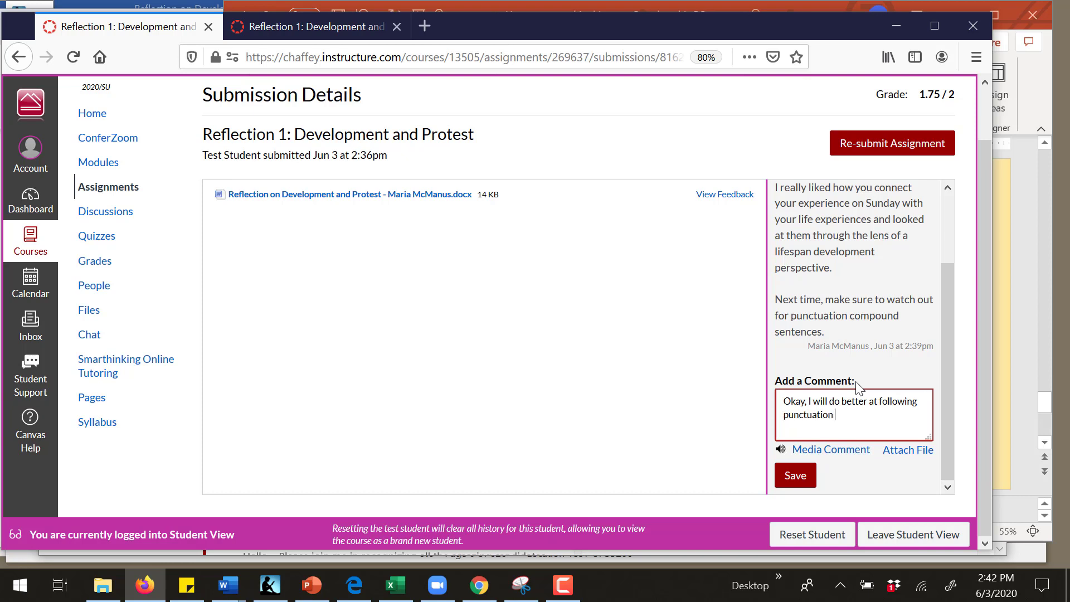
{"action": "type", "text": "rules."}
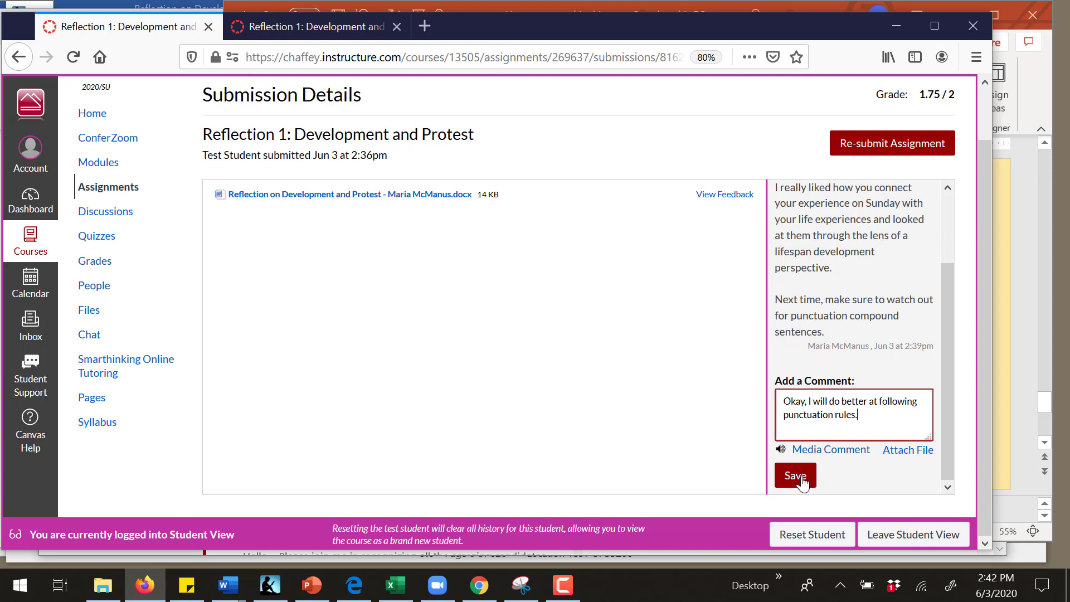
{"action": "left_click", "coordinate": [795, 476]}
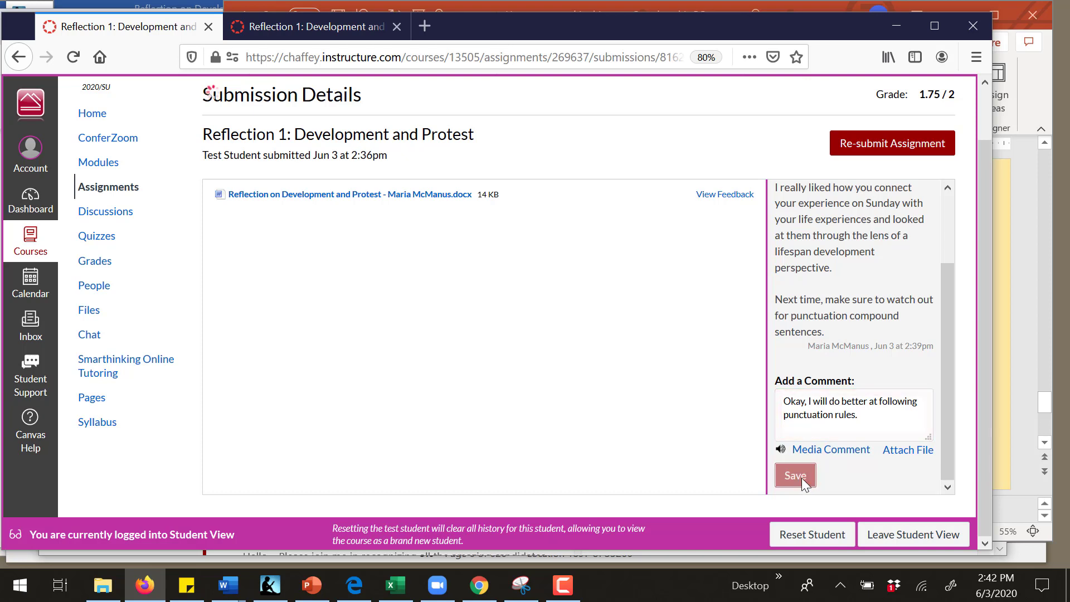
{"action": "left_click", "coordinate": [795, 475]}
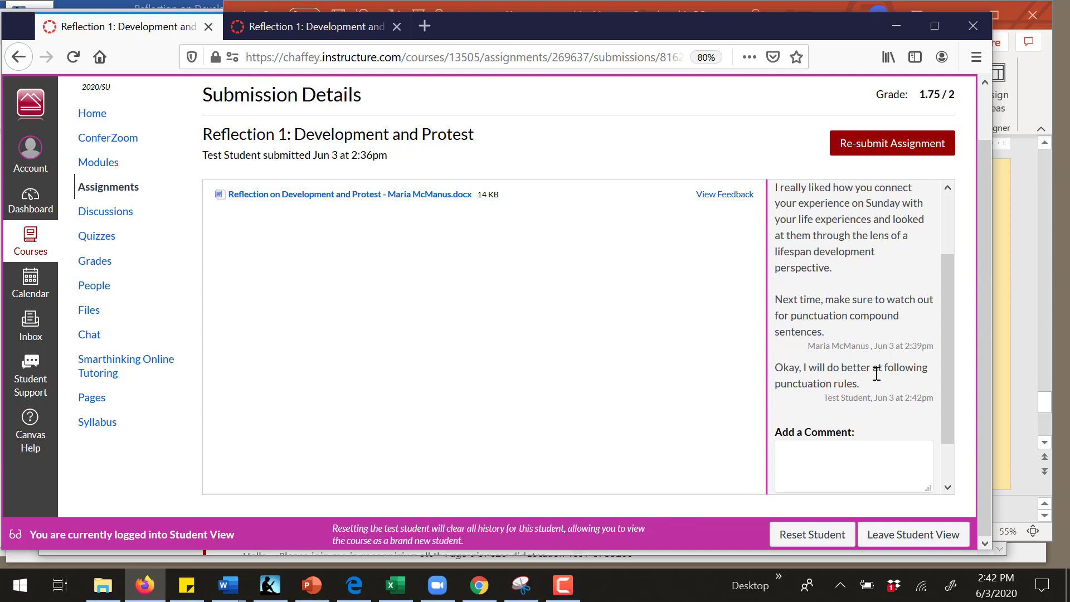
{"action": "mouse_move", "coordinate": [834, 389]}
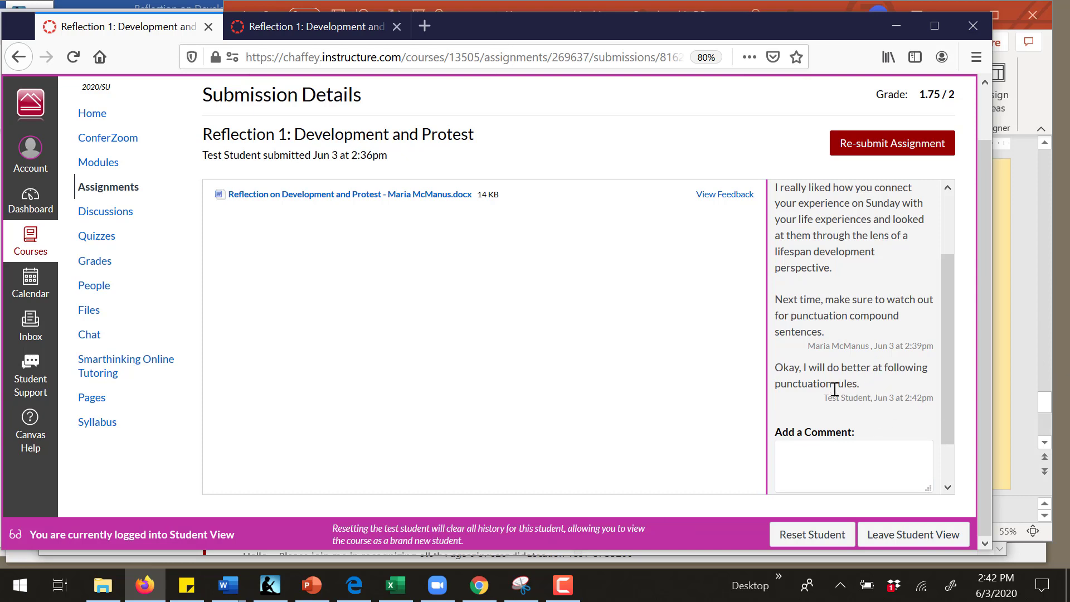
{"action": "mouse_move", "coordinate": [863, 414]}
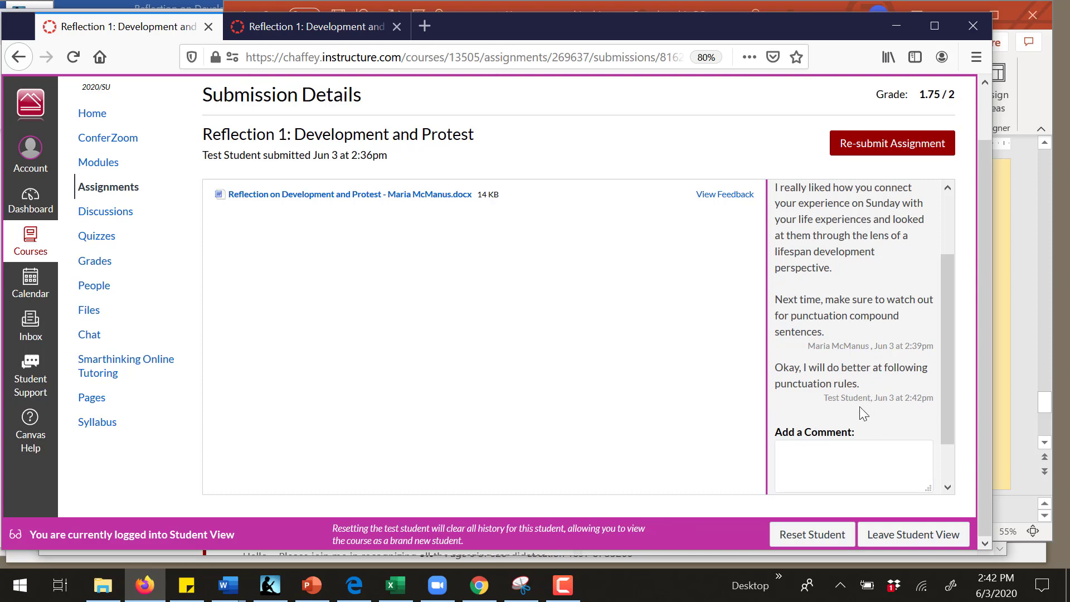
{"action": "mouse_move", "coordinate": [868, 373]}
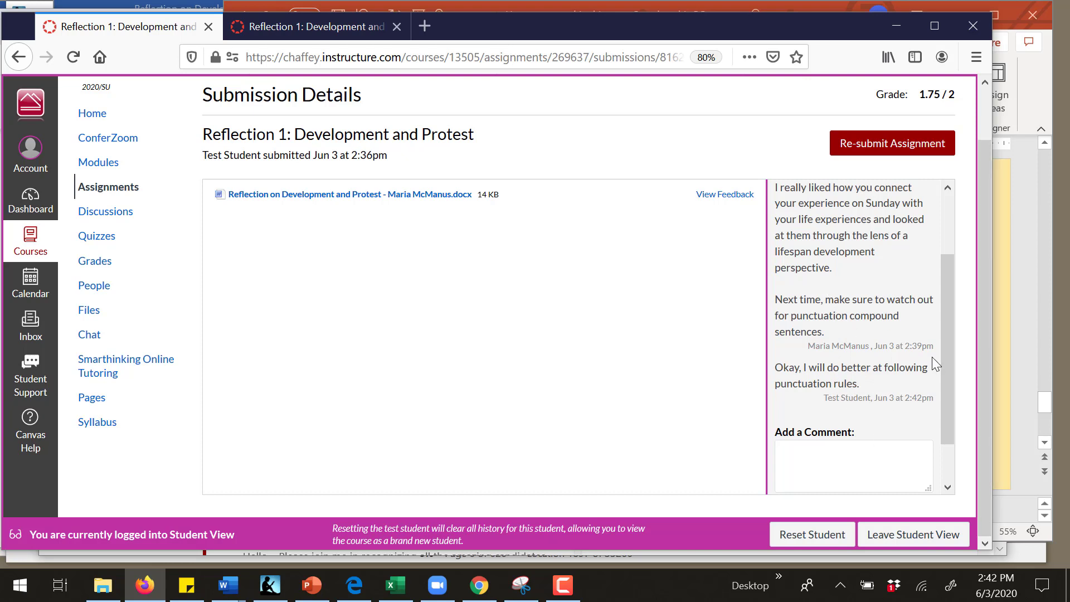
Step: Leave Student View to return to the instructor's view of the submission
{"action": "scroll", "scroll_direction": "down", "scroll_amount": 3}
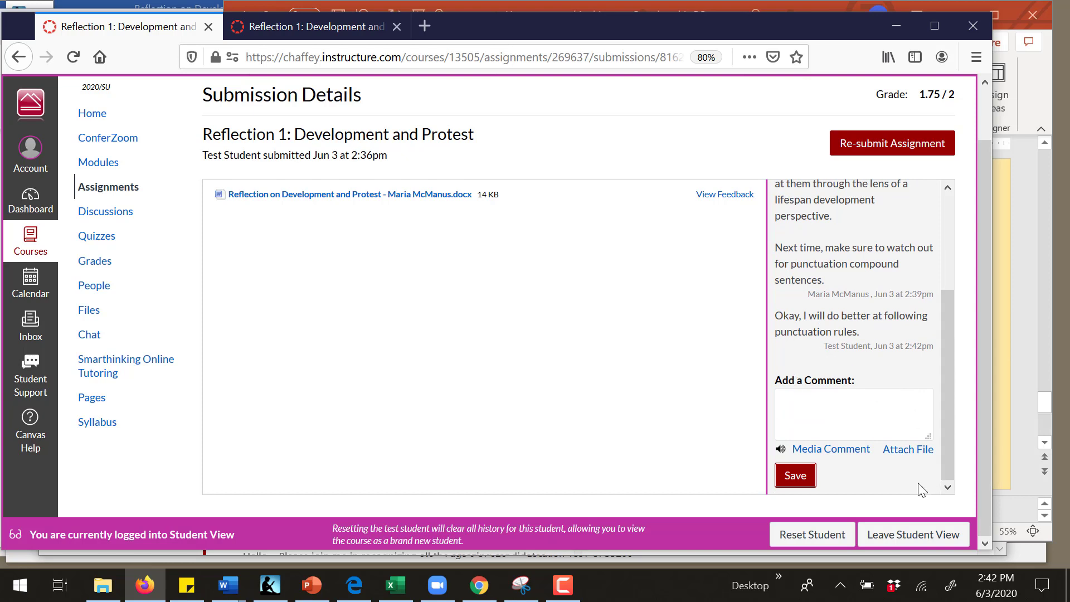
{"action": "mouse_move", "coordinate": [916, 475]}
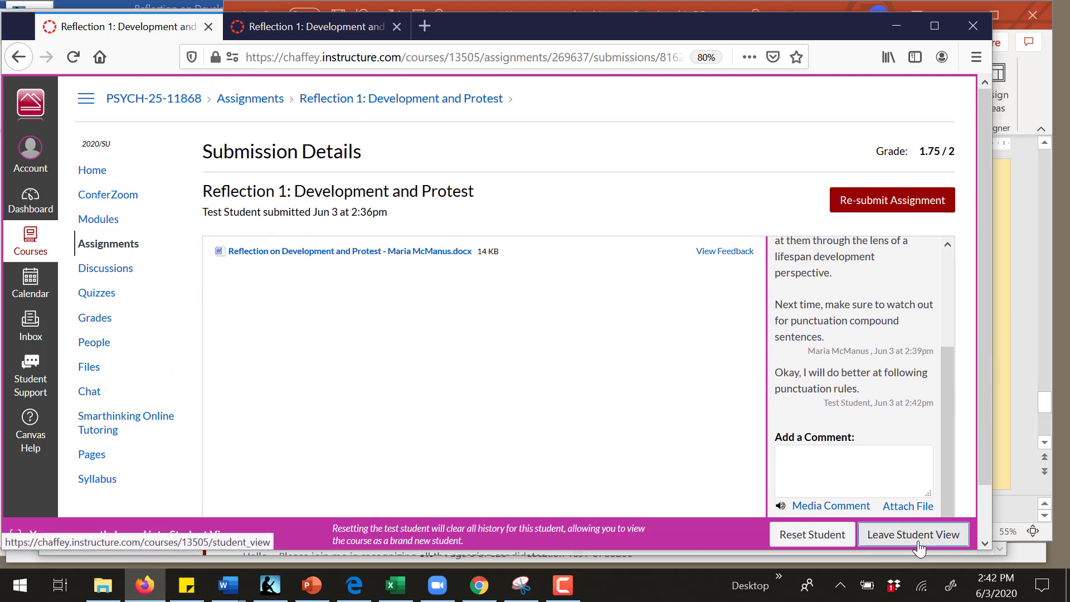
{"action": "left_click", "coordinate": [913, 534]}
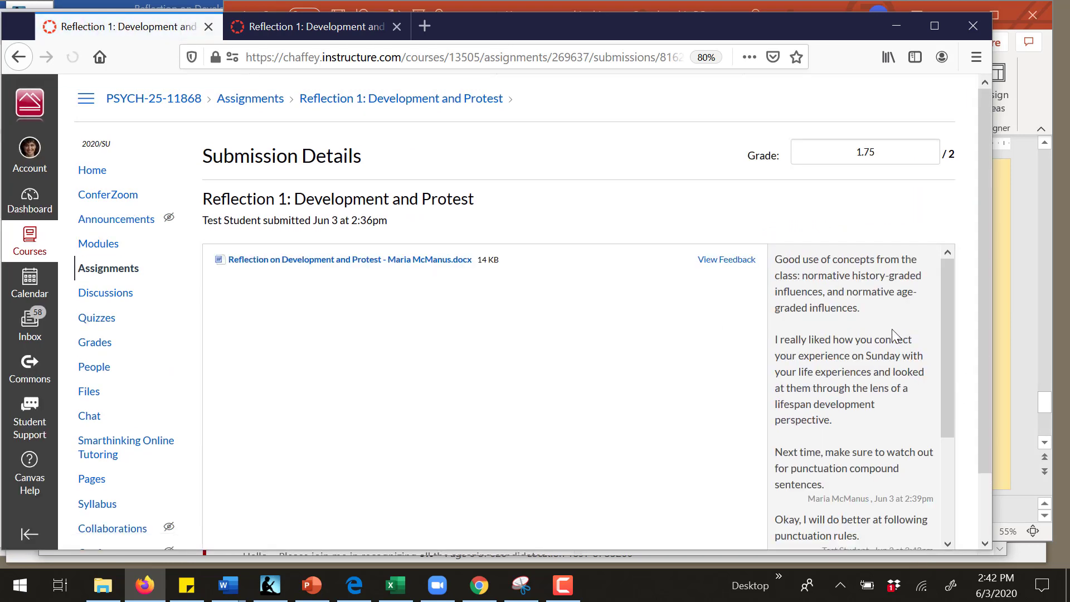
{"action": "scroll", "scroll_direction": "down", "scroll_amount": 3}
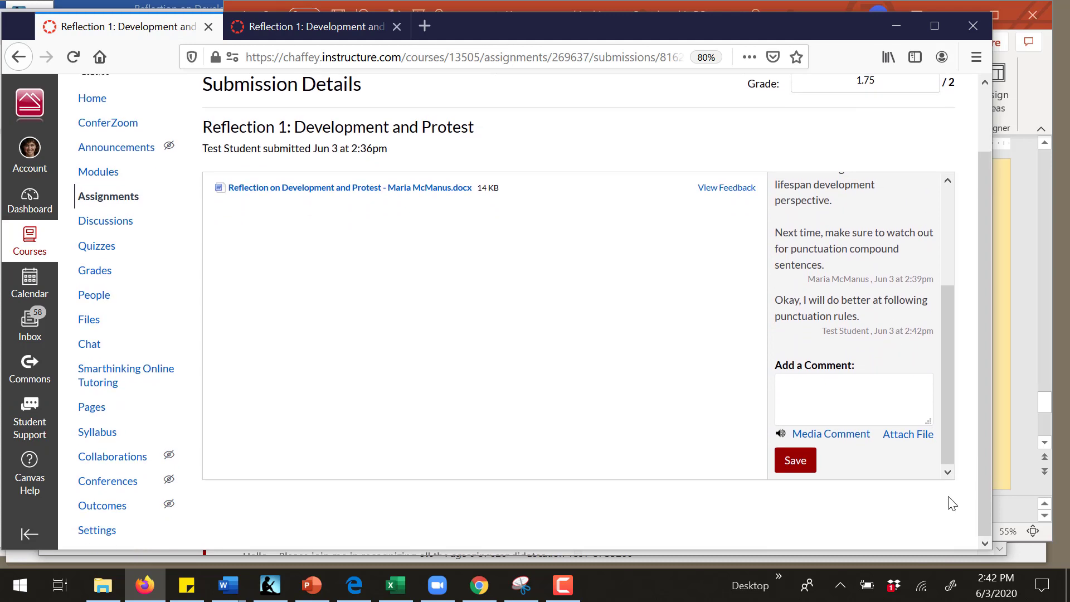